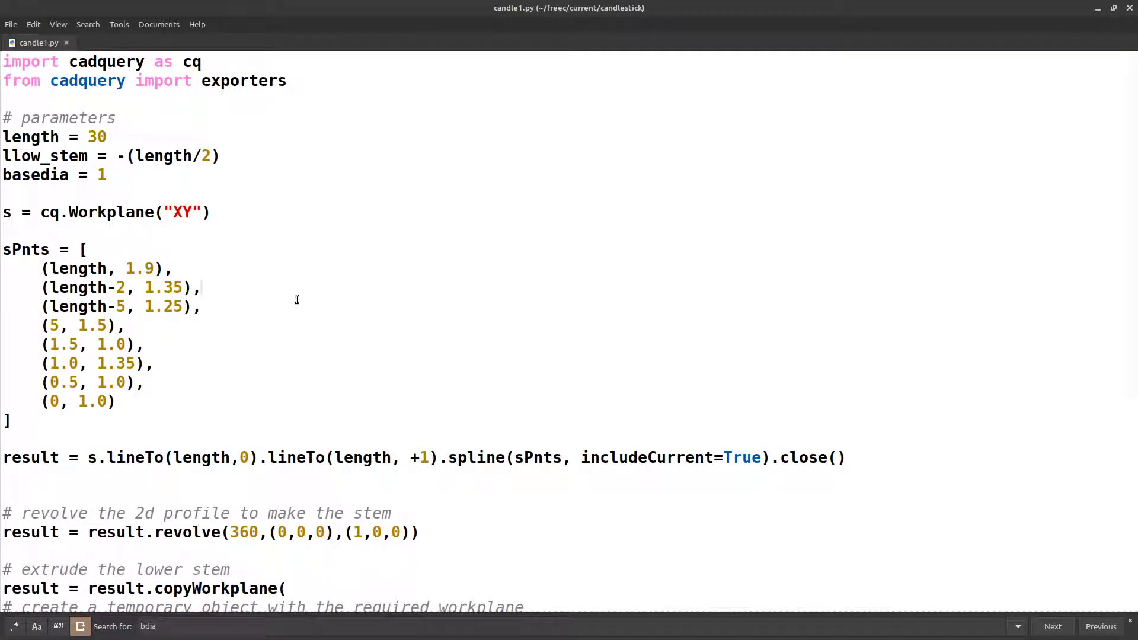
mouse_move(302, 287)
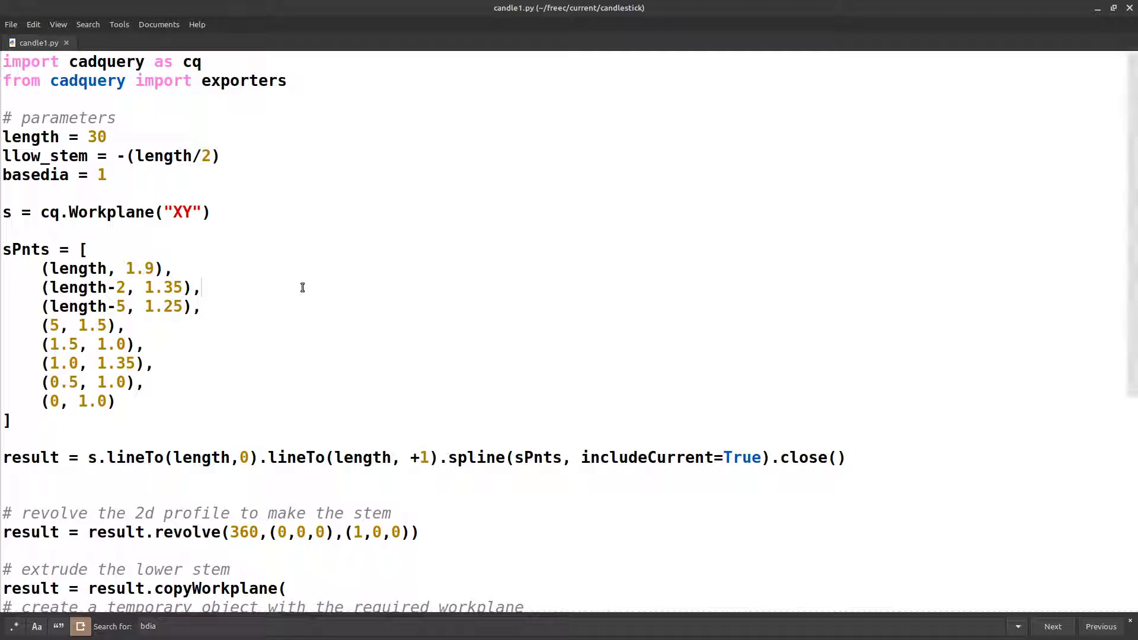
- Review the script's three parameter lines by scrolling and selecting them
scroll("down", 3)
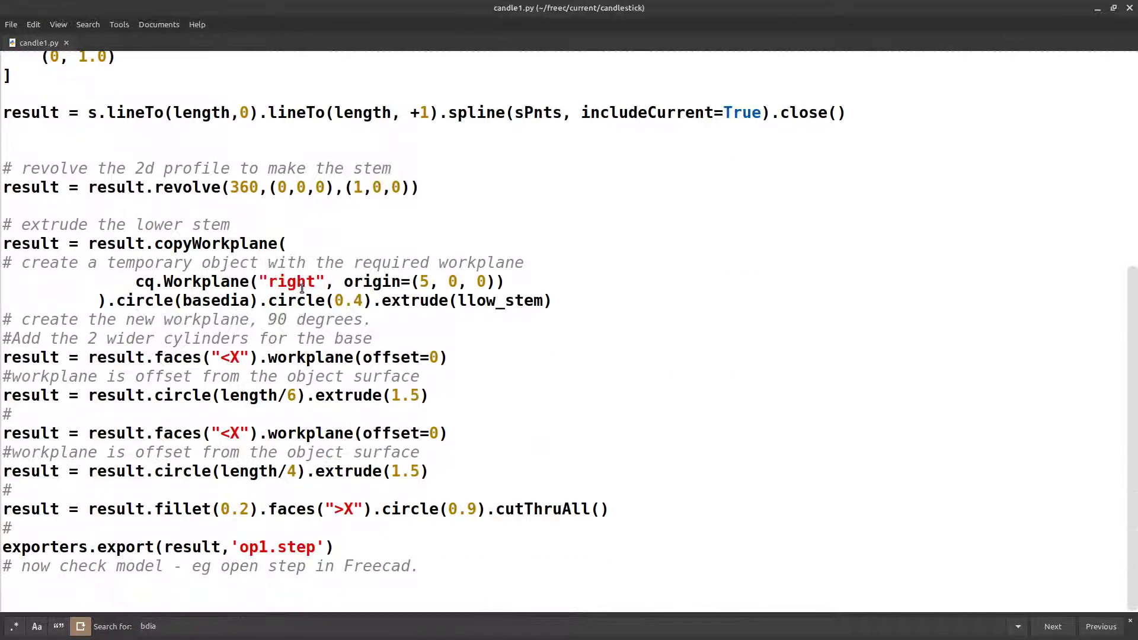
scroll("up", 3)
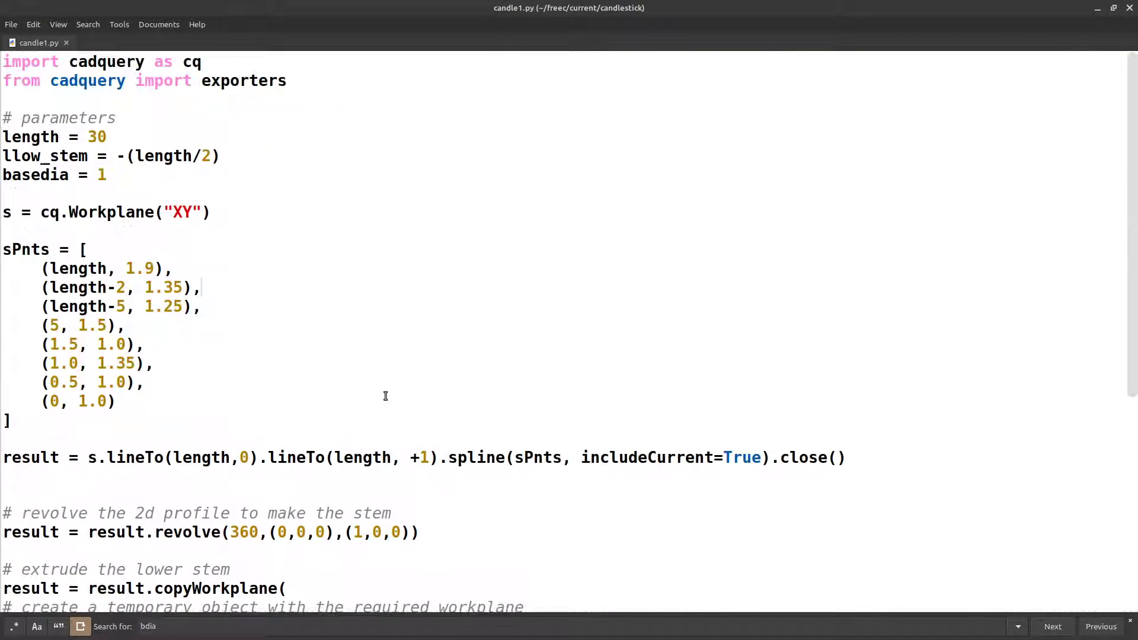
left_click_drag(3, 117, 106, 174)
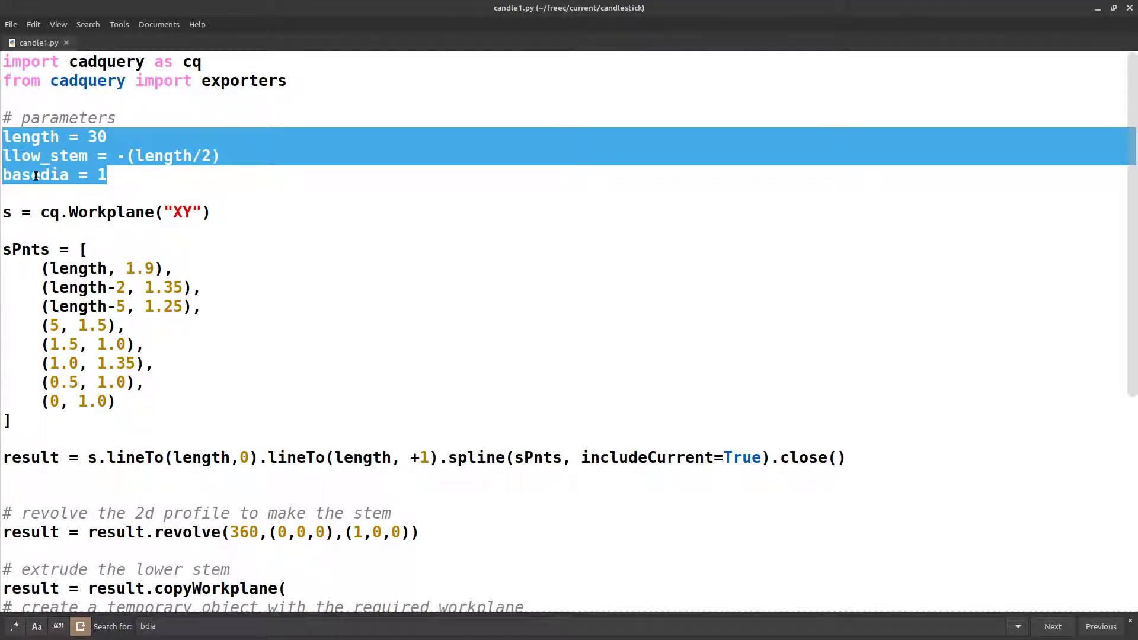
left_click(92, 166)
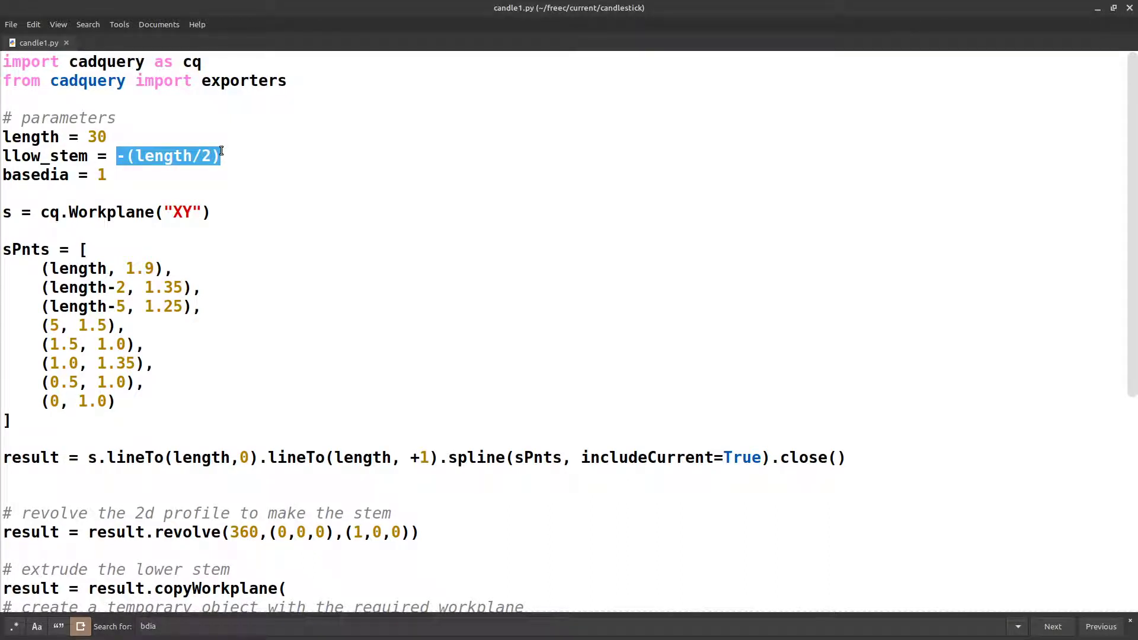
mouse_move(128, 441)
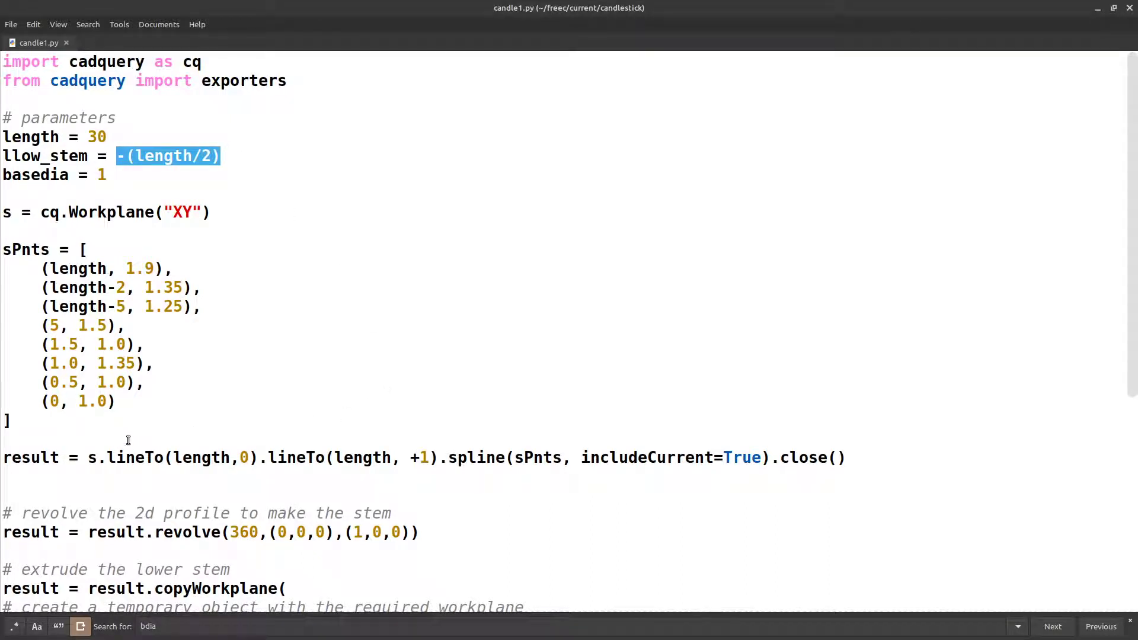
mouse_move(252, 464)
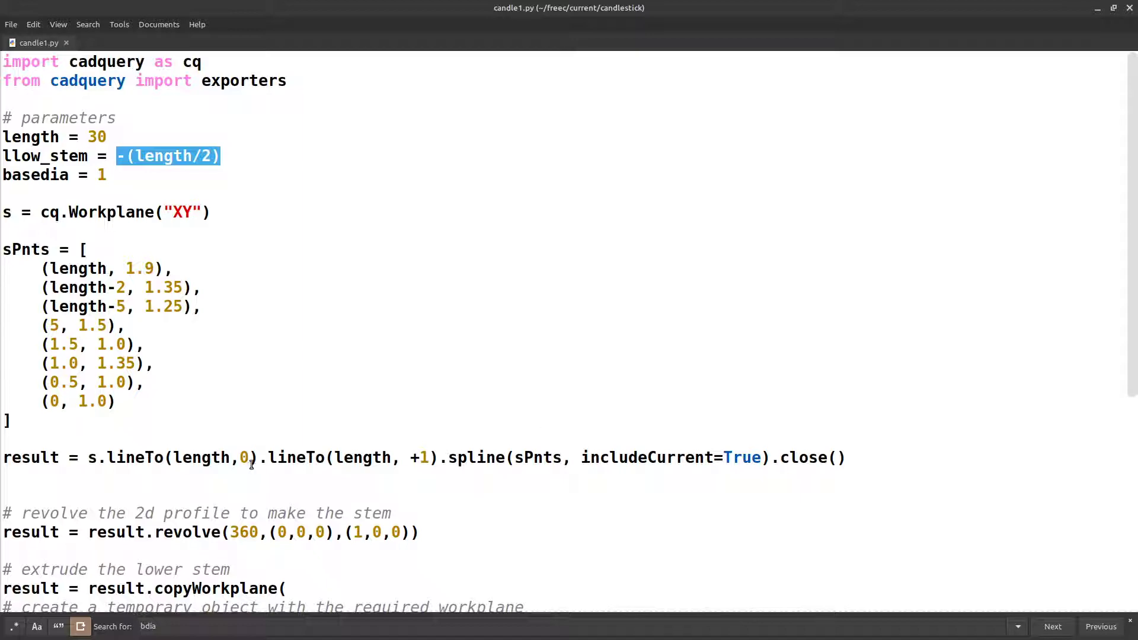
mouse_move(738, 320)
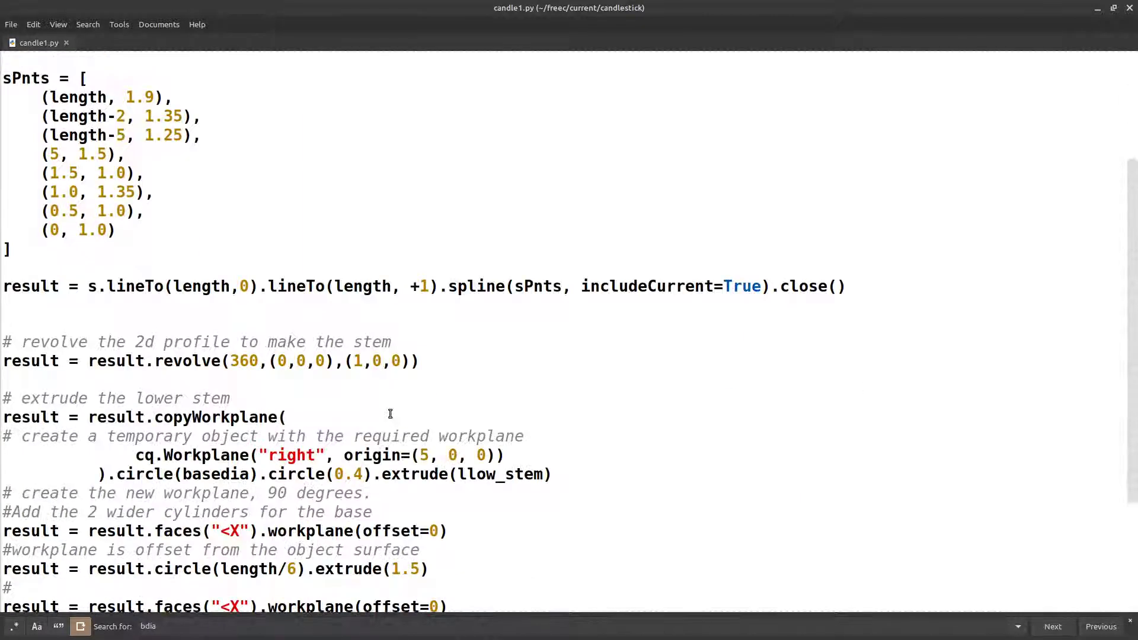
- Scroll down and highlight the lineTo and spline profile expression
scroll("down", 3)
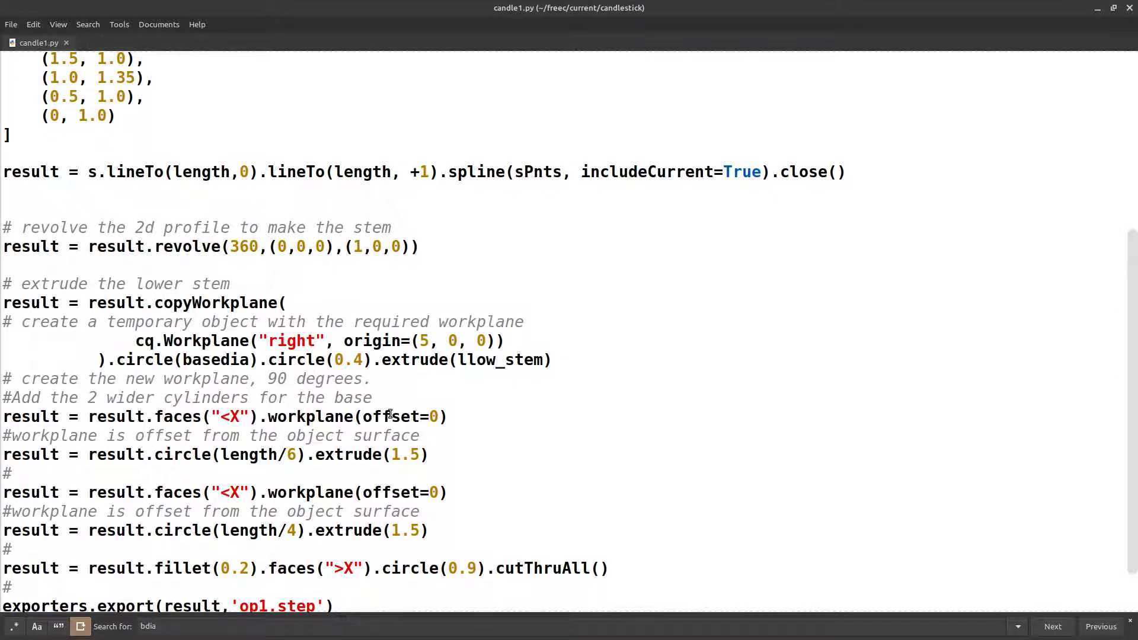
scroll("down", 3)
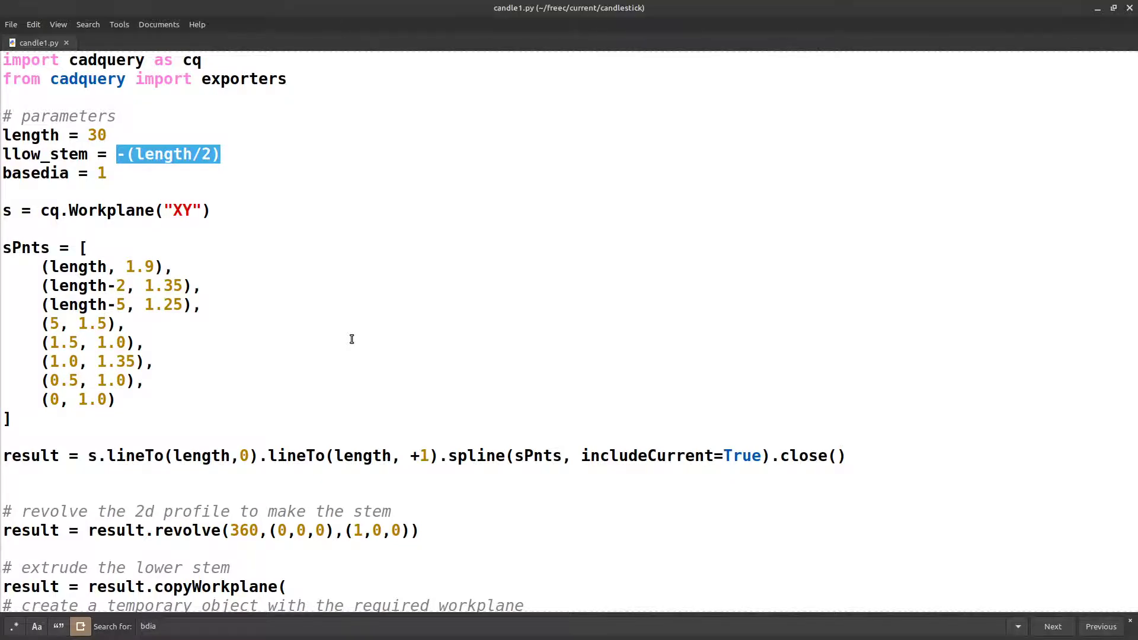
scroll("down", 3)
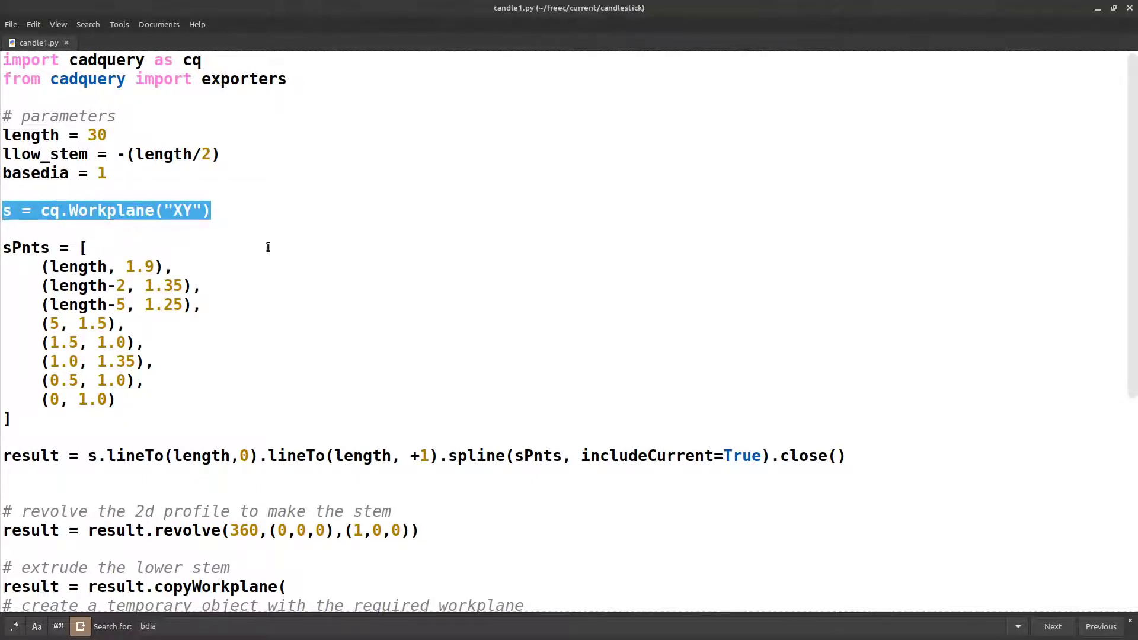
mouse_move(334, 258)
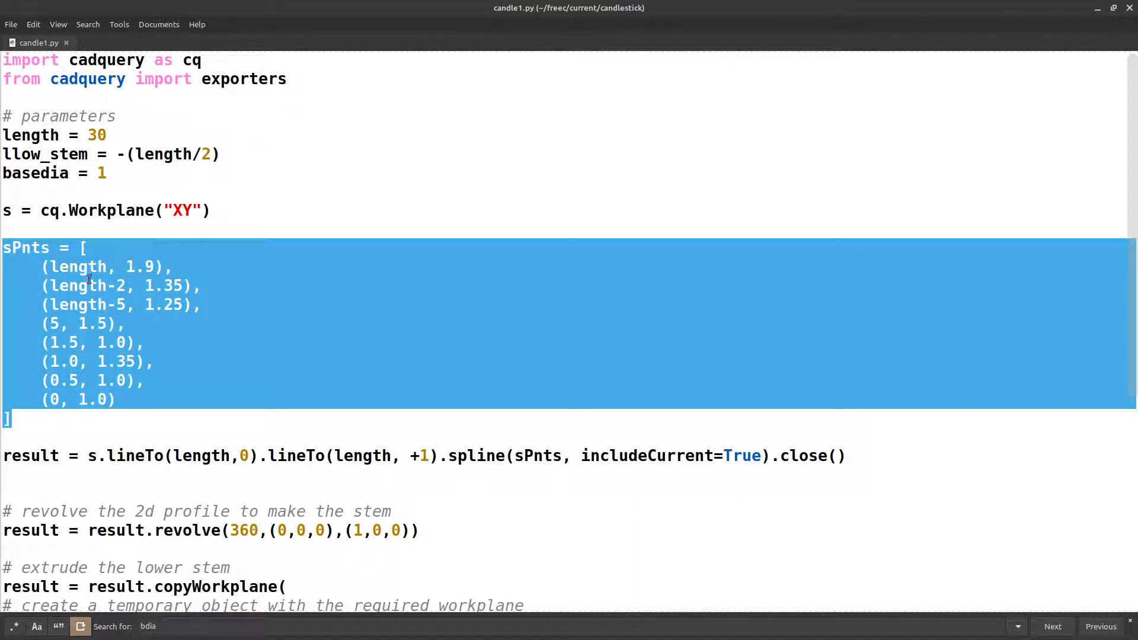
left_click(48, 267)
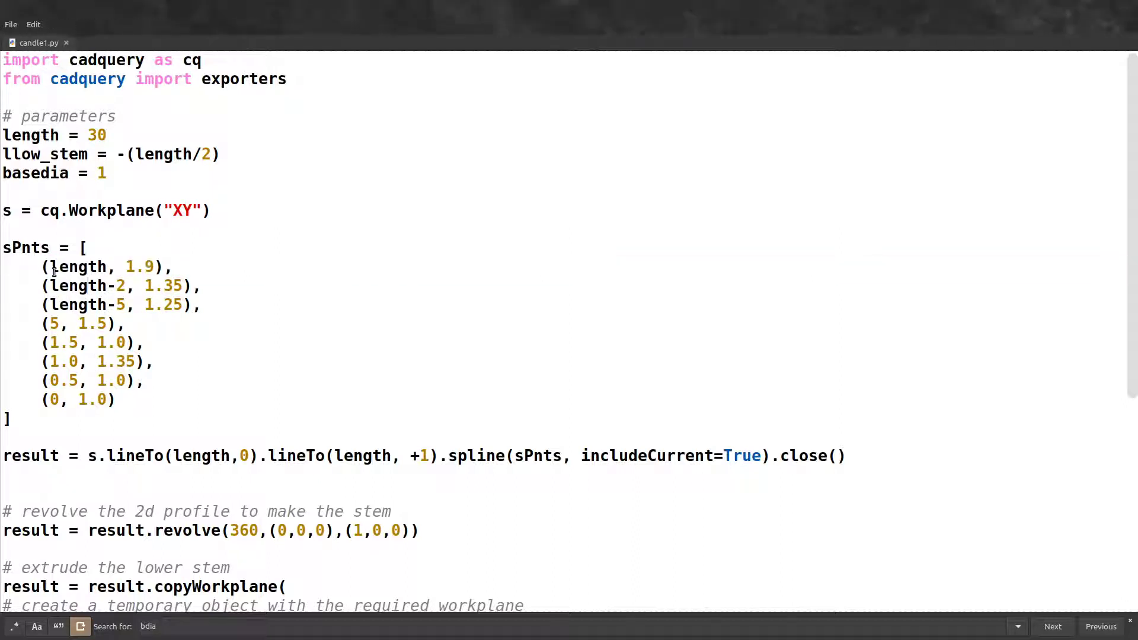
left_click_drag(45, 266, 113, 398)
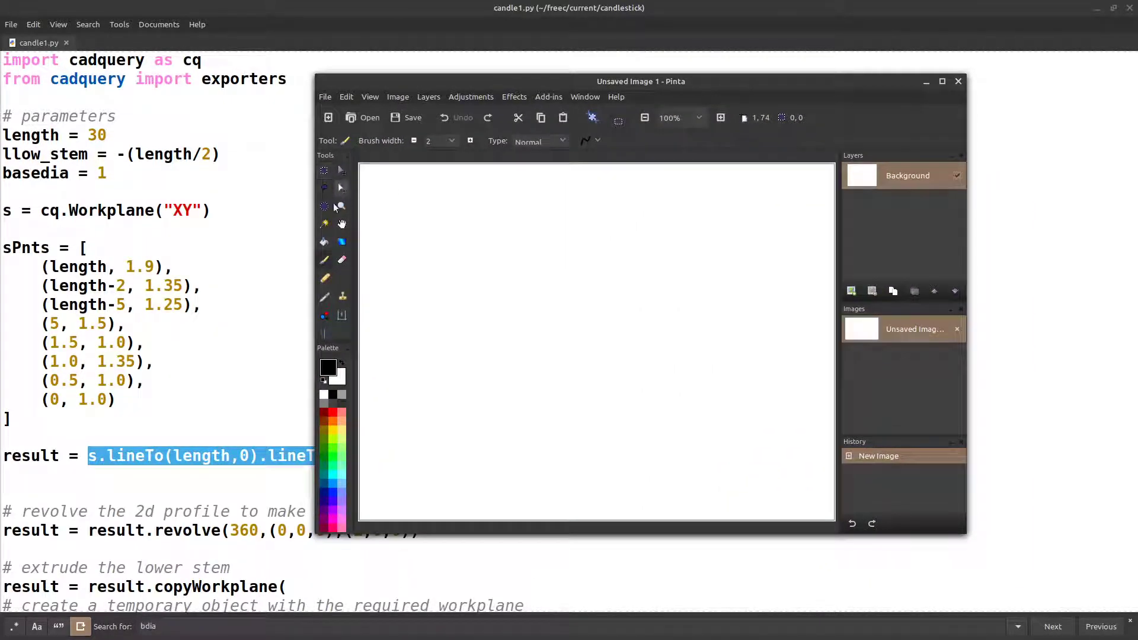
- Sketch the profile in Pinta, redraw it on a new 800x600 image, then close without saving
left_click_drag(456, 370, 718, 379)
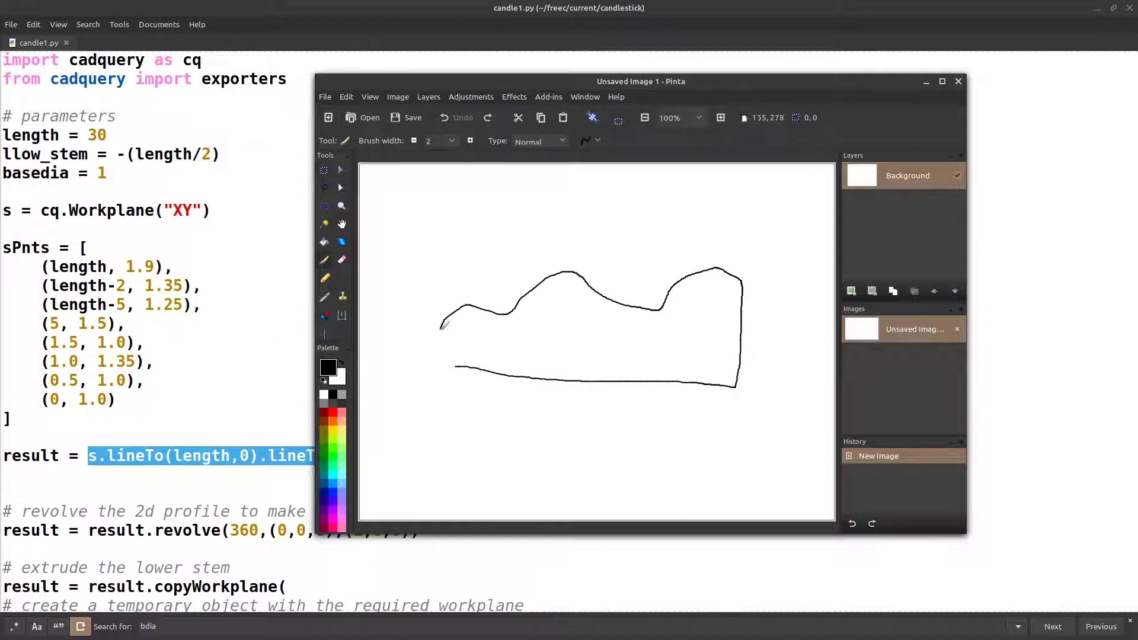
left_click_drag(439, 325, 461, 369)
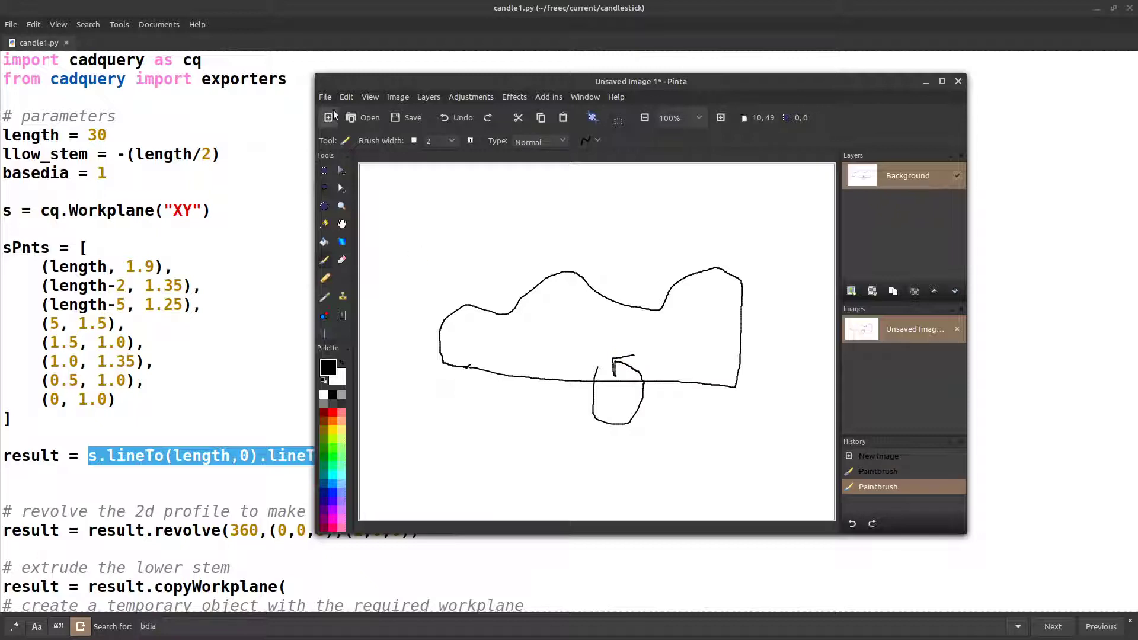
left_click(328, 117)
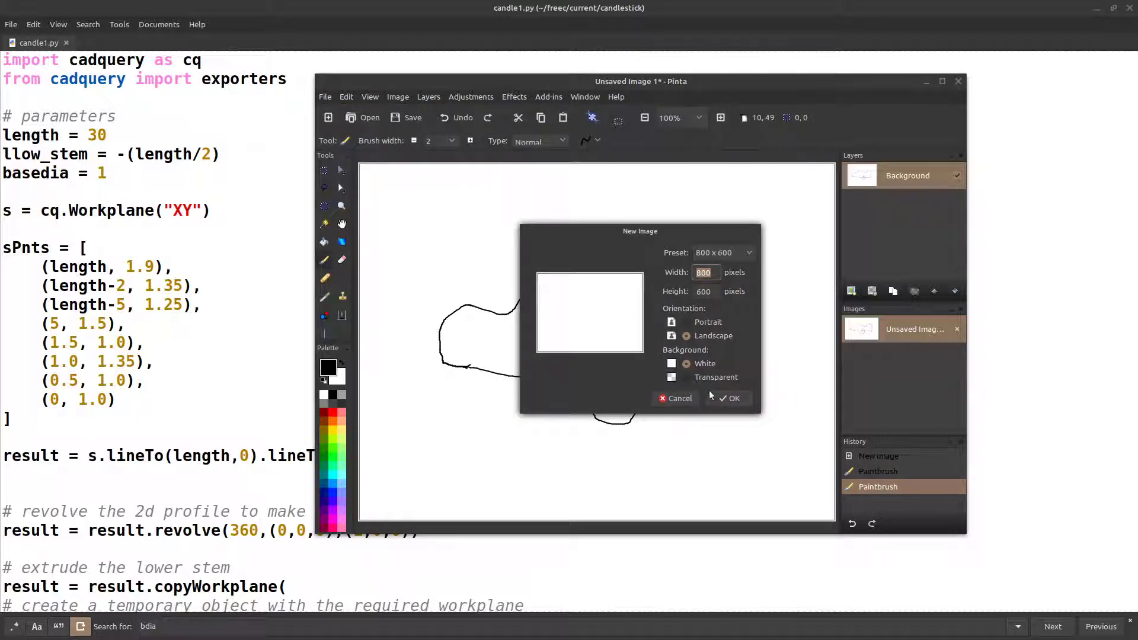
left_click(729, 398)
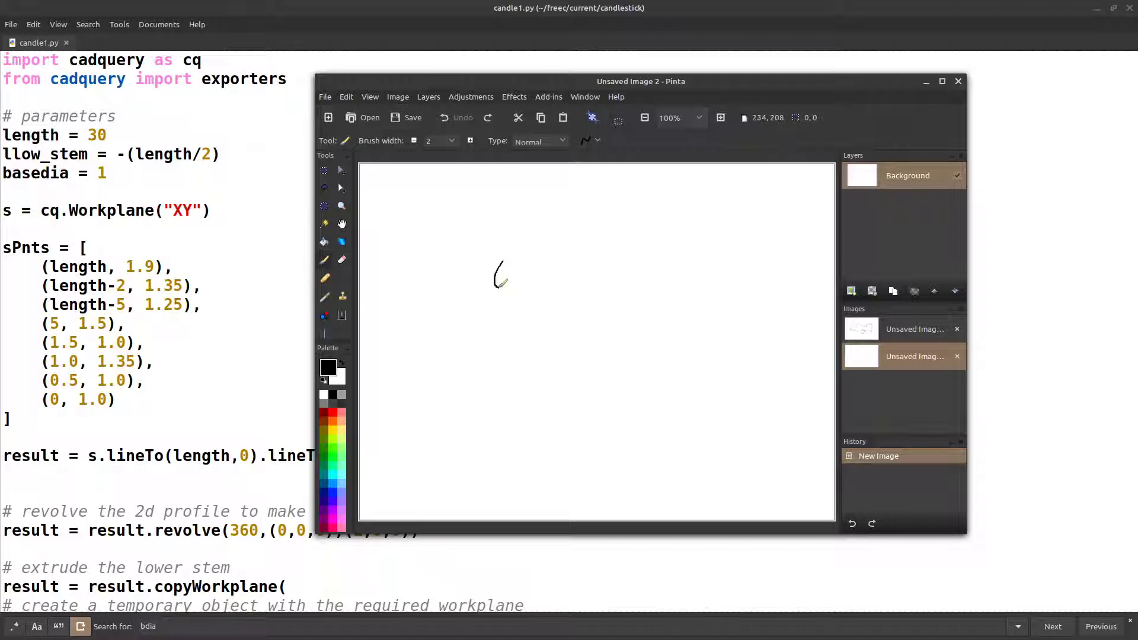
left_click_drag(497, 261, 624, 363)
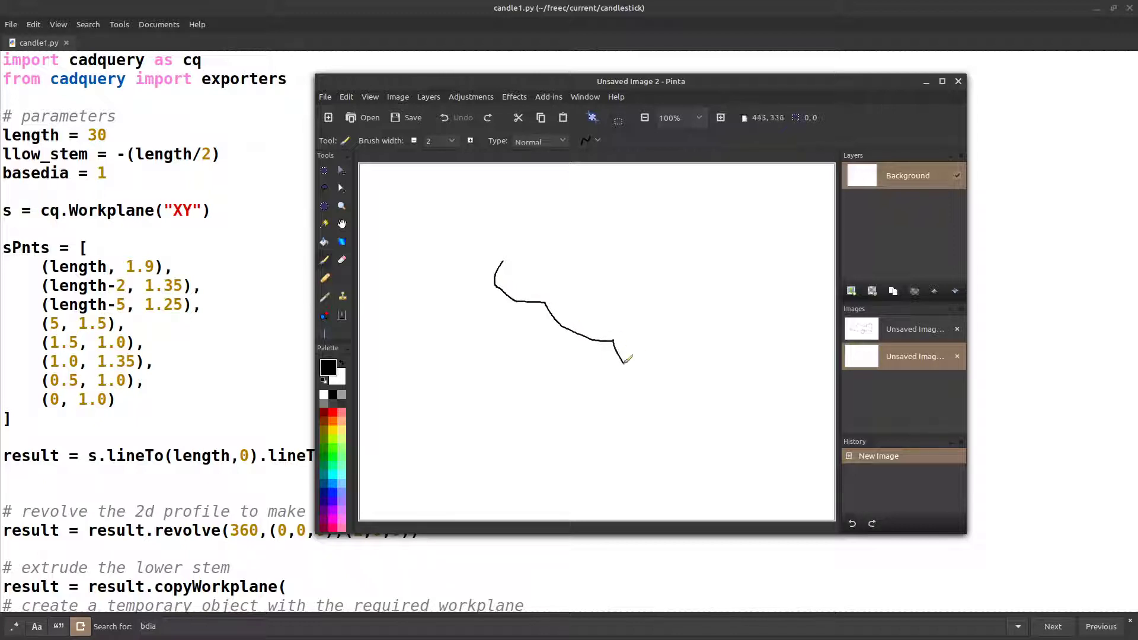
left_click_drag(626, 361, 736, 323)
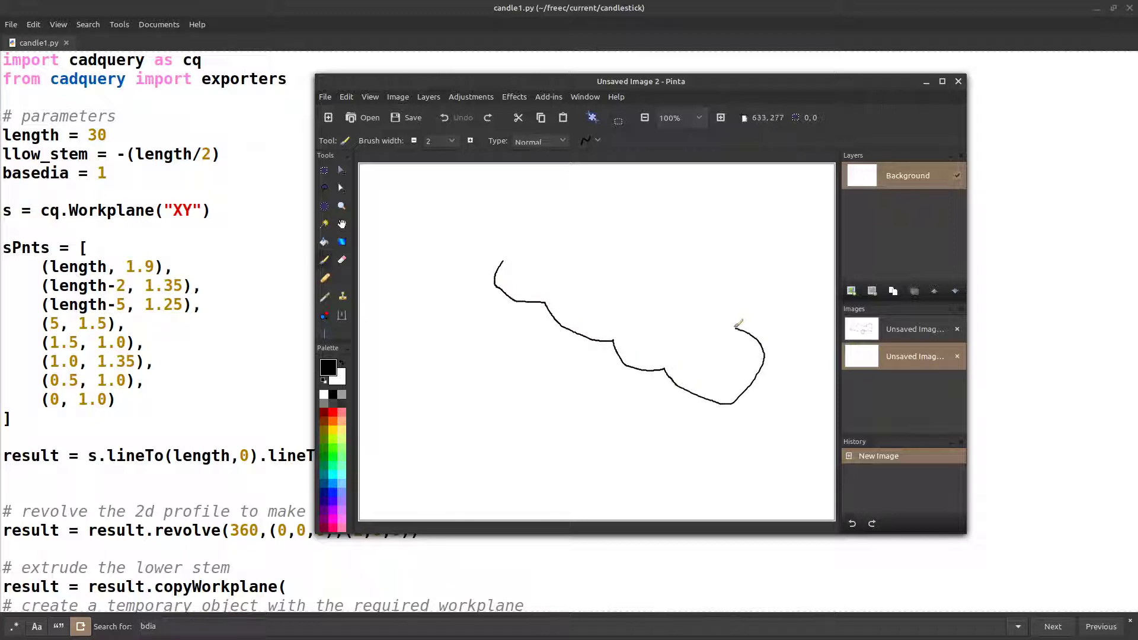
left_click_drag(737, 327, 721, 403)
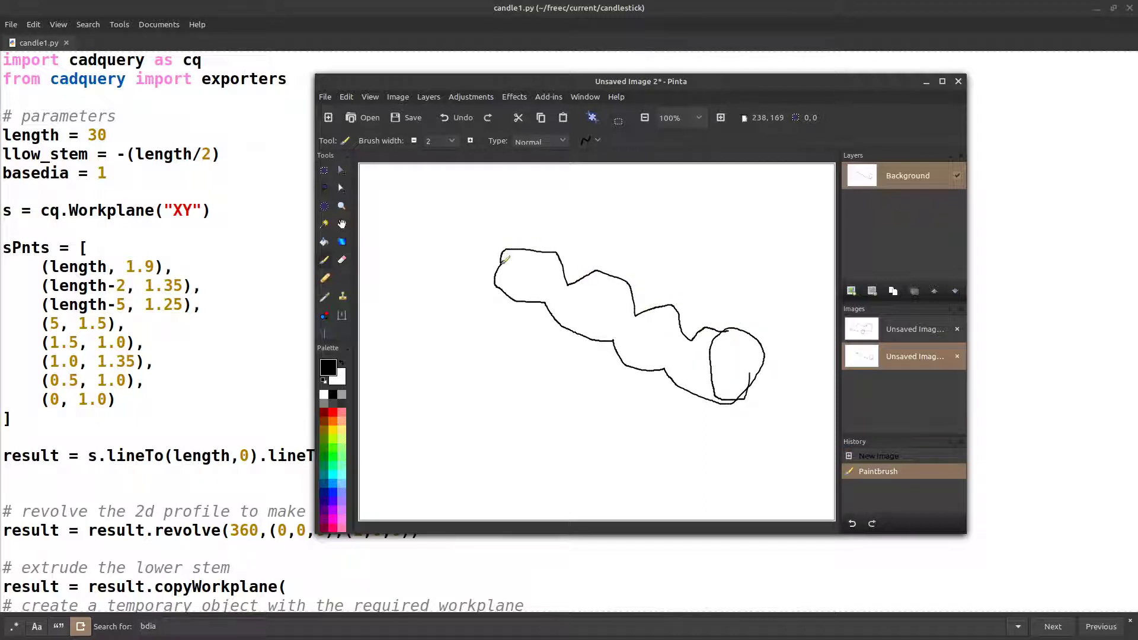
left_click(957, 81)
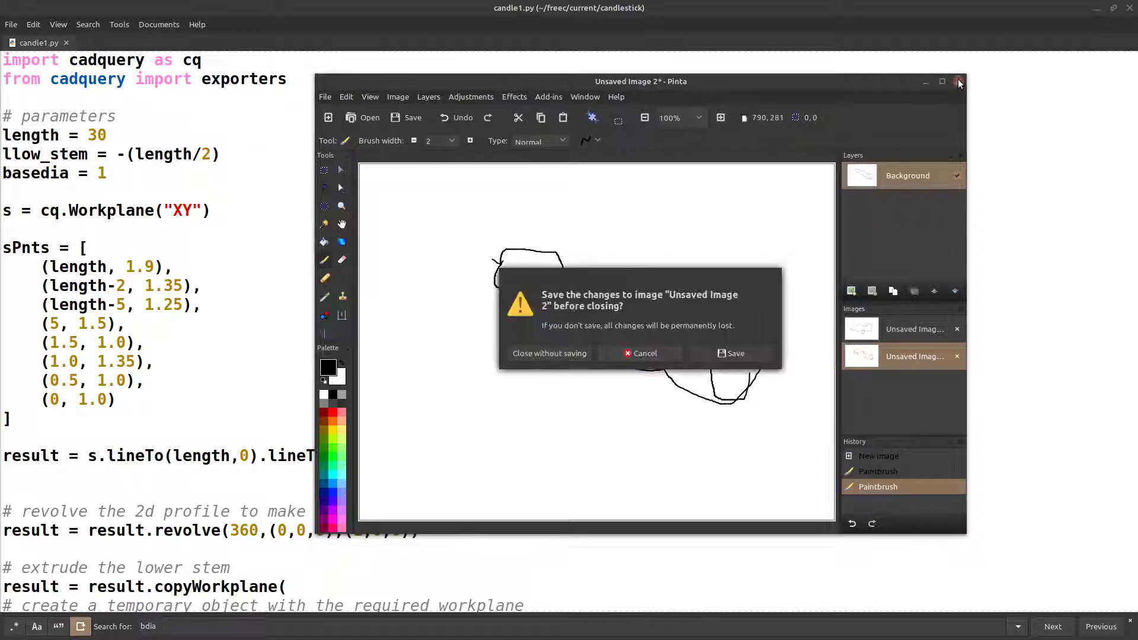
left_click(549, 353)
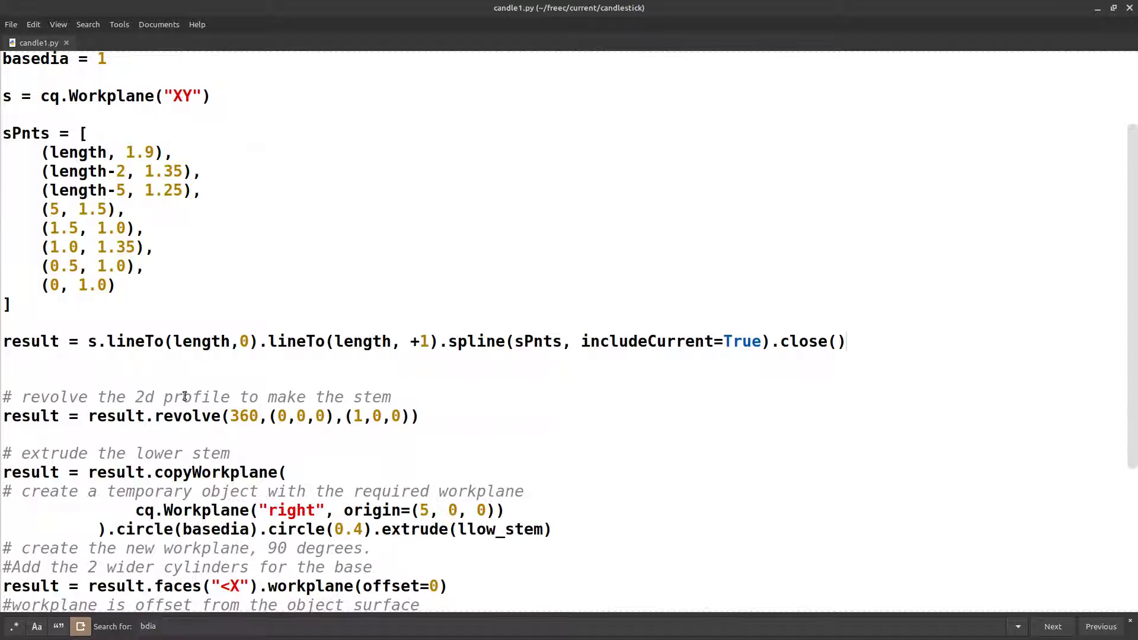
triple_click(207, 416)
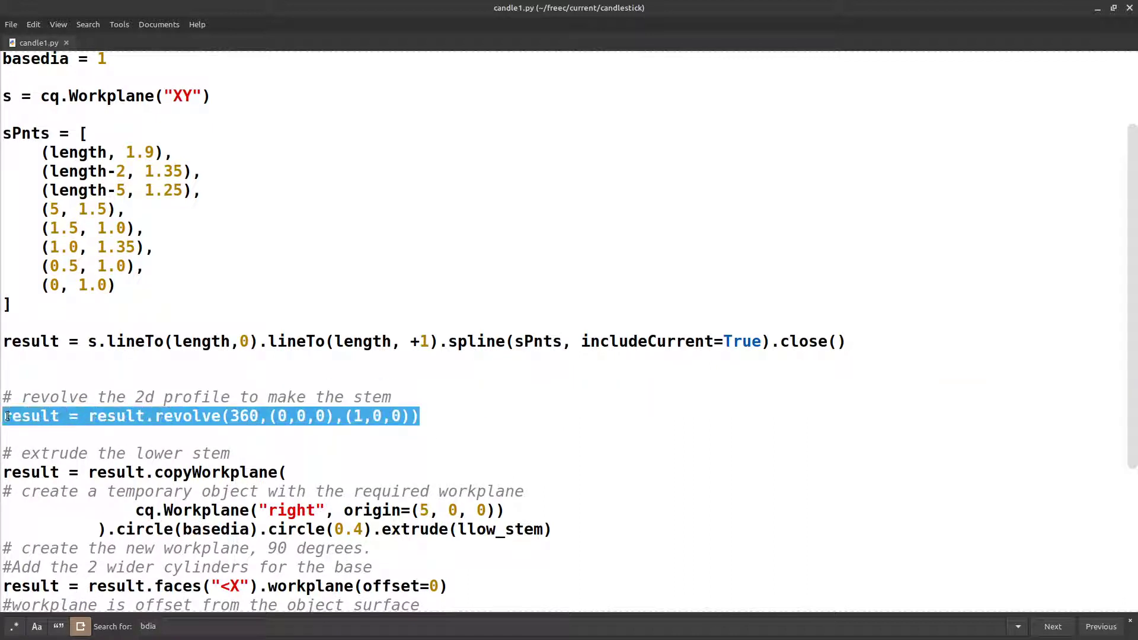
left_click(92, 416)
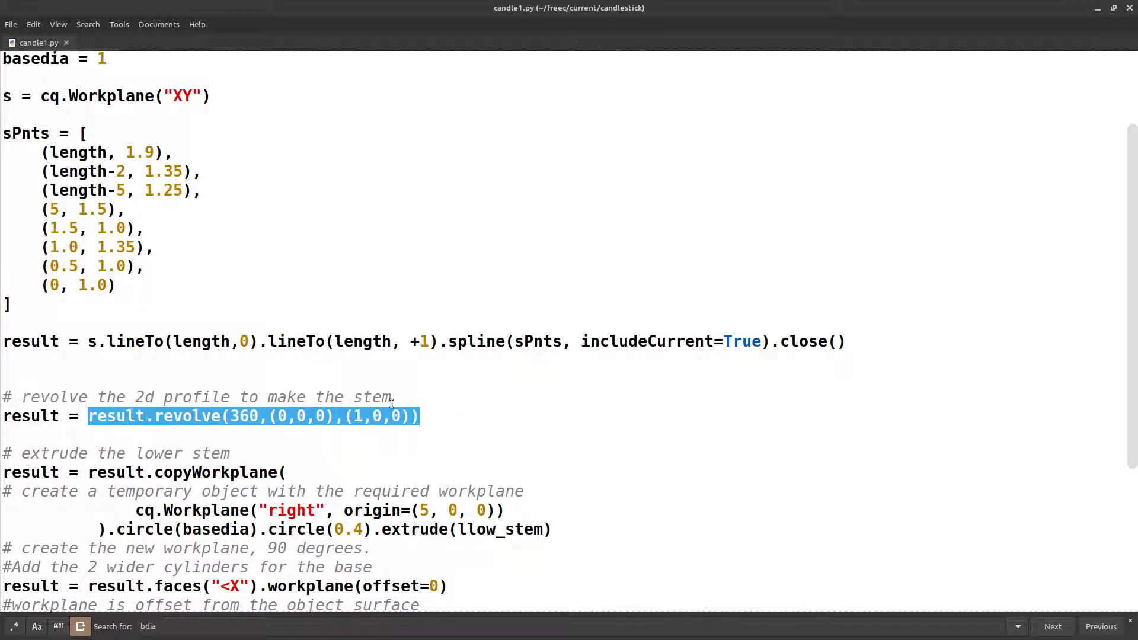
scroll("down", 3)
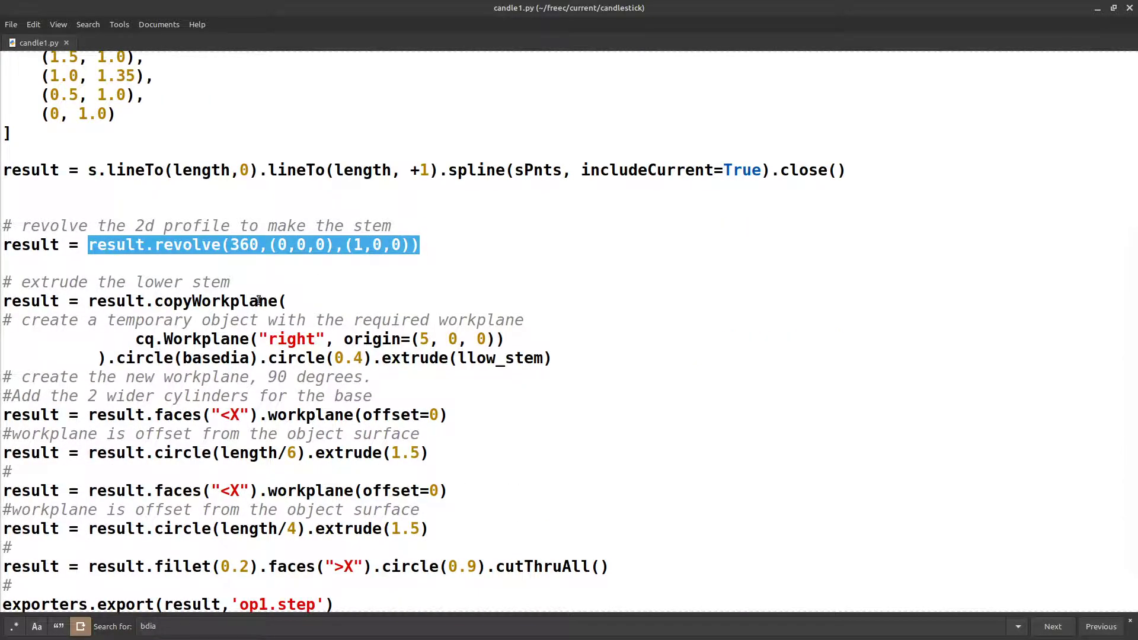
mouse_move(296, 257)
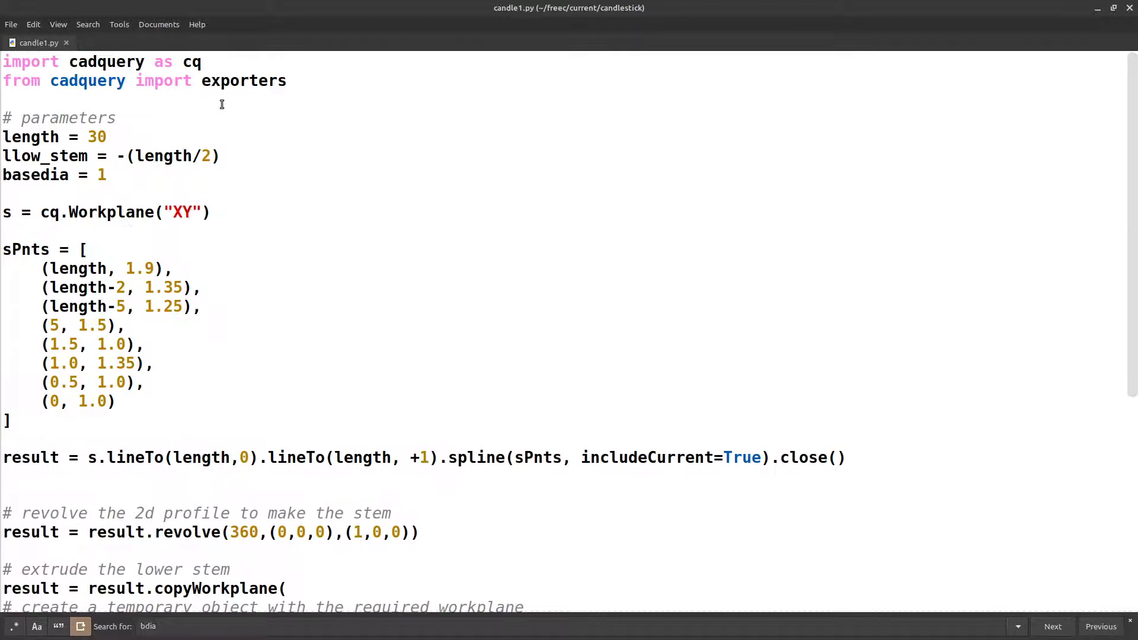
double_click(192, 62)
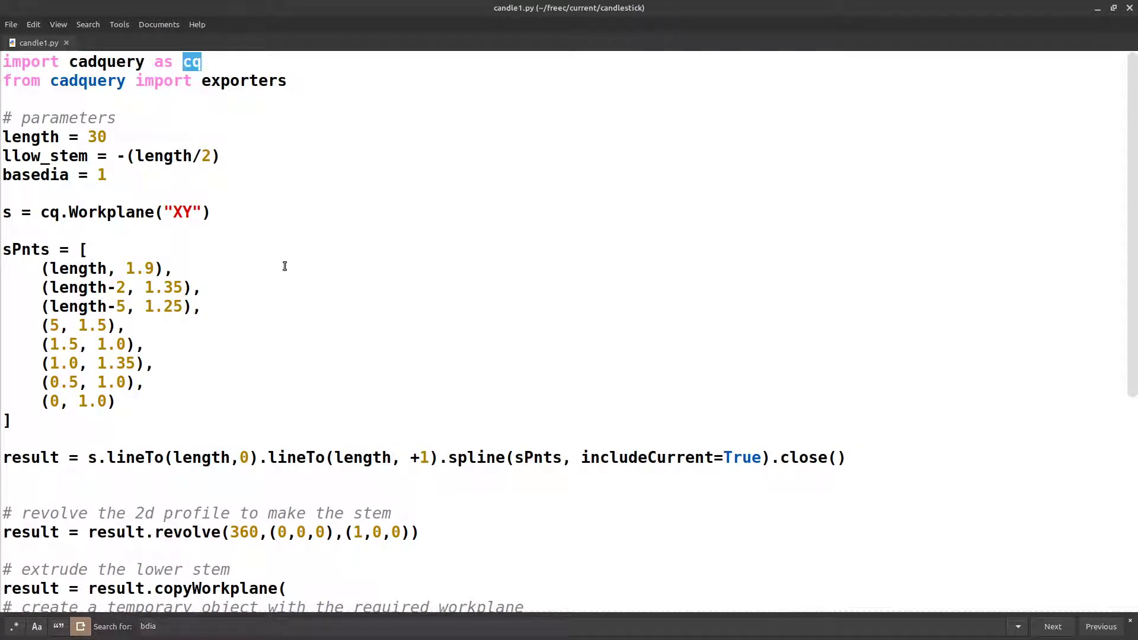
scroll("down", 3)
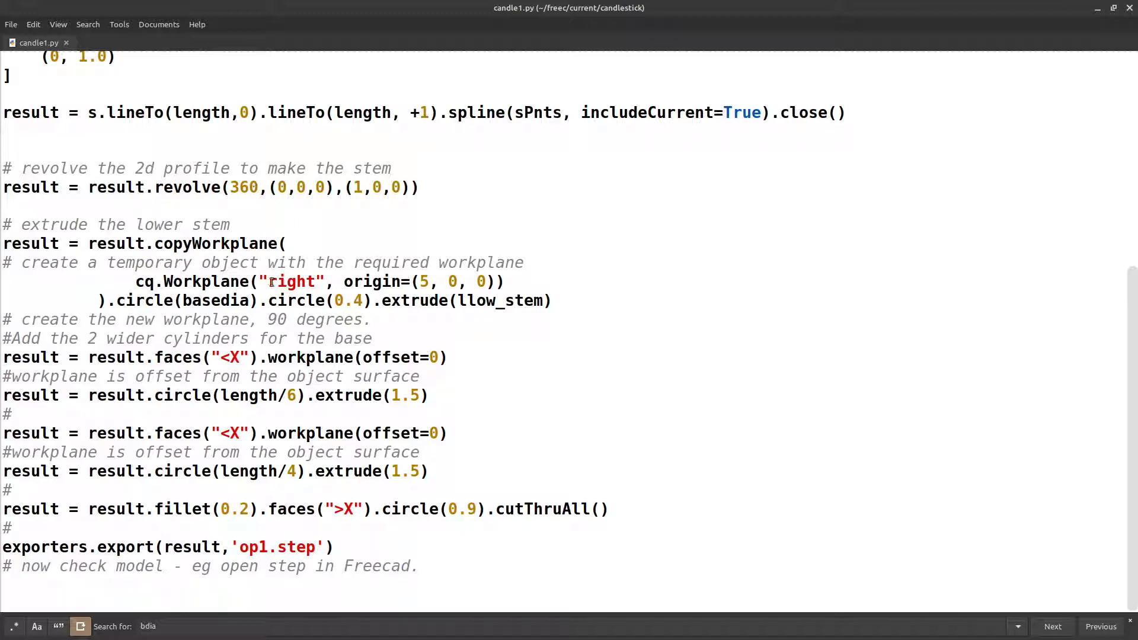
double_click(294, 281)
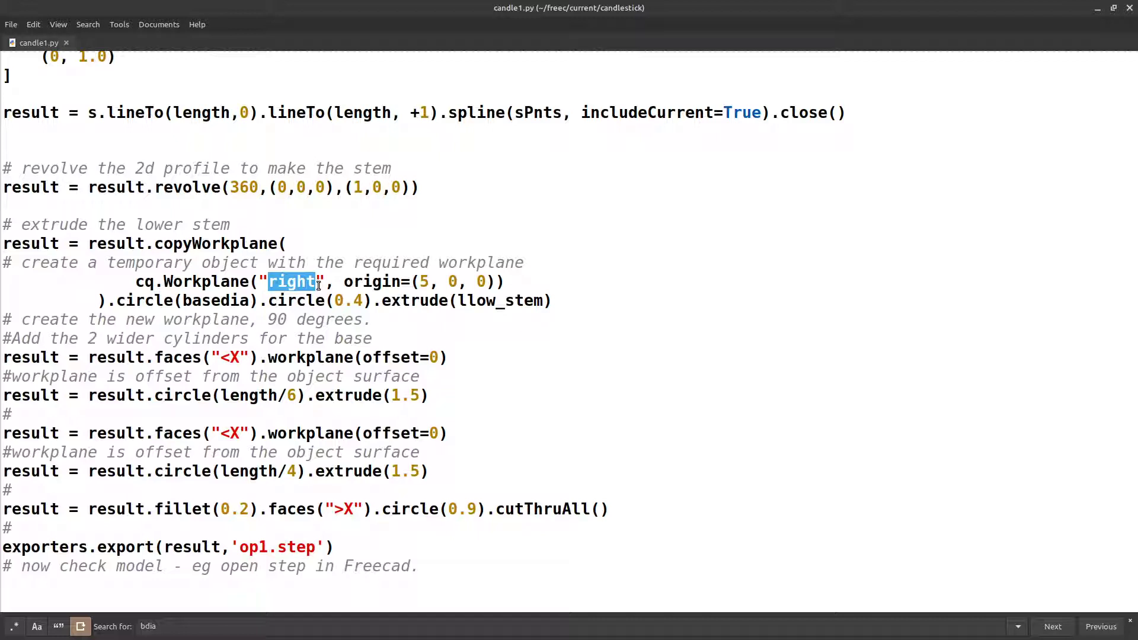
left_click(351, 281)
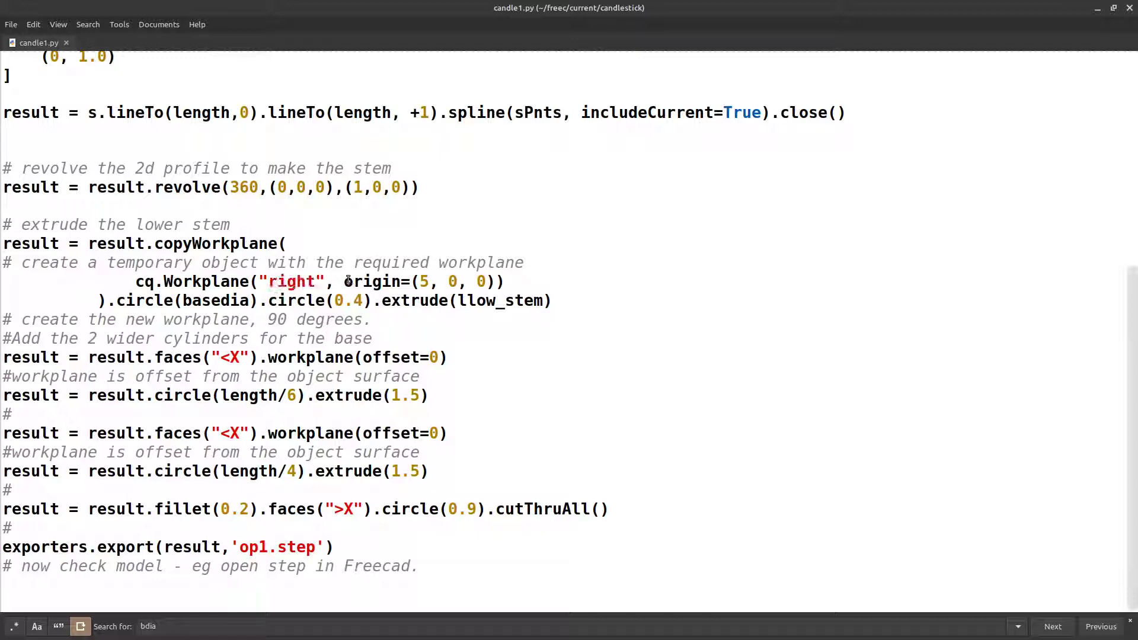
key("alt+Tab")
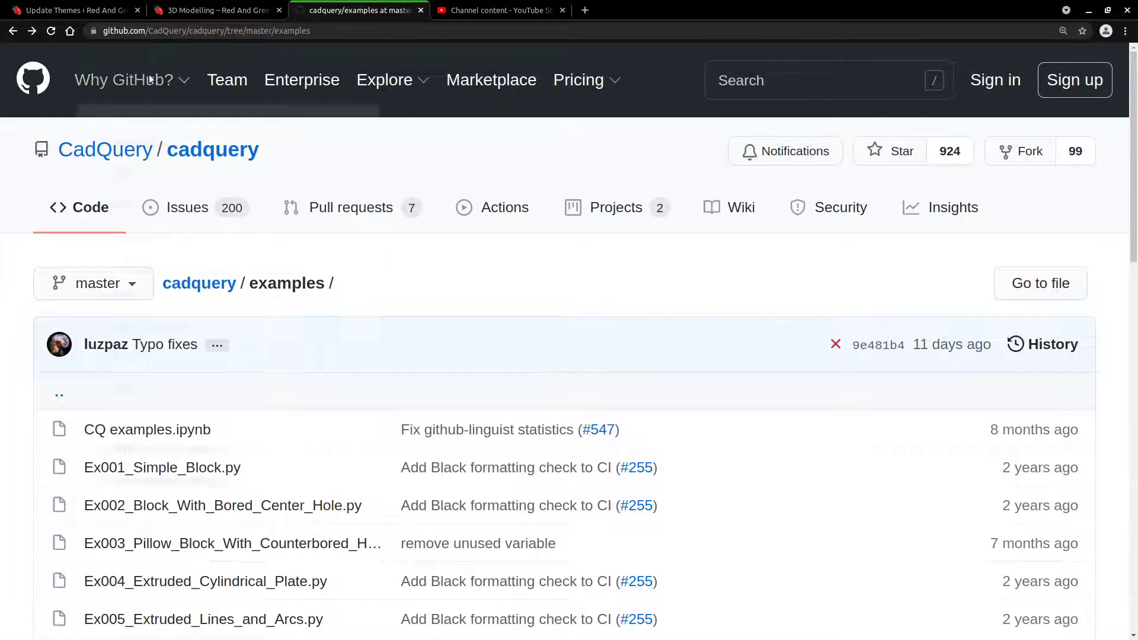
- Open Ex014_Offset_Workplanes.py from the cadquery examples and highlight its <X selector
scroll("down", 3)
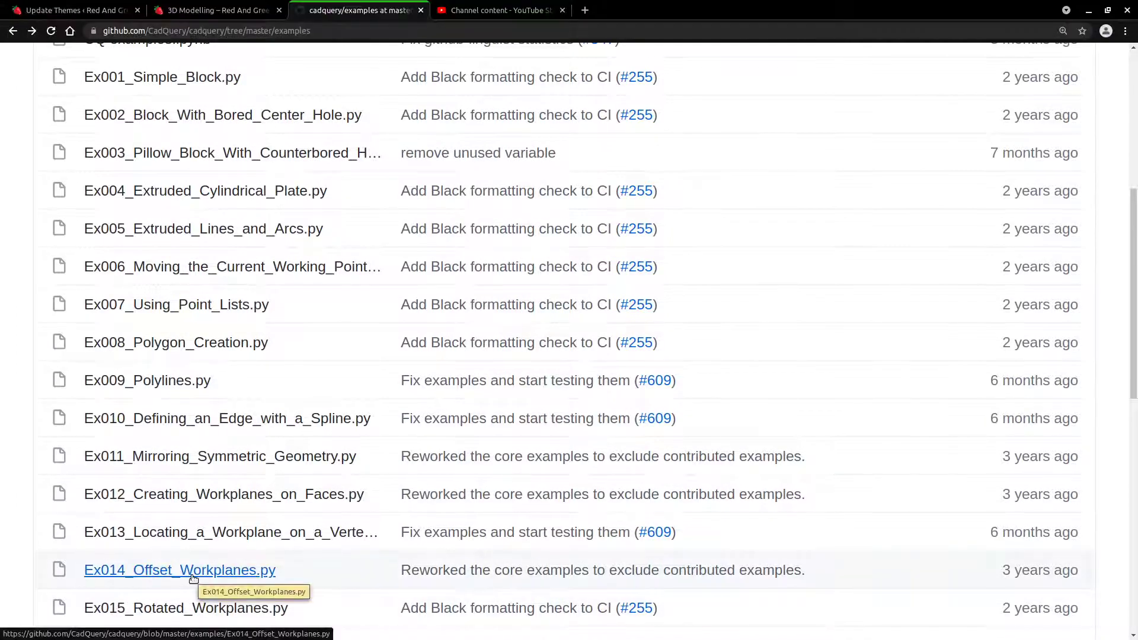
left_click(179, 570)
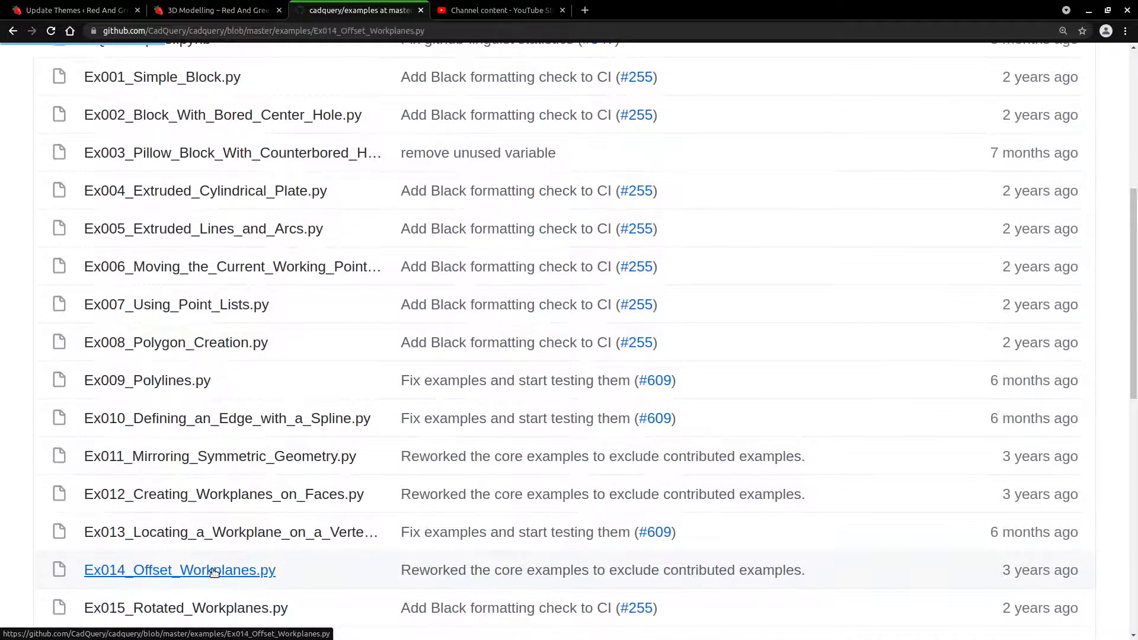
left_click(180, 570)
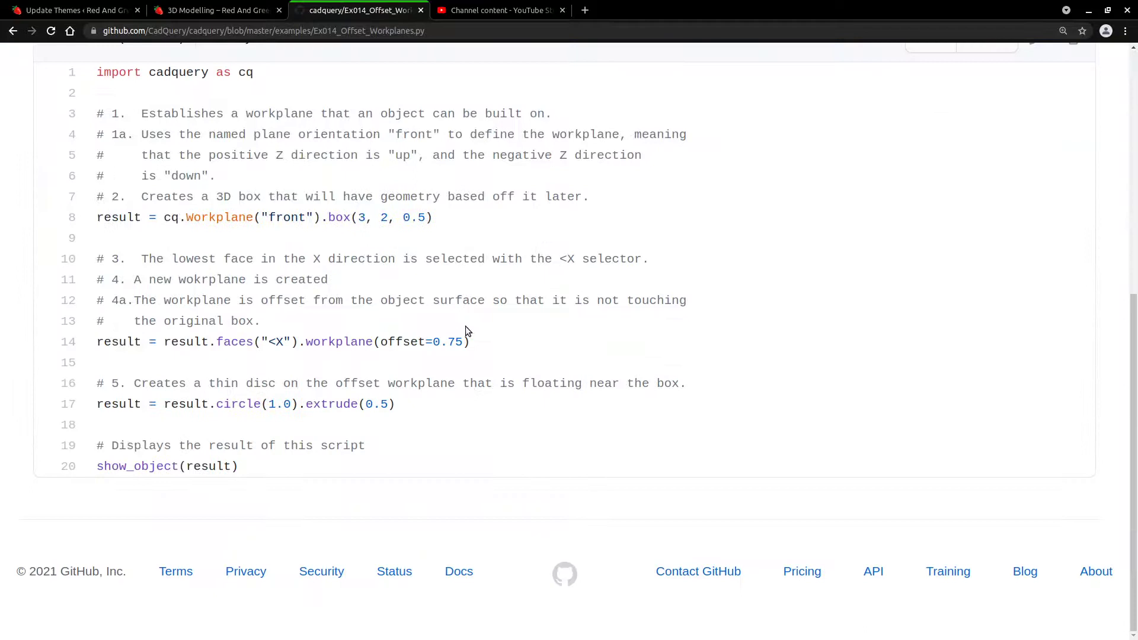
mouse_move(268, 342)
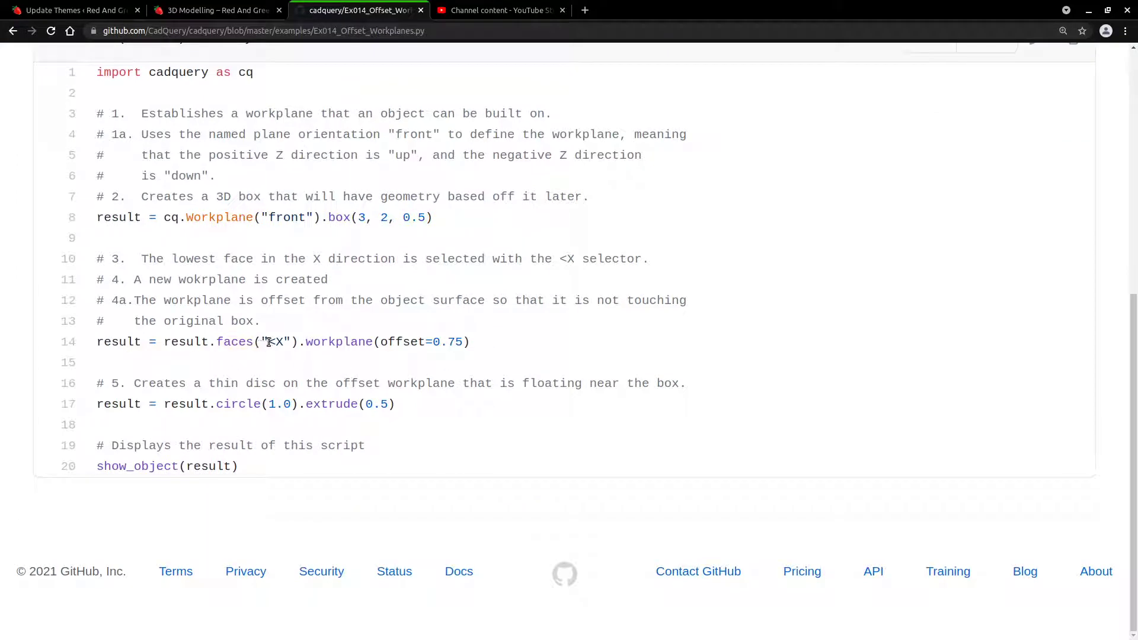
double_click(288, 217)
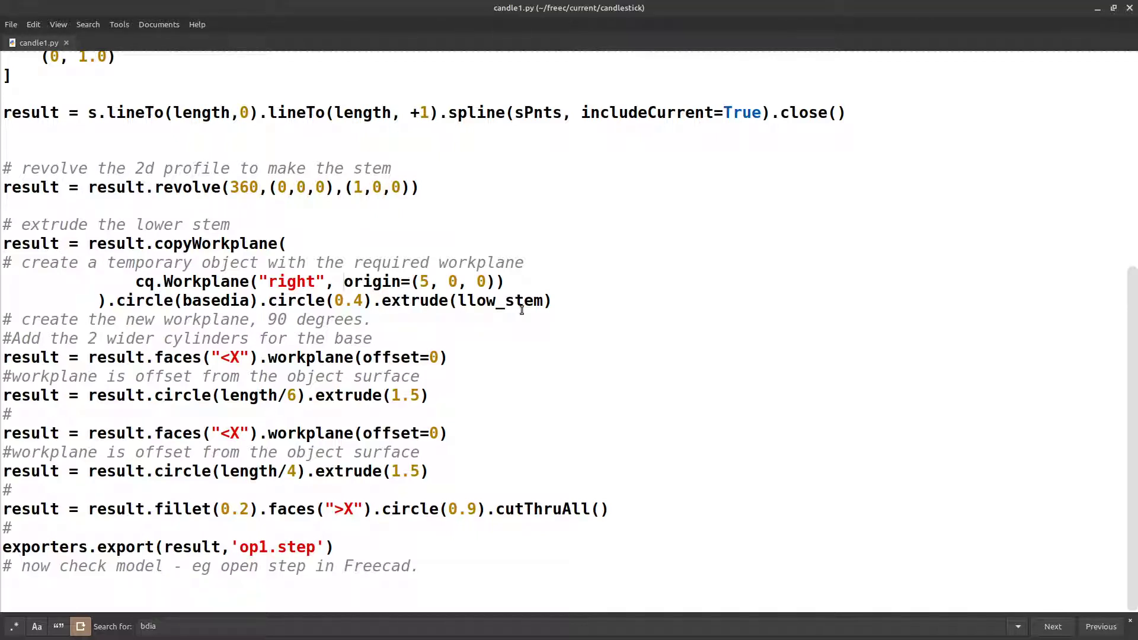
- Inspect the lower stem extrusion and base cylinder lines, marking the blank-line spot
left_click_drag(124, 300, 540, 300)
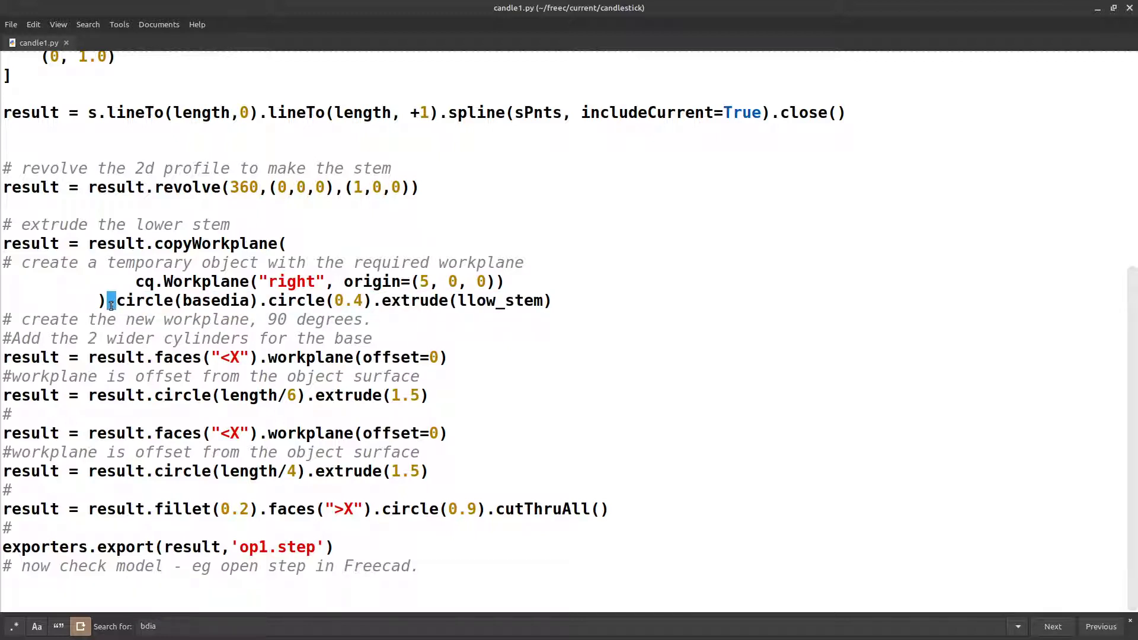
mouse_move(119, 300)
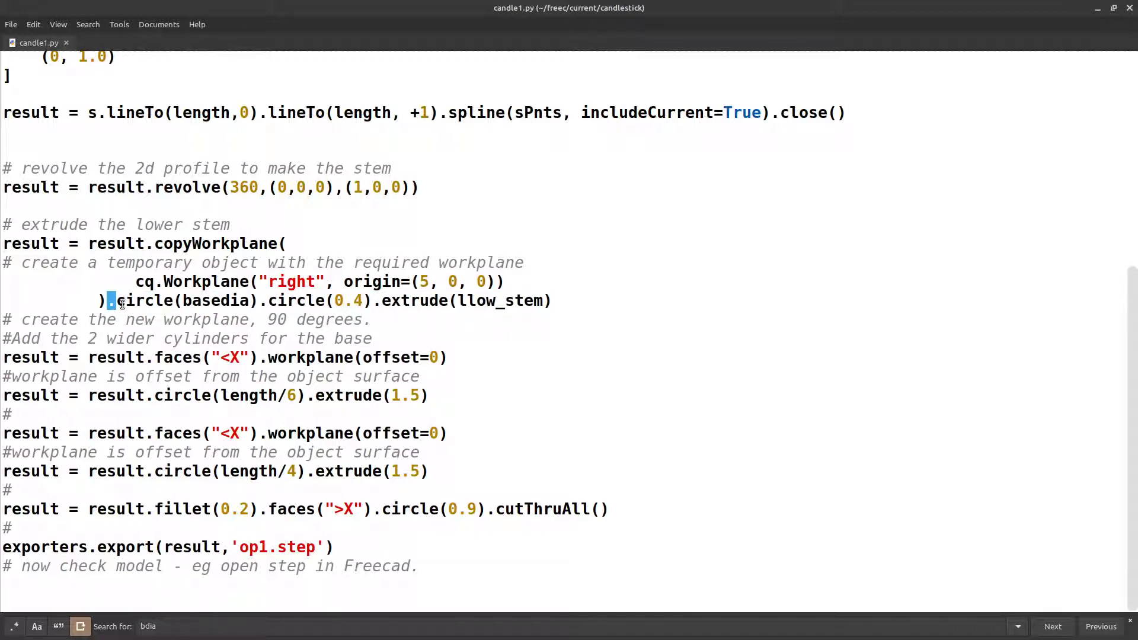
left_click_drag(109, 301, 237, 300)
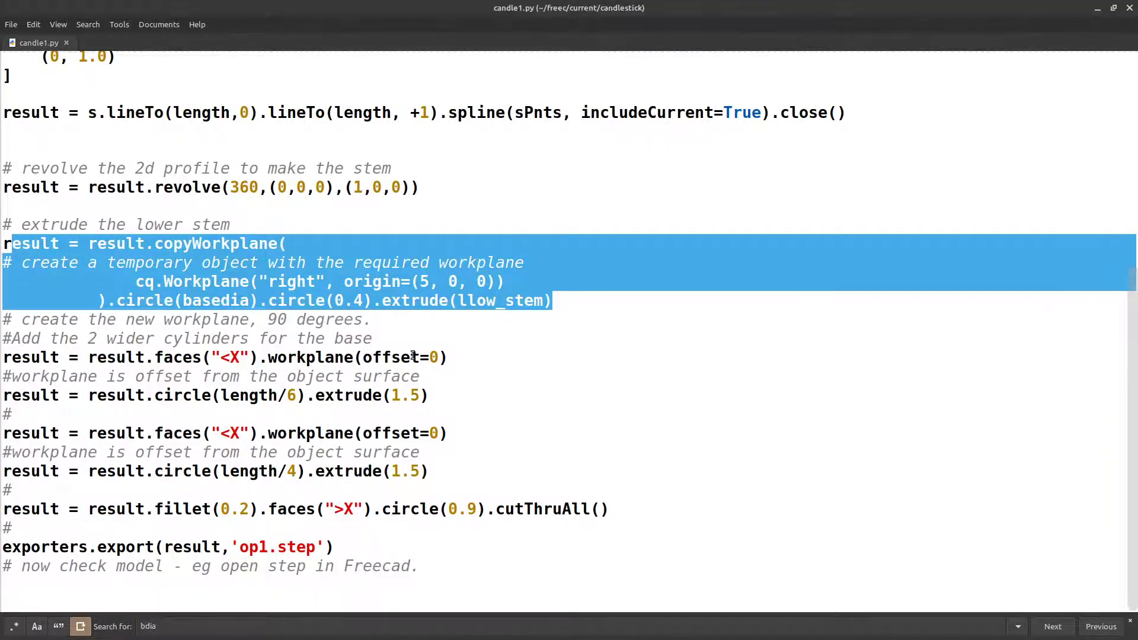
left_click(446, 395)
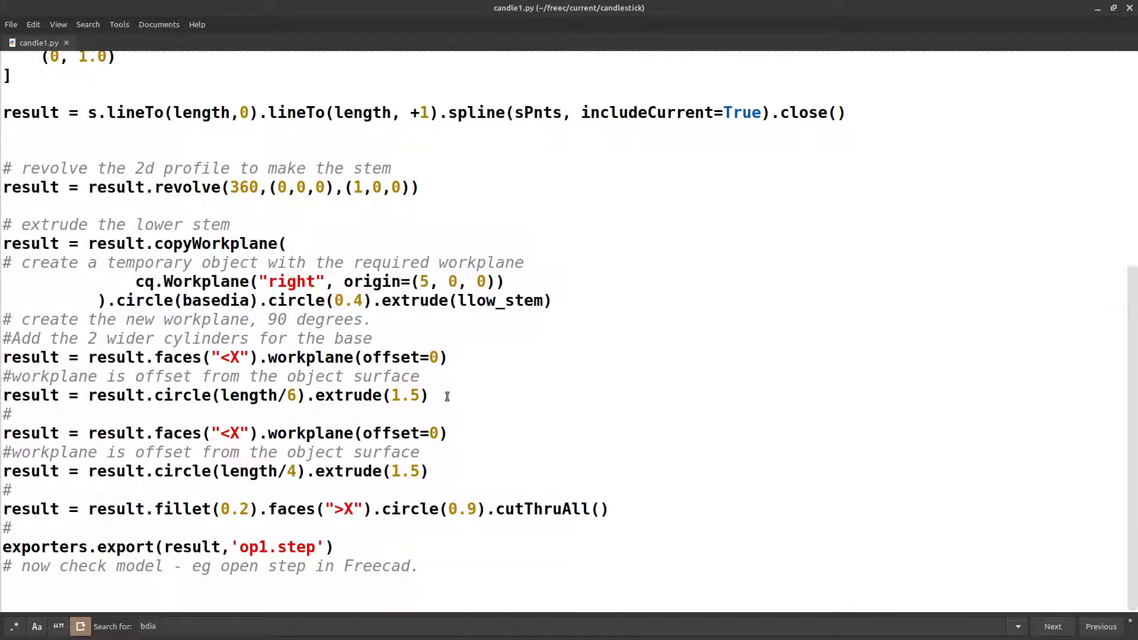
left_click_drag(3, 356, 428, 394)
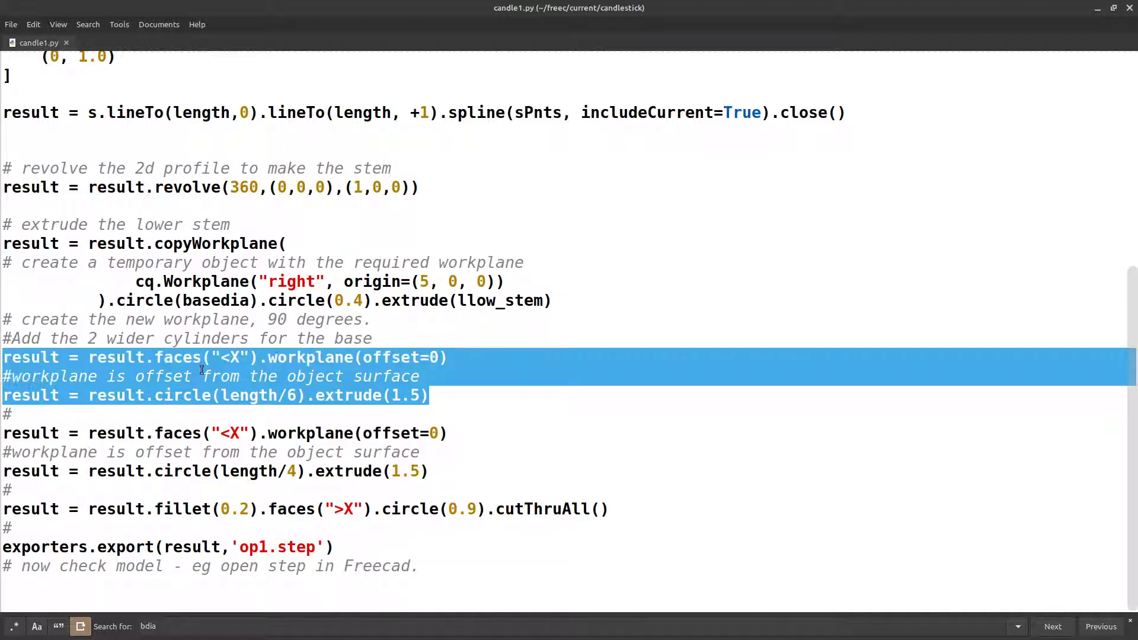
left_click(378, 320)
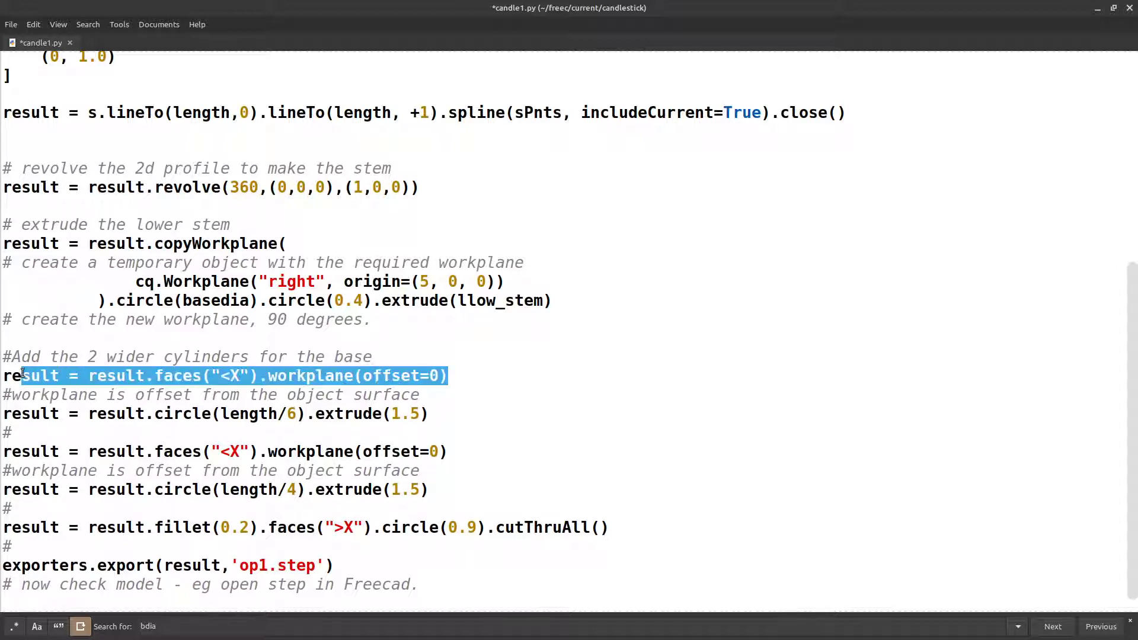
left_click(230, 376)
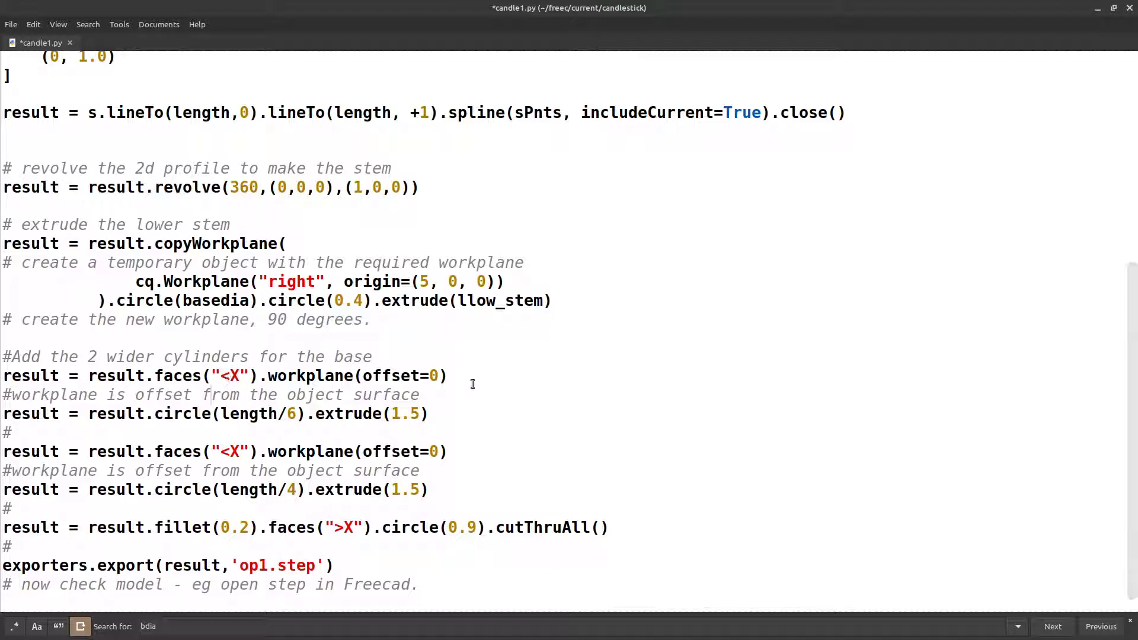
left_click_drag(4, 356, 419, 394)
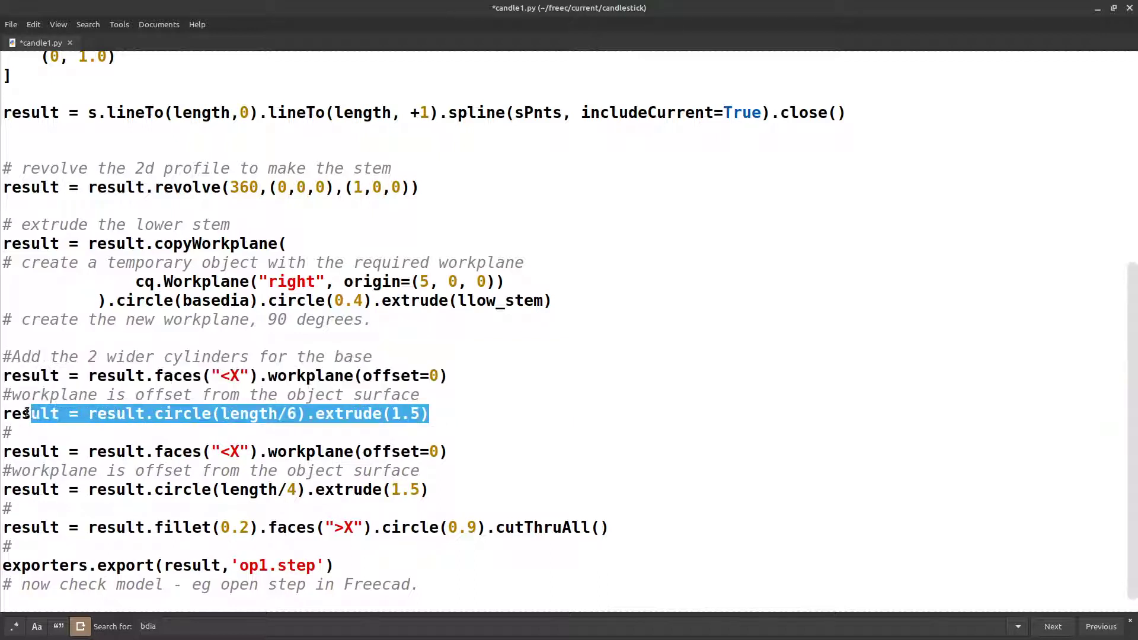
left_click(273, 430)
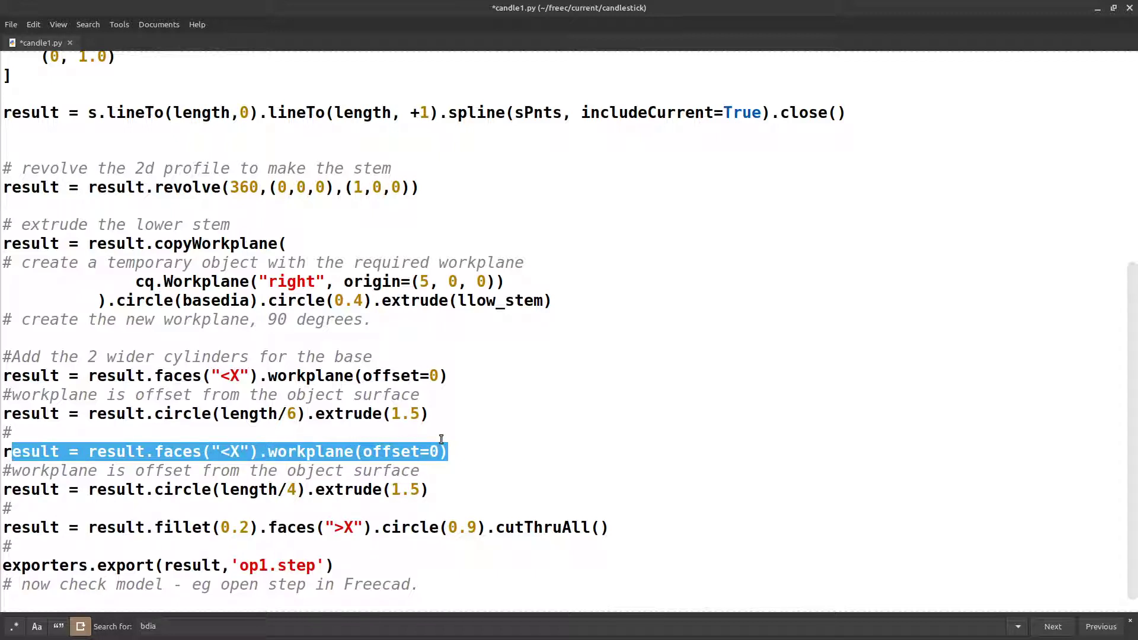
mouse_move(462, 400)
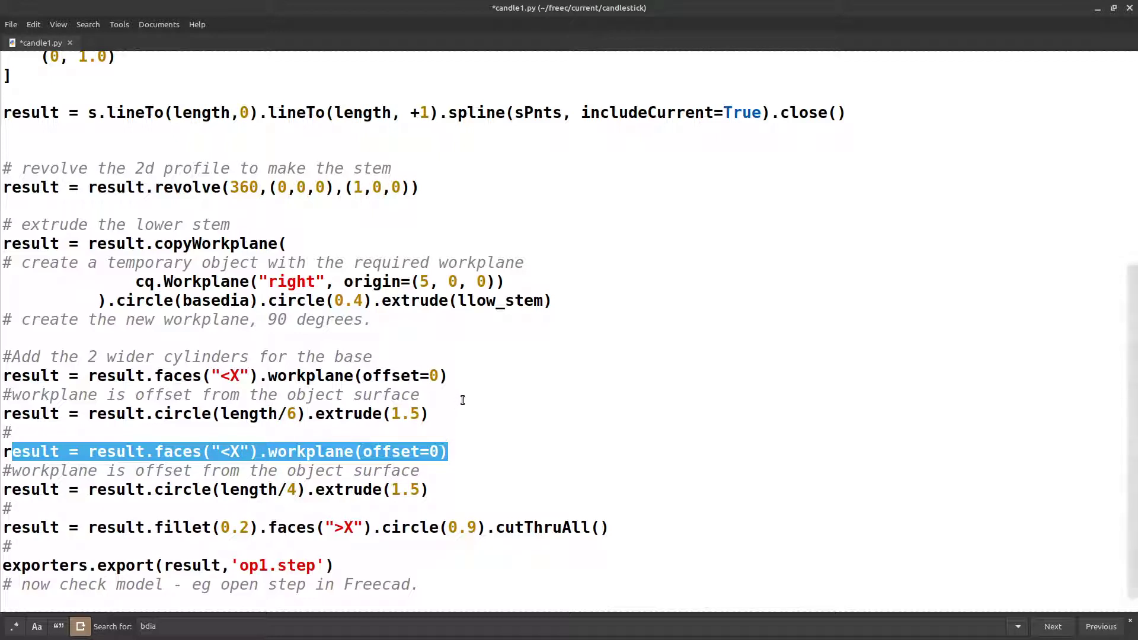
mouse_move(225, 452)
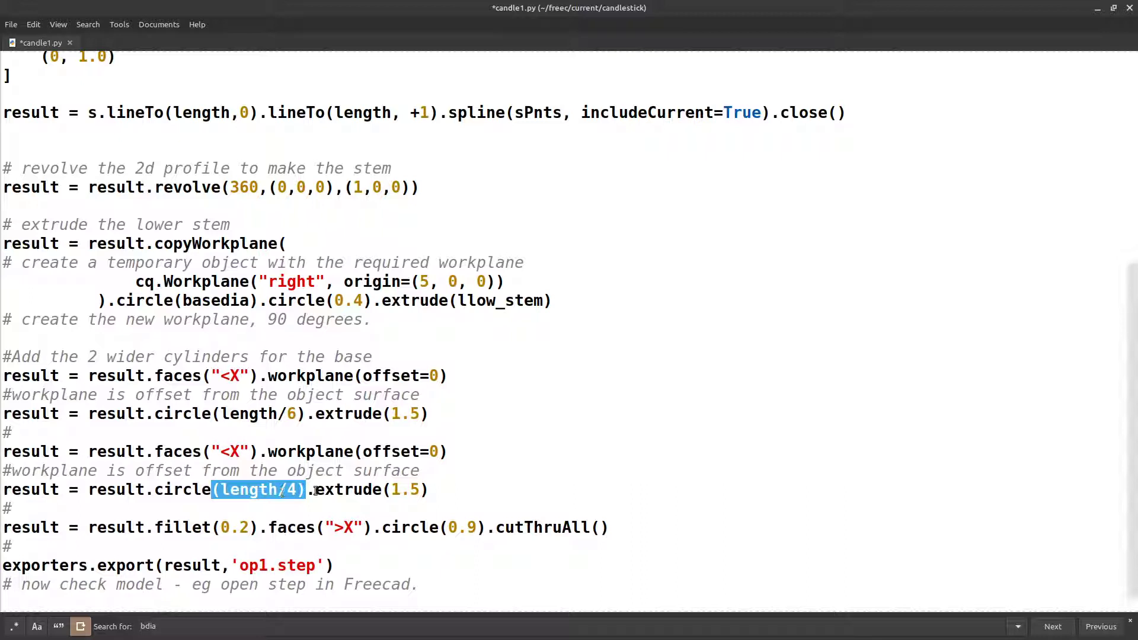
- Review the >X selector and cutThruAll call before the op1.step export
left_click(275, 489)
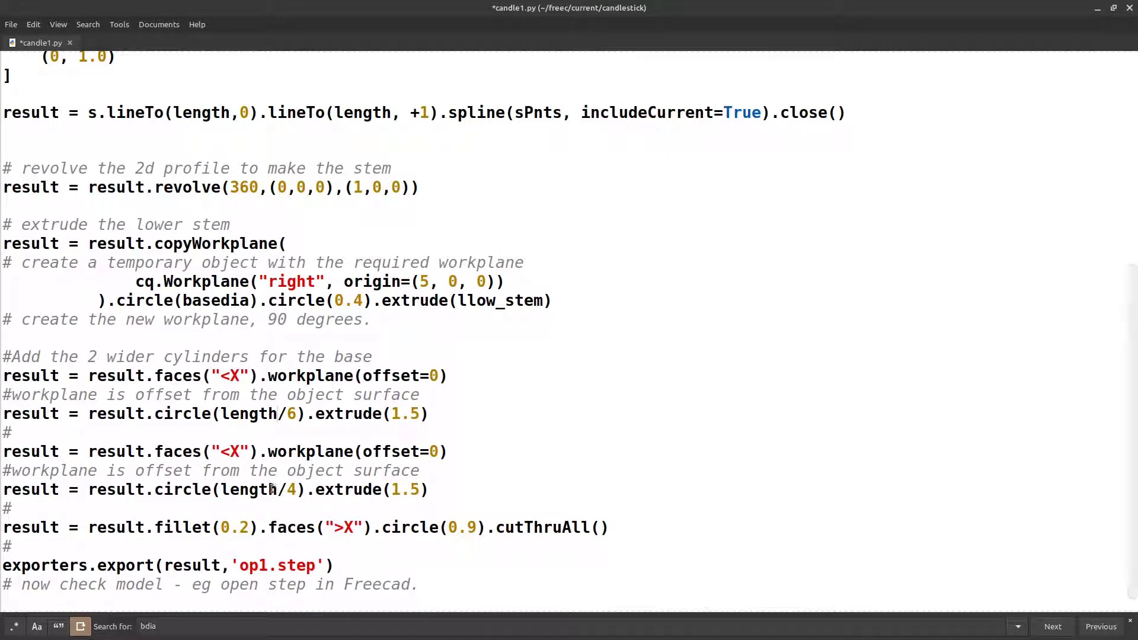
left_click_drag(225, 489, 298, 489)
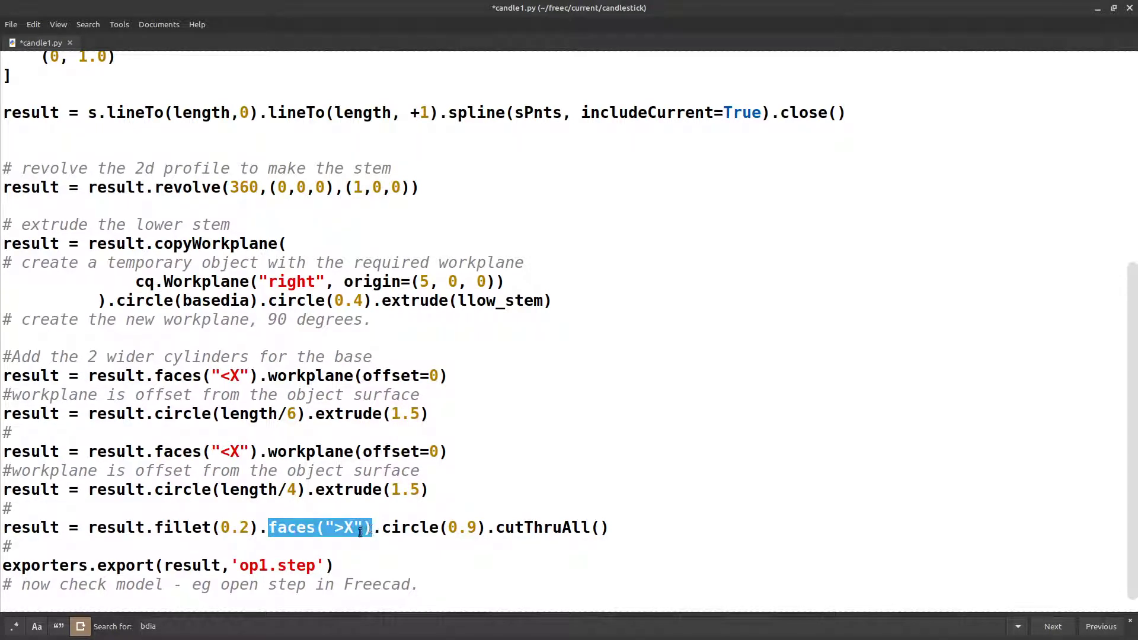
left_click(370, 524)
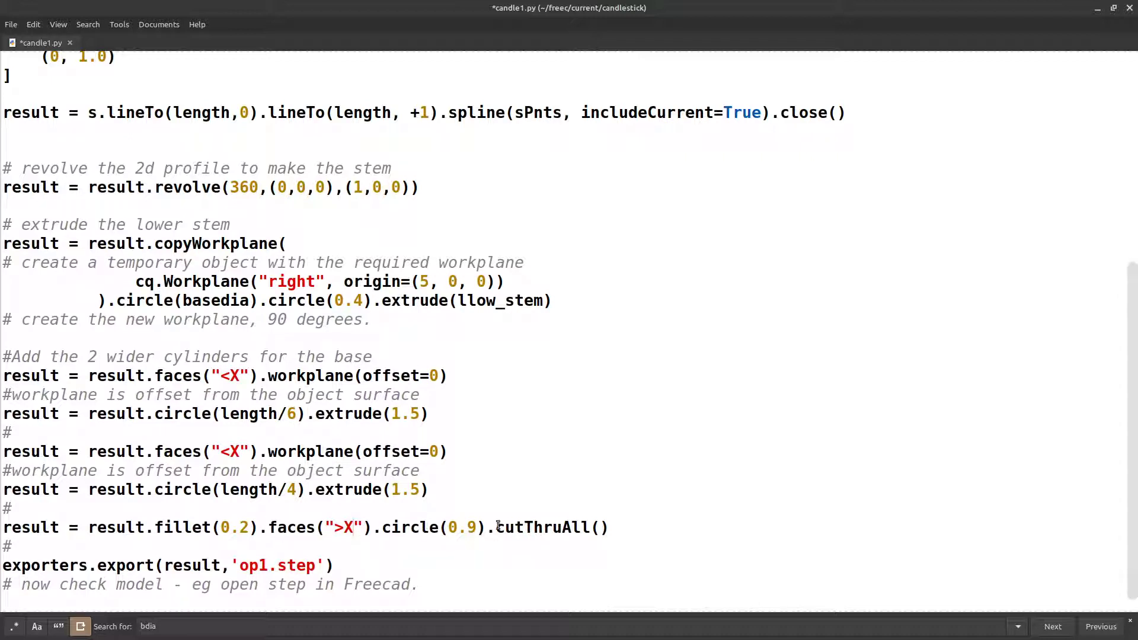
double_click(552, 527)
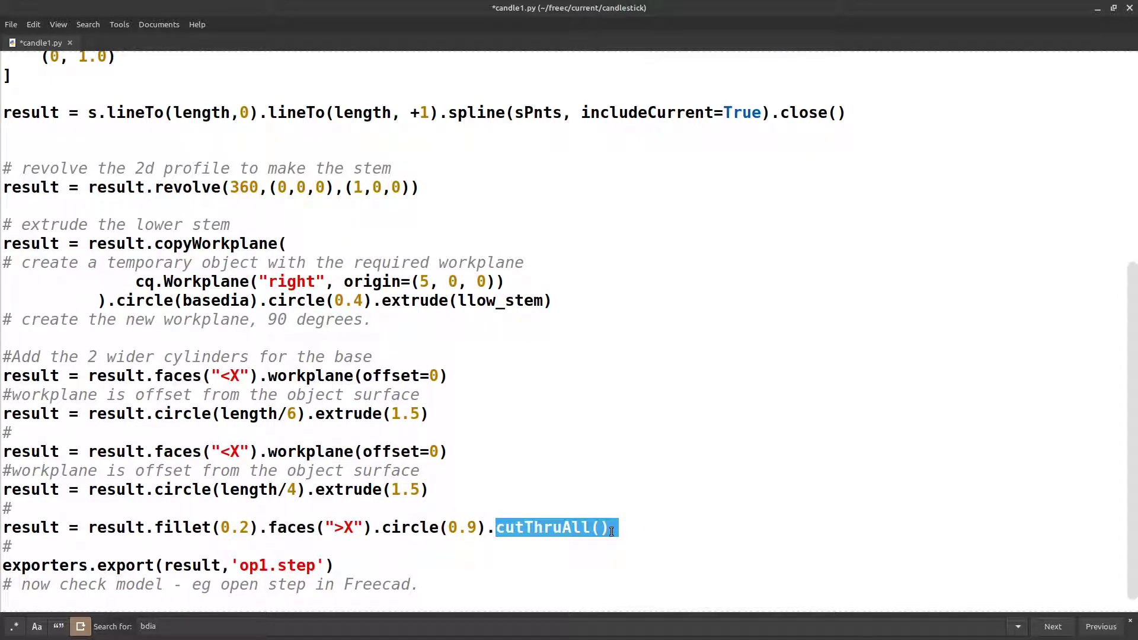
left_click(536, 527)
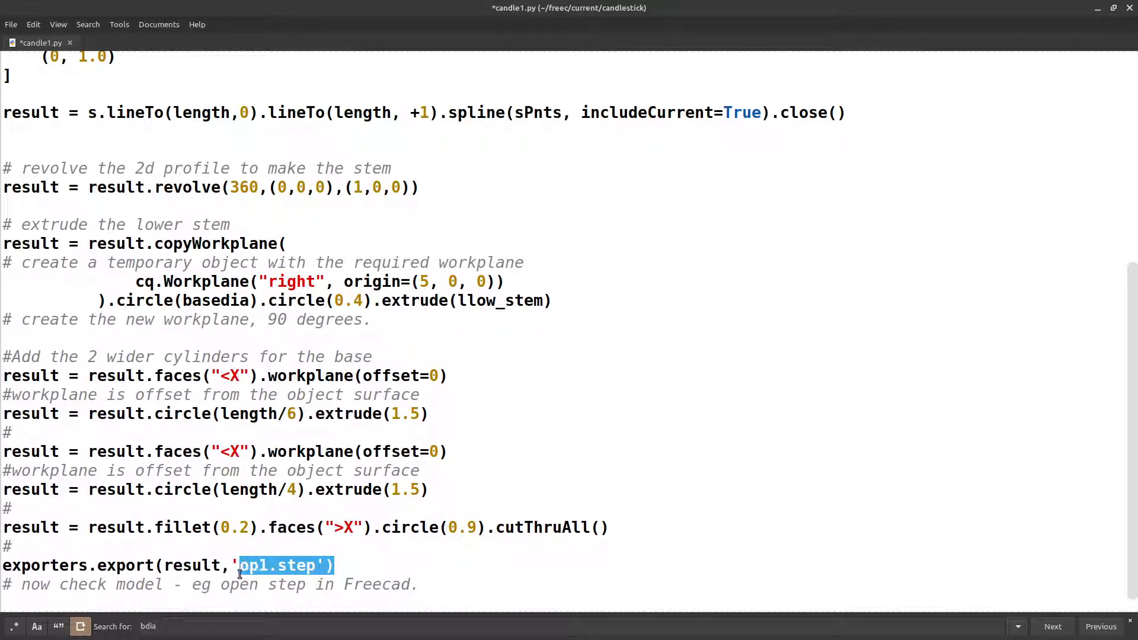
left_click(187, 565)
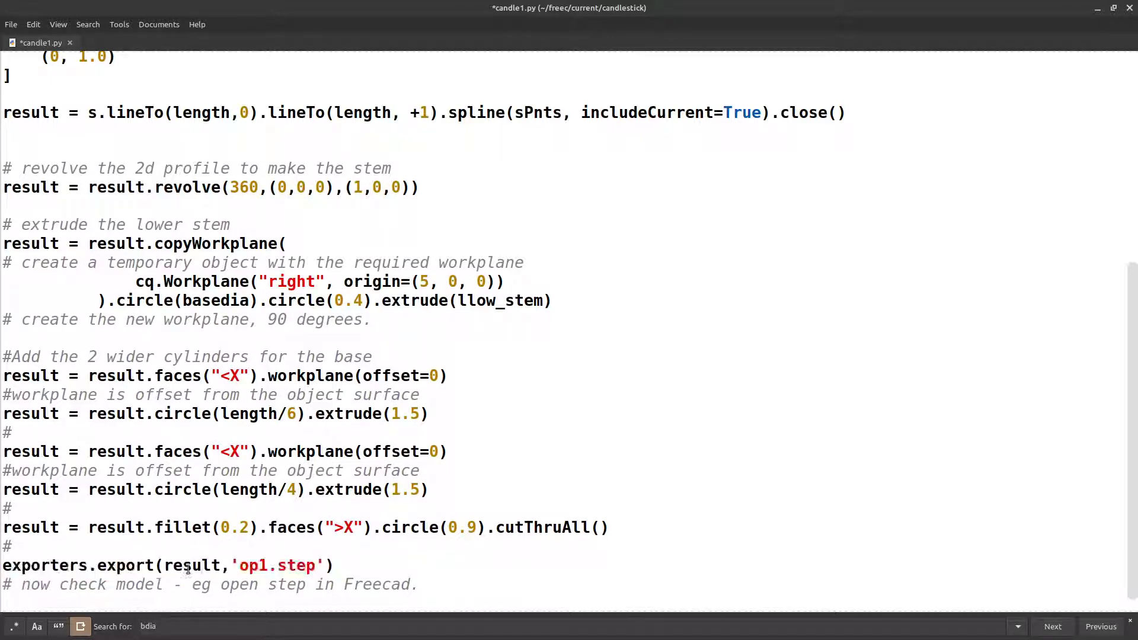
double_click(191, 565)
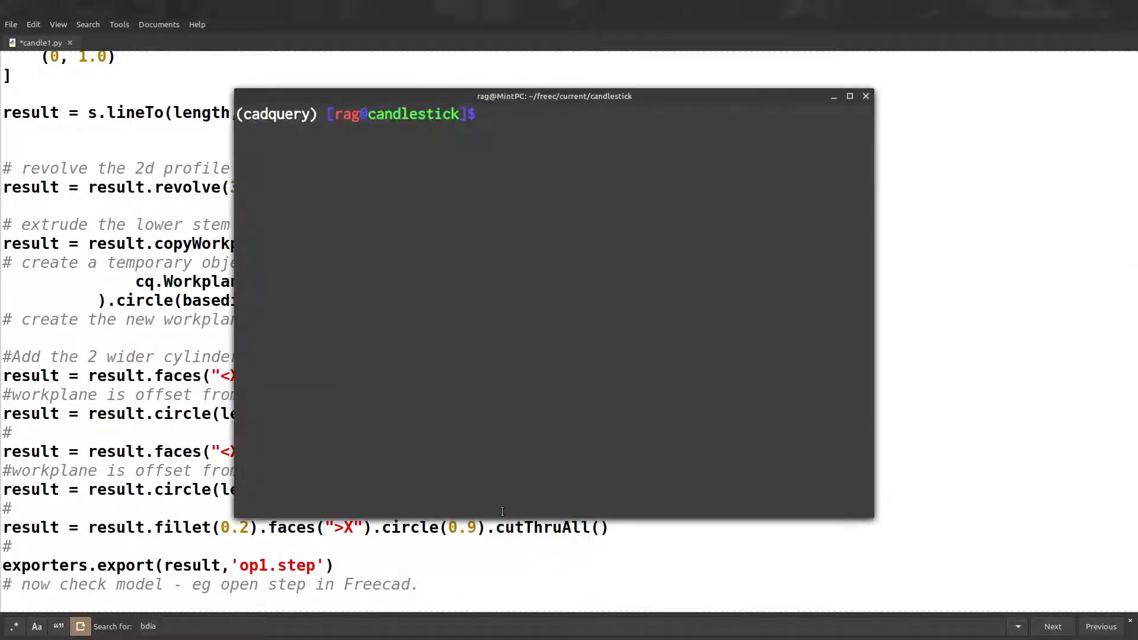
- Run python3 candle1.py to write op1.step, then open it with freecad op1.step
type("python3 candle1.py")
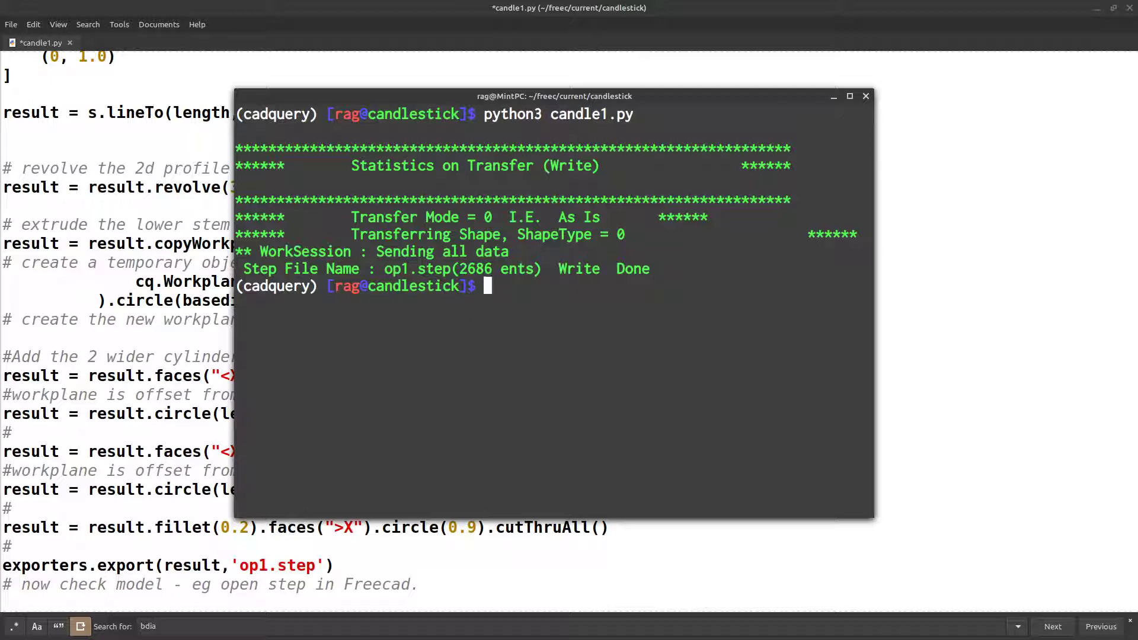
type("python3 candle1.py")
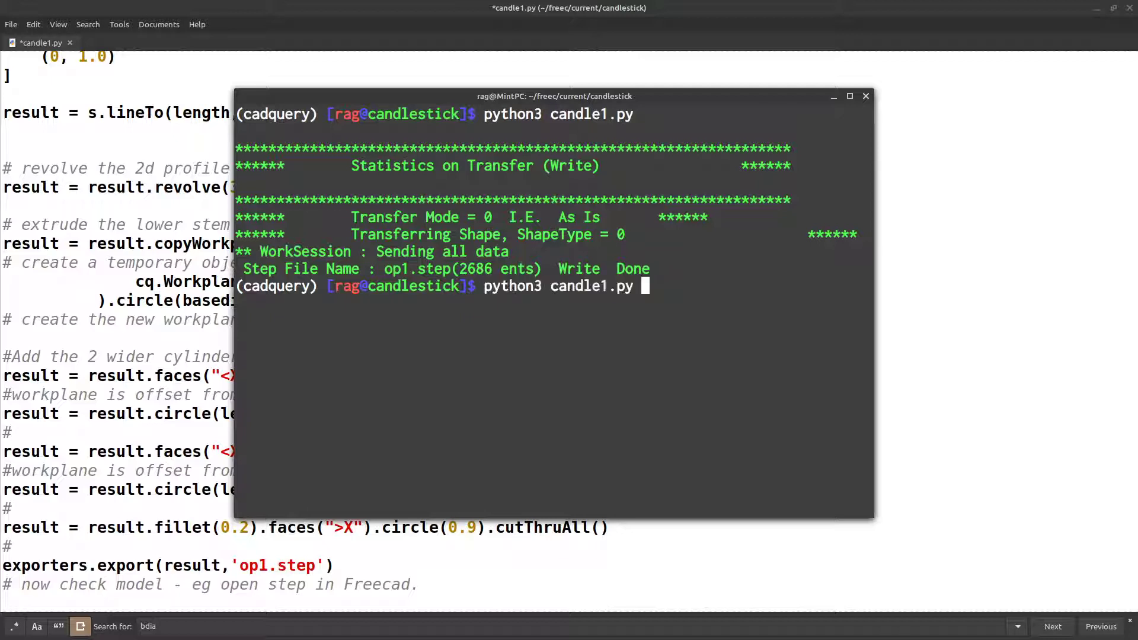
type("freecad op1.step")
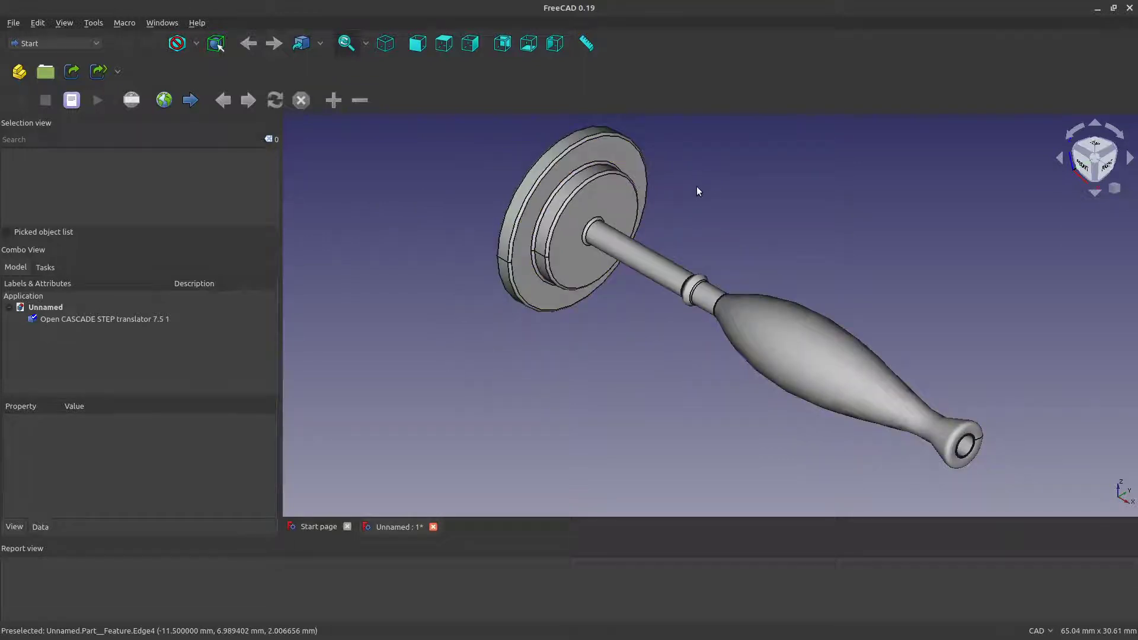
mouse_move(734, 325)
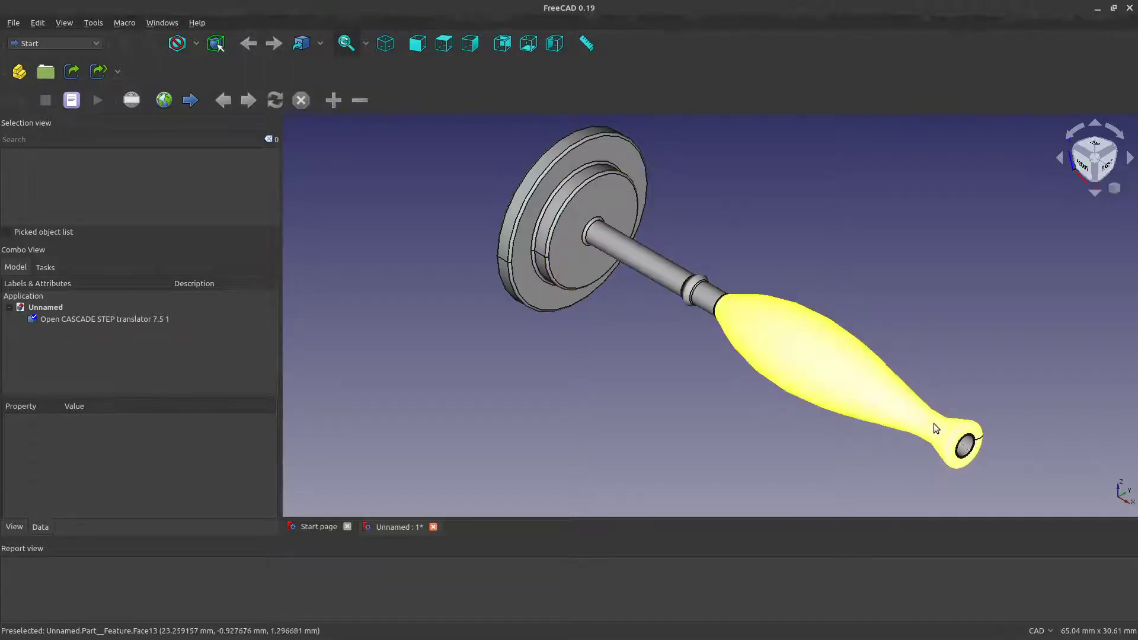
mouse_move(874, 410)
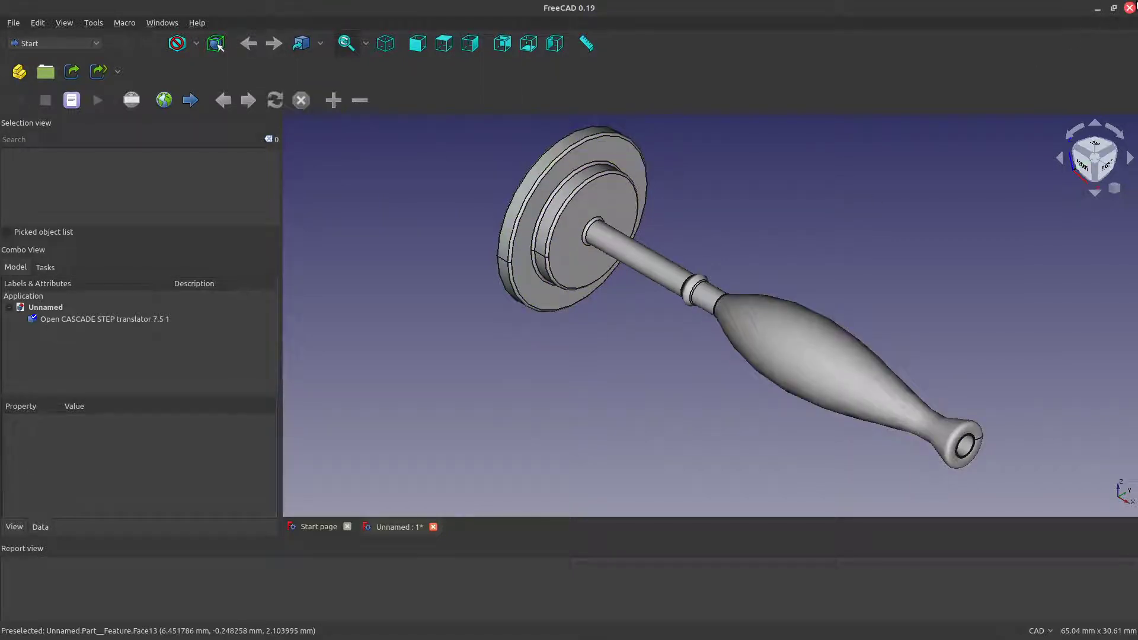
- Quit FreeCAD after viewing the long candlestick model
left_click(1129, 8)
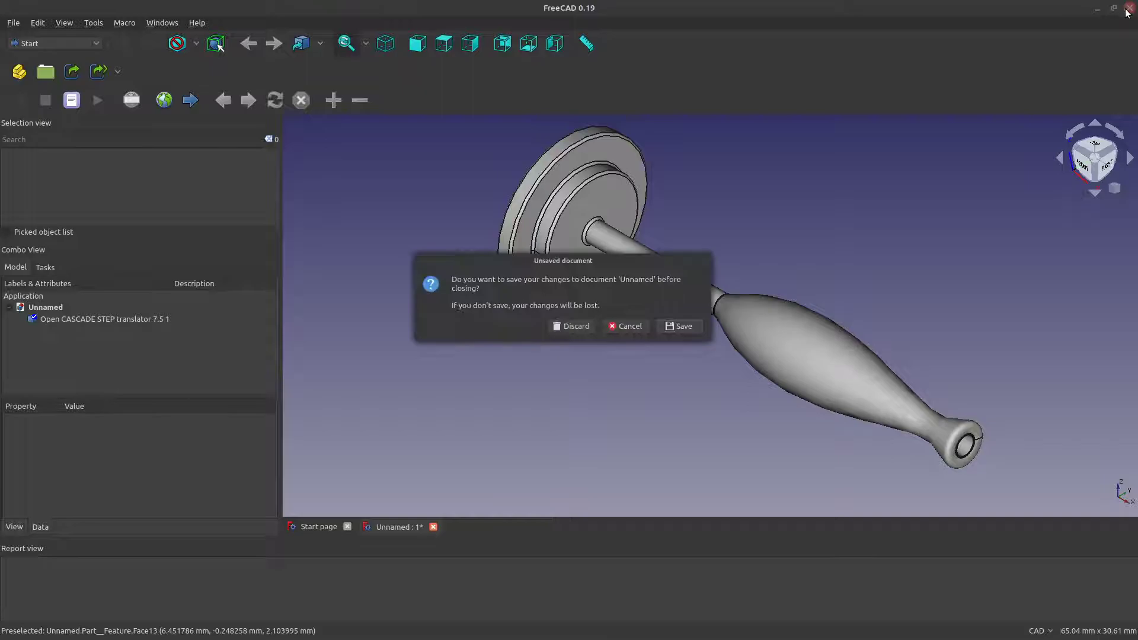
- Discard FreeCAD's unsaved document and enter 16 as the length in candle1.py
left_click(570, 326)
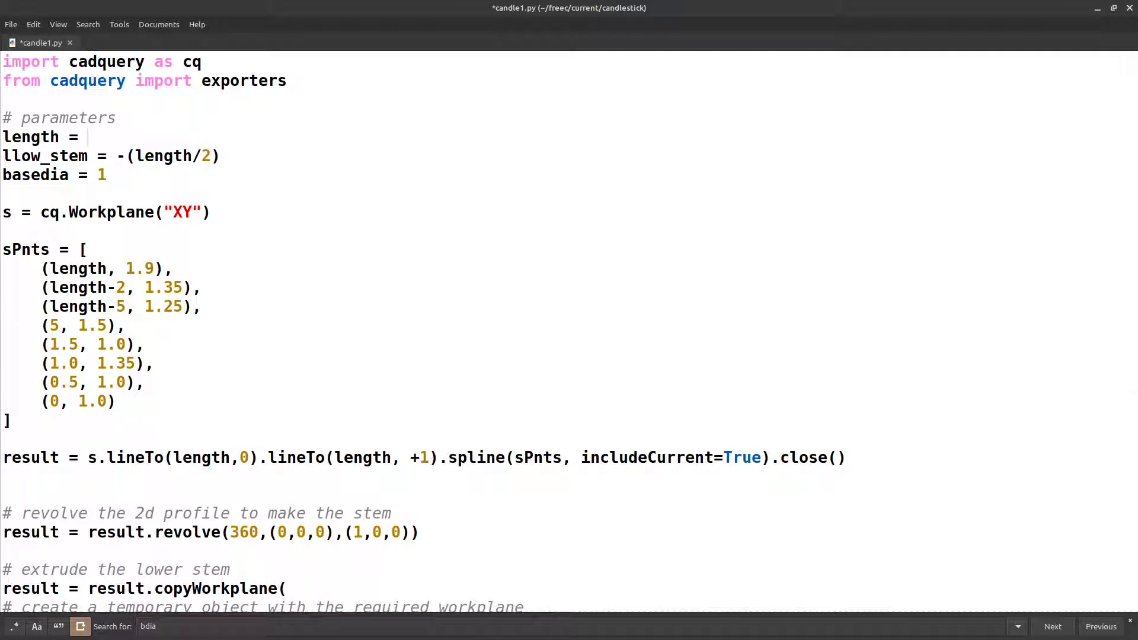
type("16")
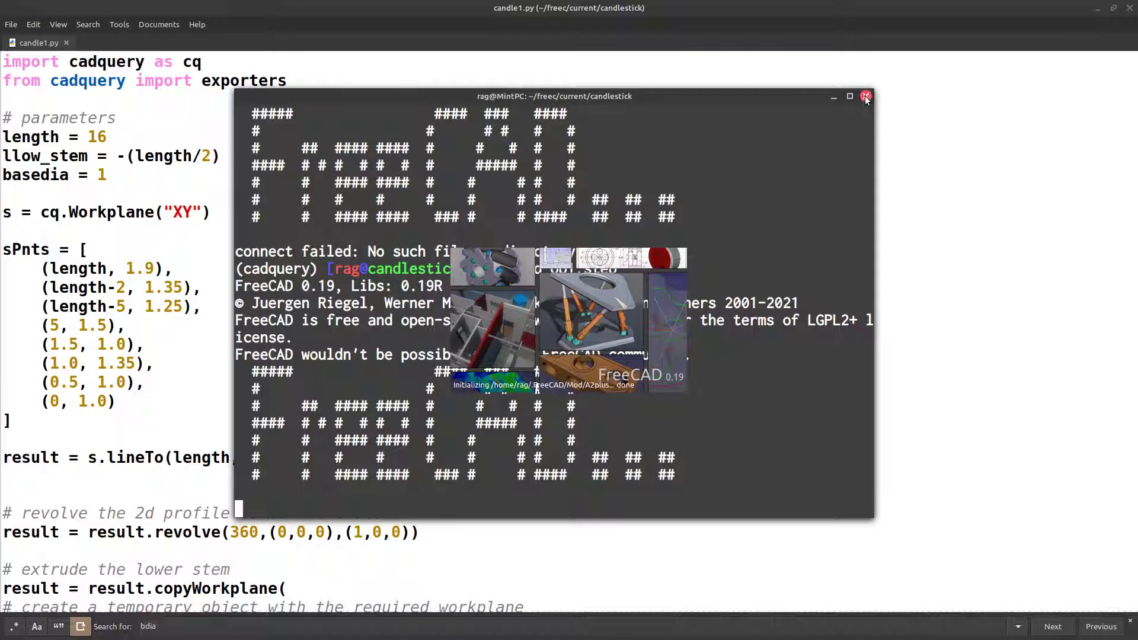
- Clear the terminal, rerun python3 candle1.py, and open op1.step in FreeCAD
left_click(865, 96)
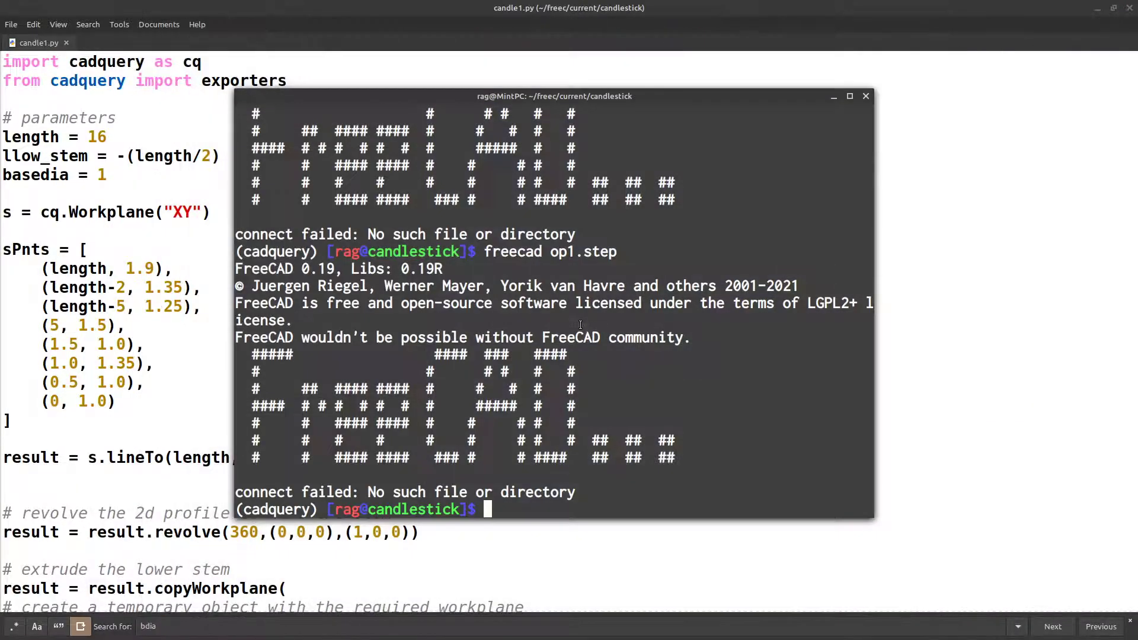
type("clear")
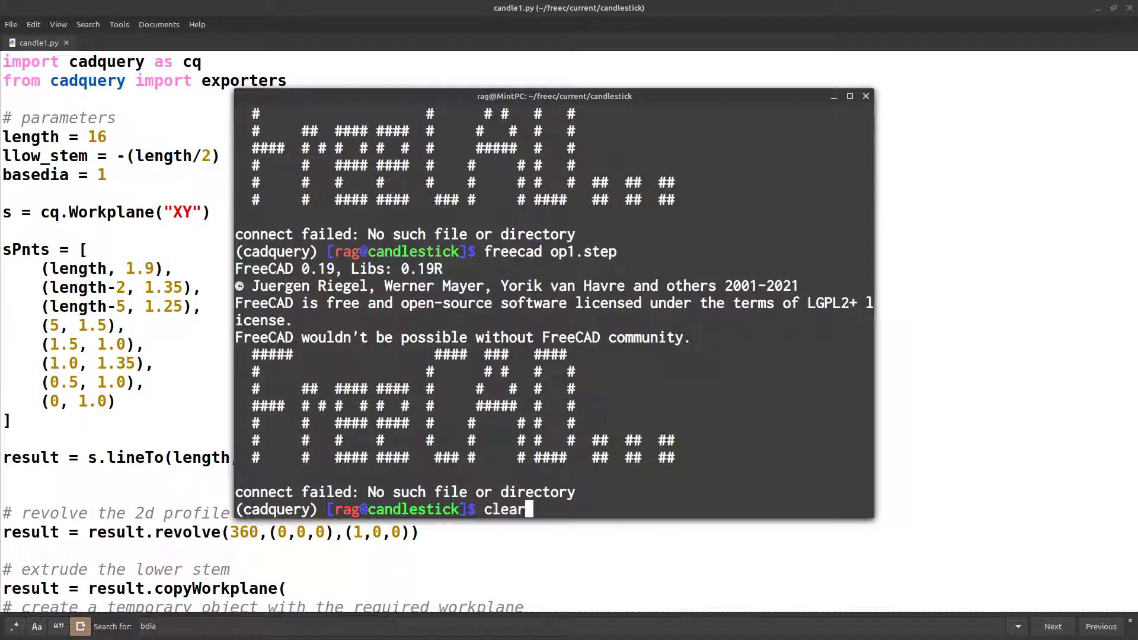
type("python3 candle1.py")
type("freecad op1.step")
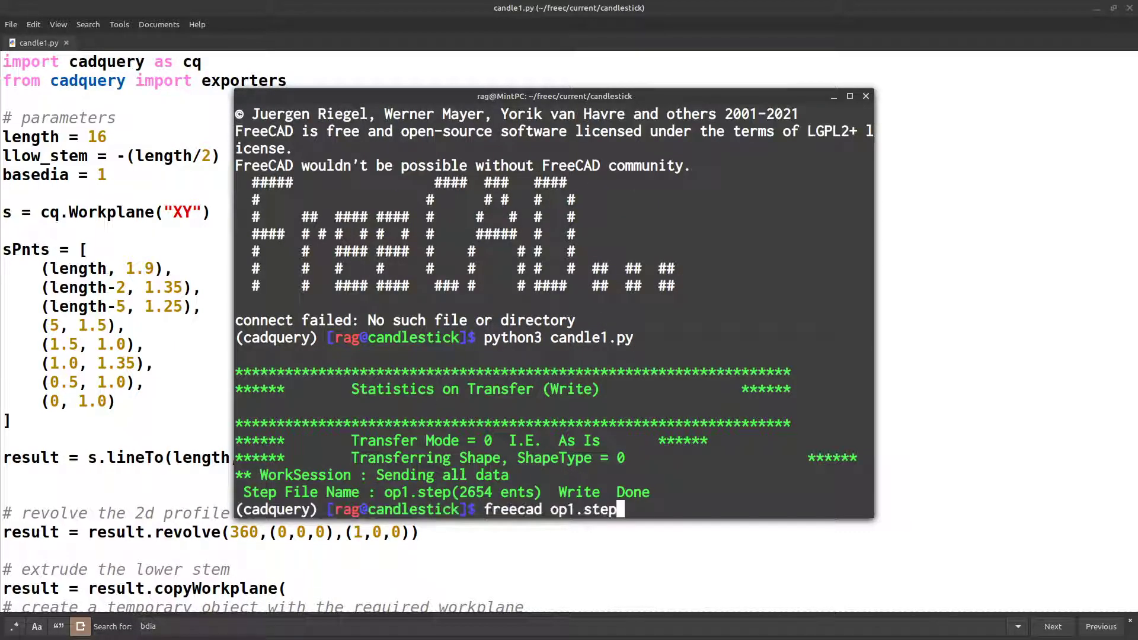
type("clear")
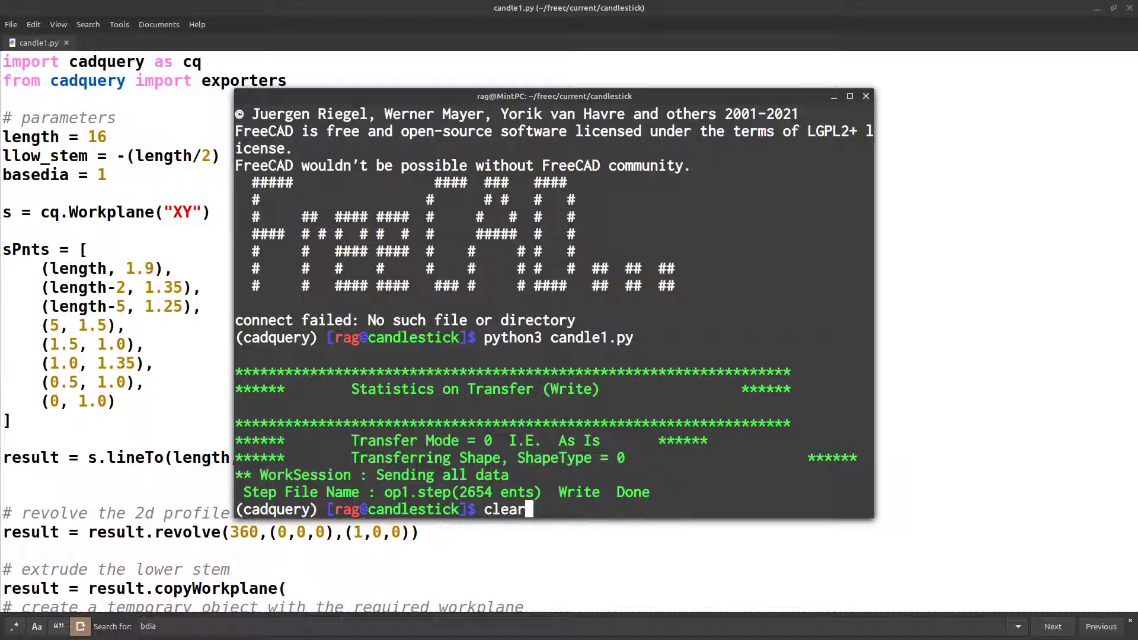
type("freecad op1.step")
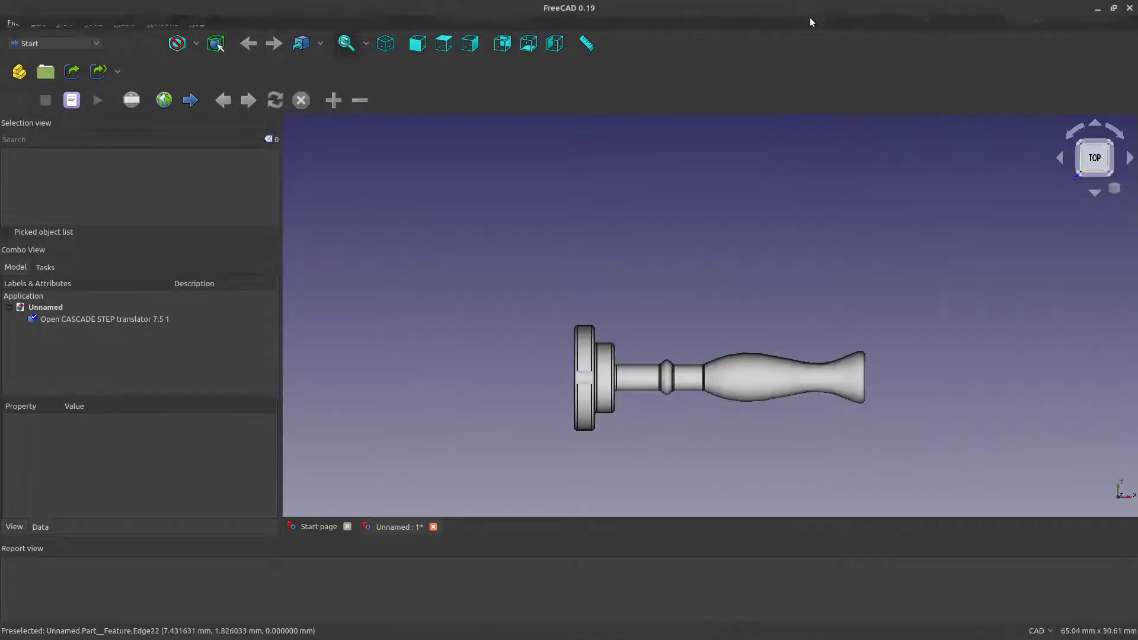
- View the shorter candlestick isometrically, then switch back to the Gedit script
left_click(384, 43)
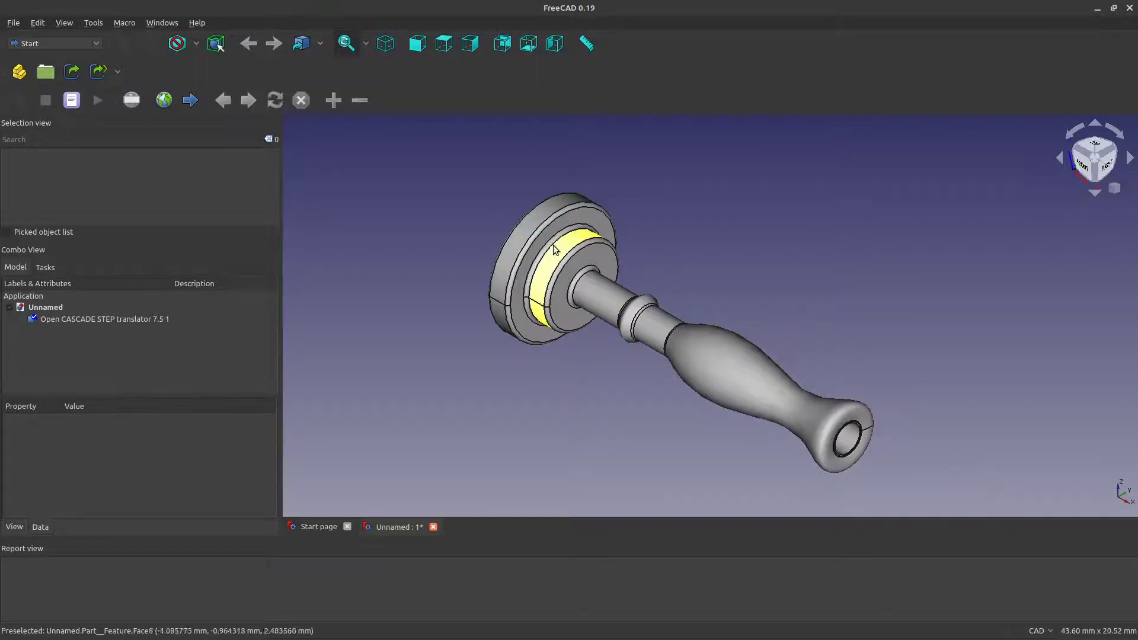
mouse_move(564, 236)
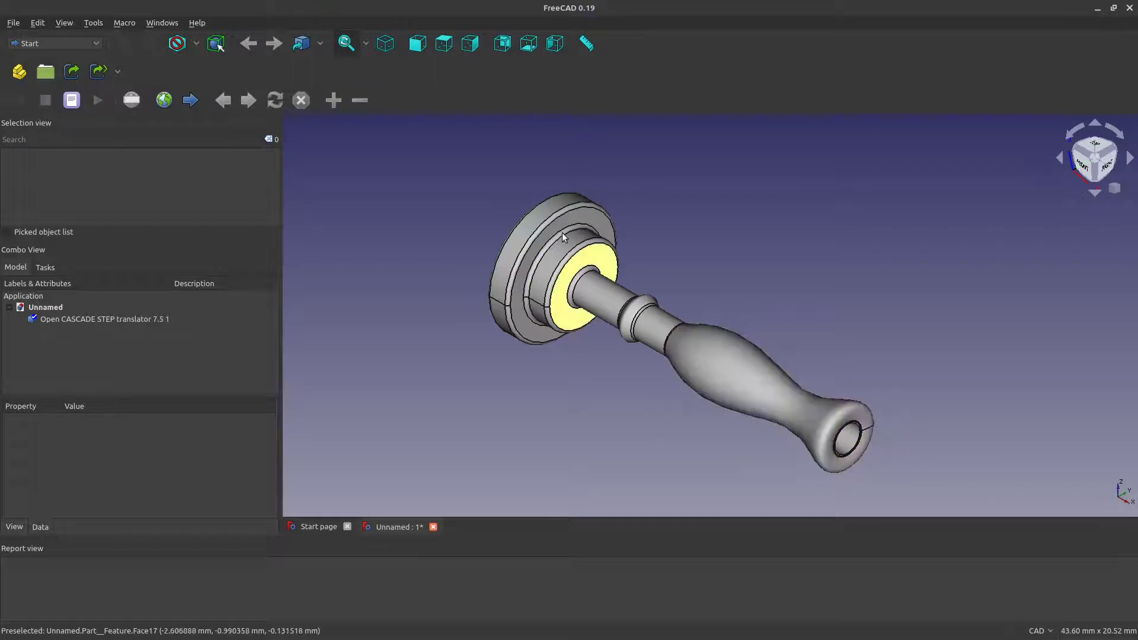
mouse_move(609, 307)
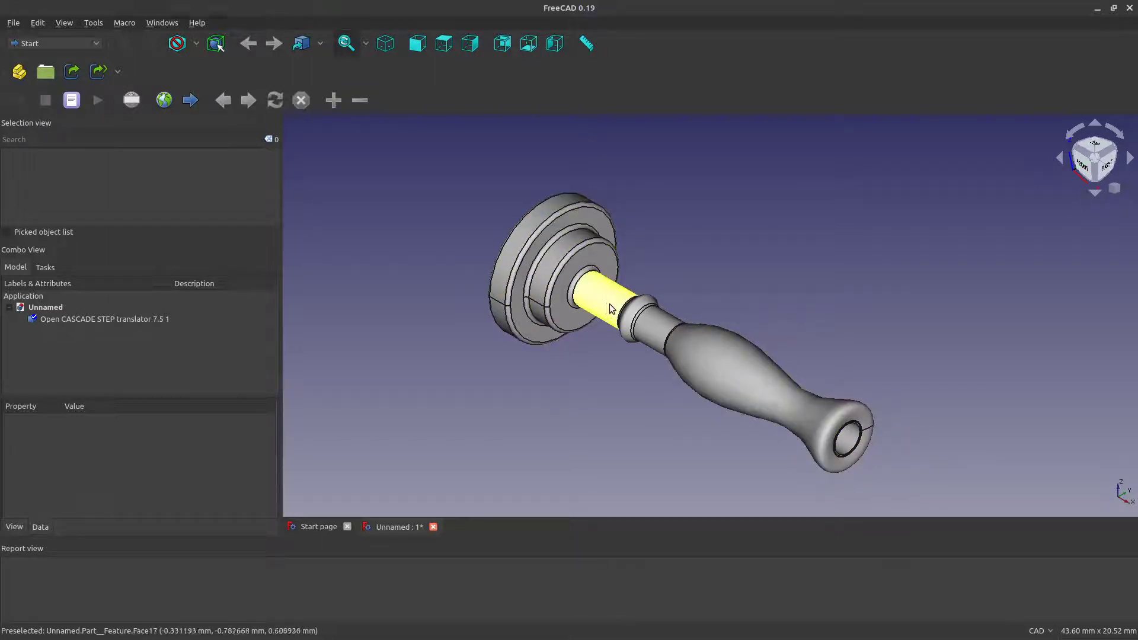
mouse_move(603, 313)
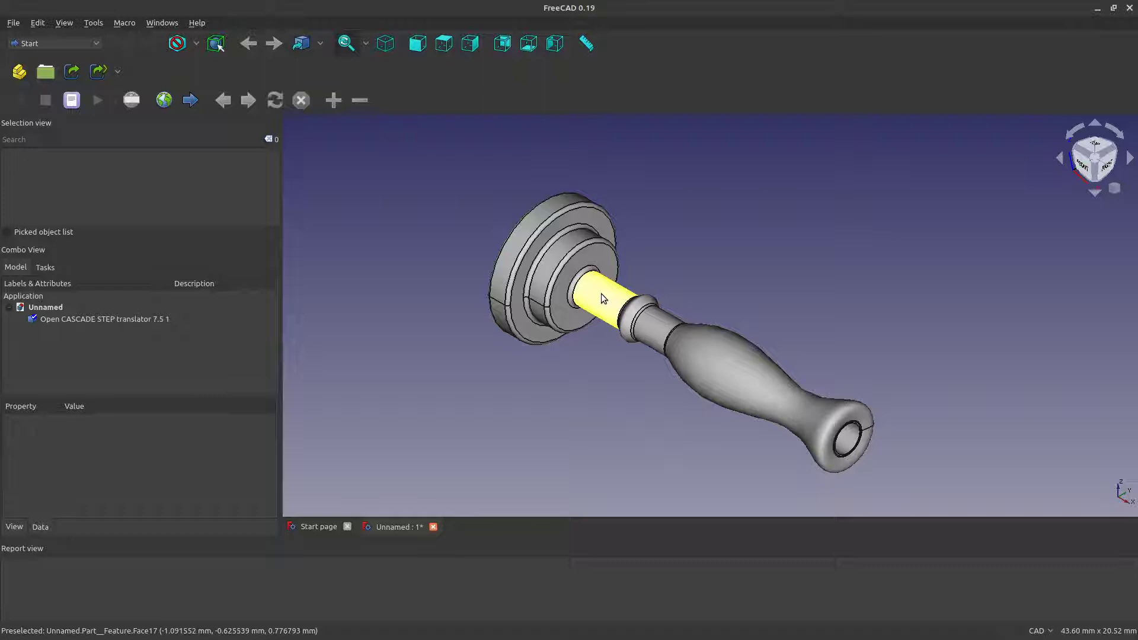
mouse_move(629, 323)
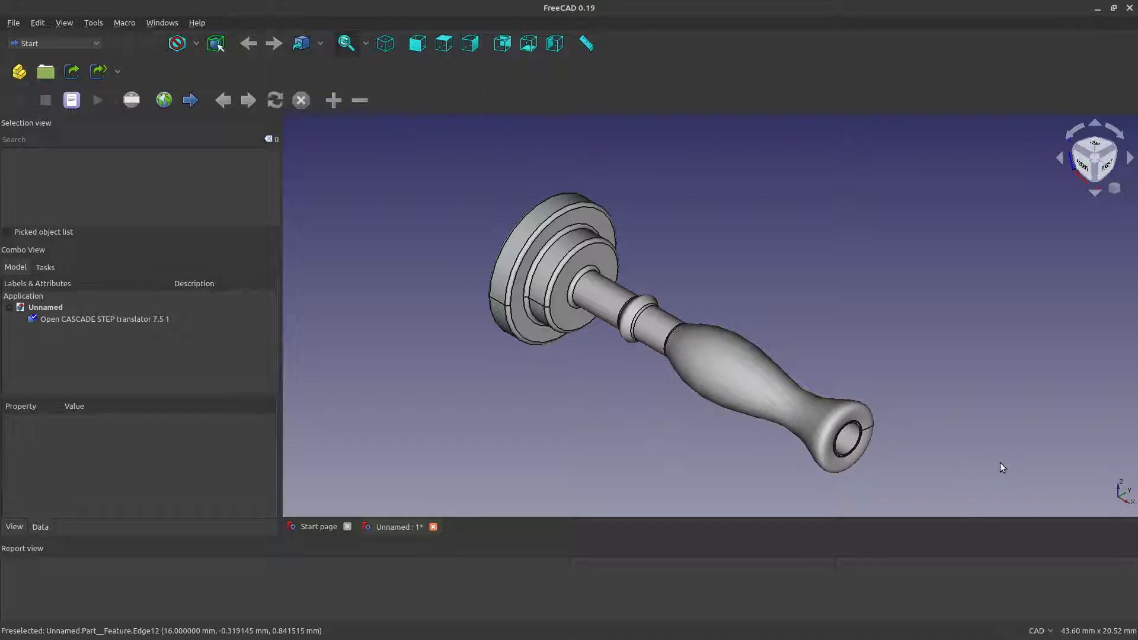
mouse_move(521, 242)
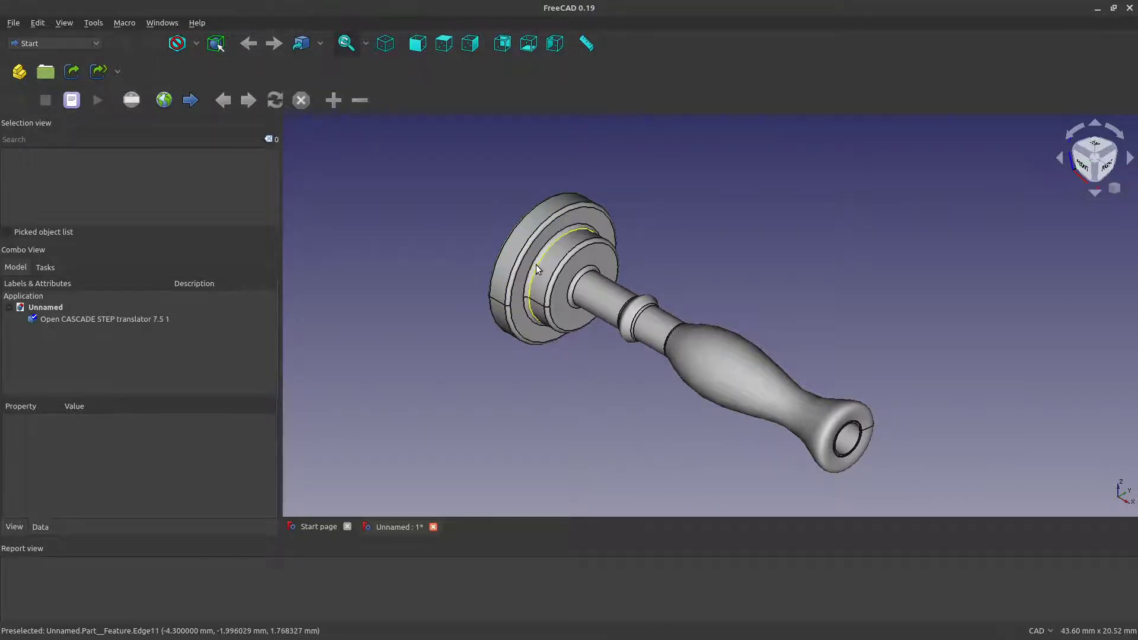
mouse_move(529, 243)
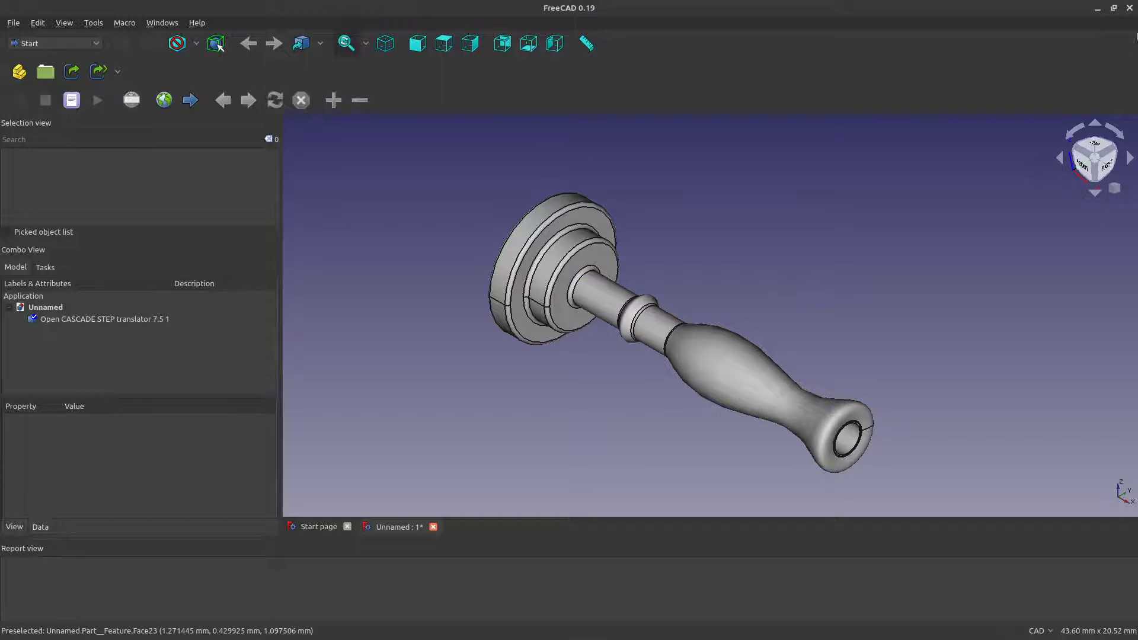
left_click(1129, 10)
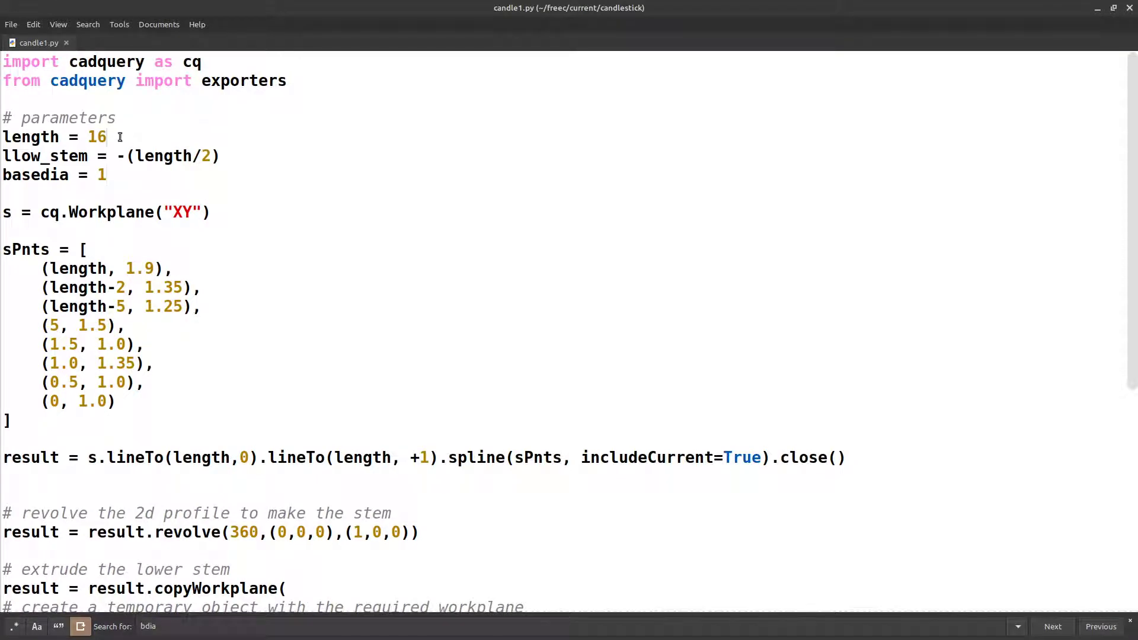
- Change length to 12 and rerun python3 candle1.py to regenerate op1.step
type("12")
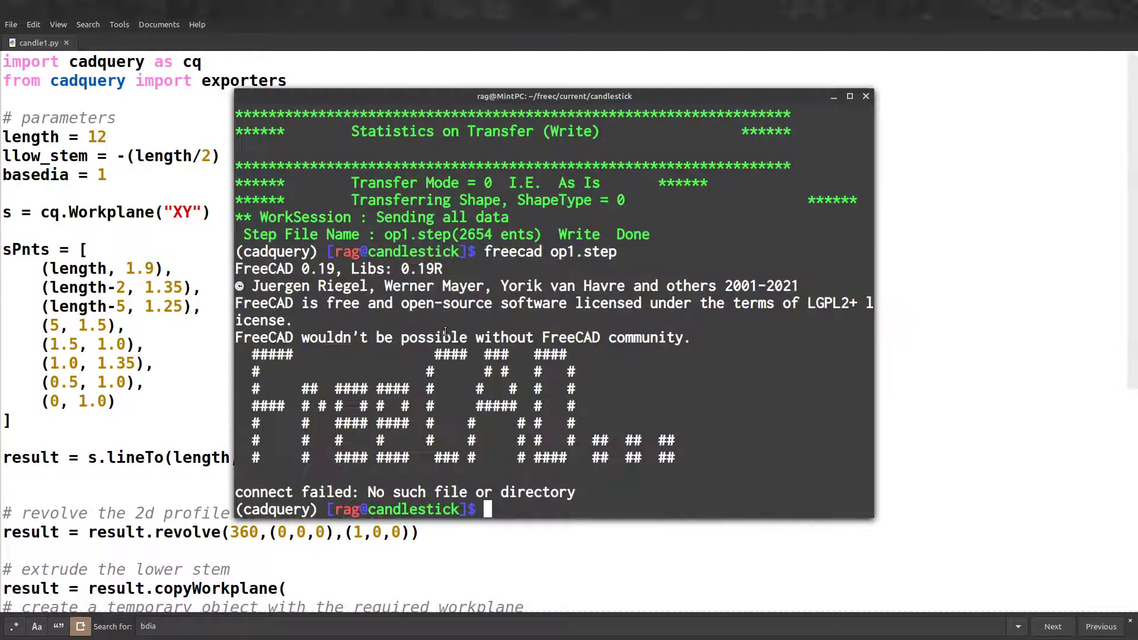
type("python3 candle1.py")
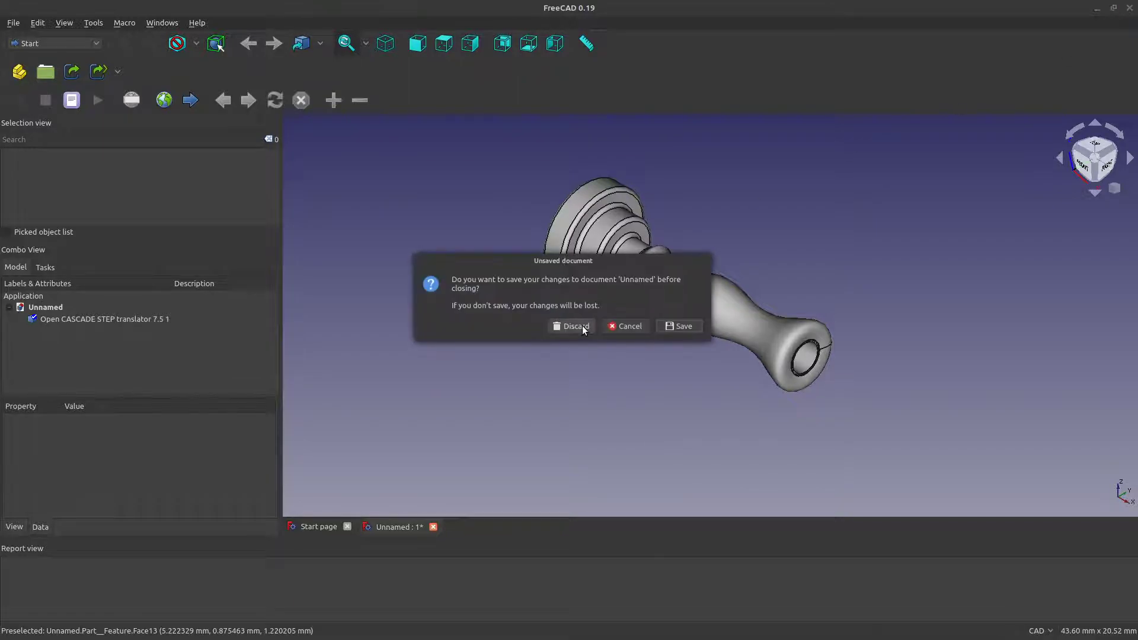
- Discard FreeCAD's document and review candle1.py's parameters: length = 12, low_stem = -(length/2)
left_click(576, 326)
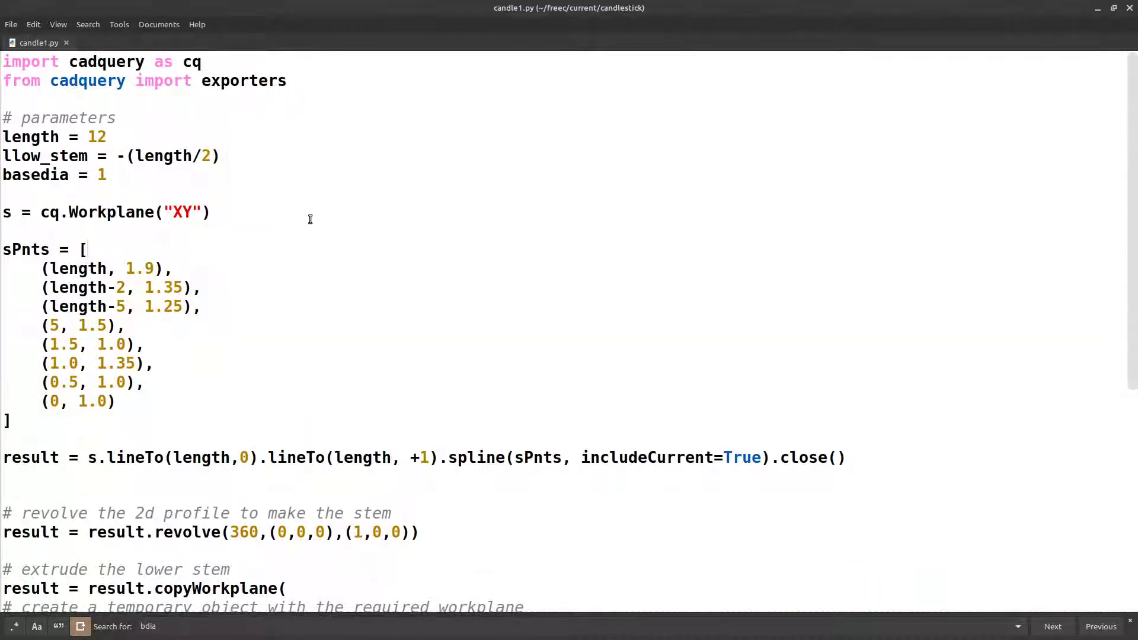
mouse_move(285, 206)
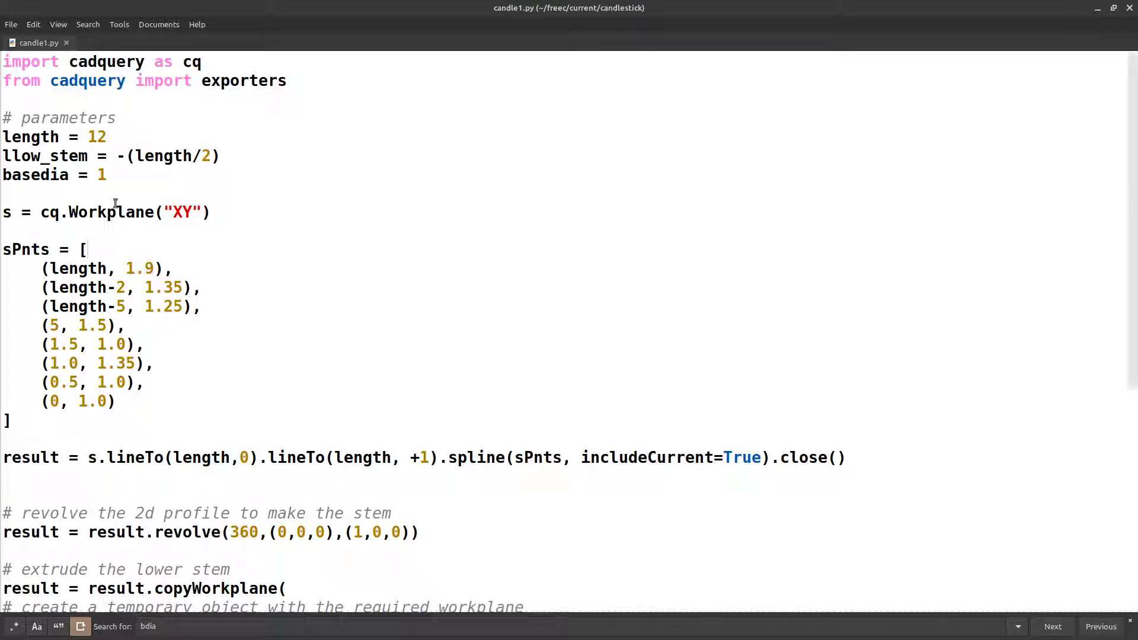
left_click_drag(3, 137, 107, 174)
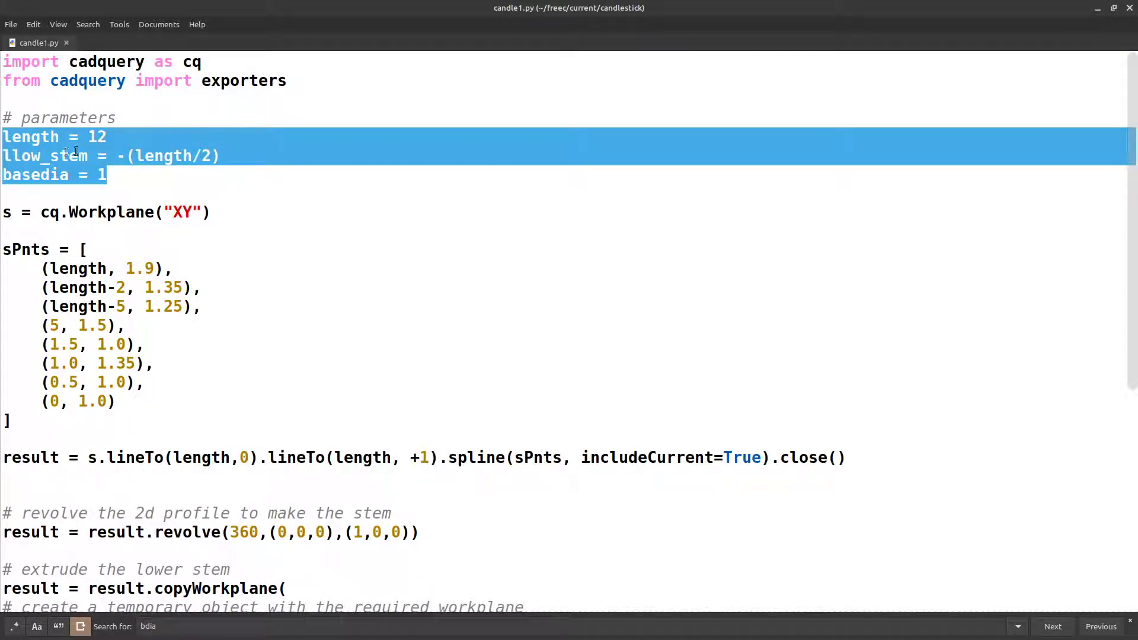
mouse_move(169, 147)
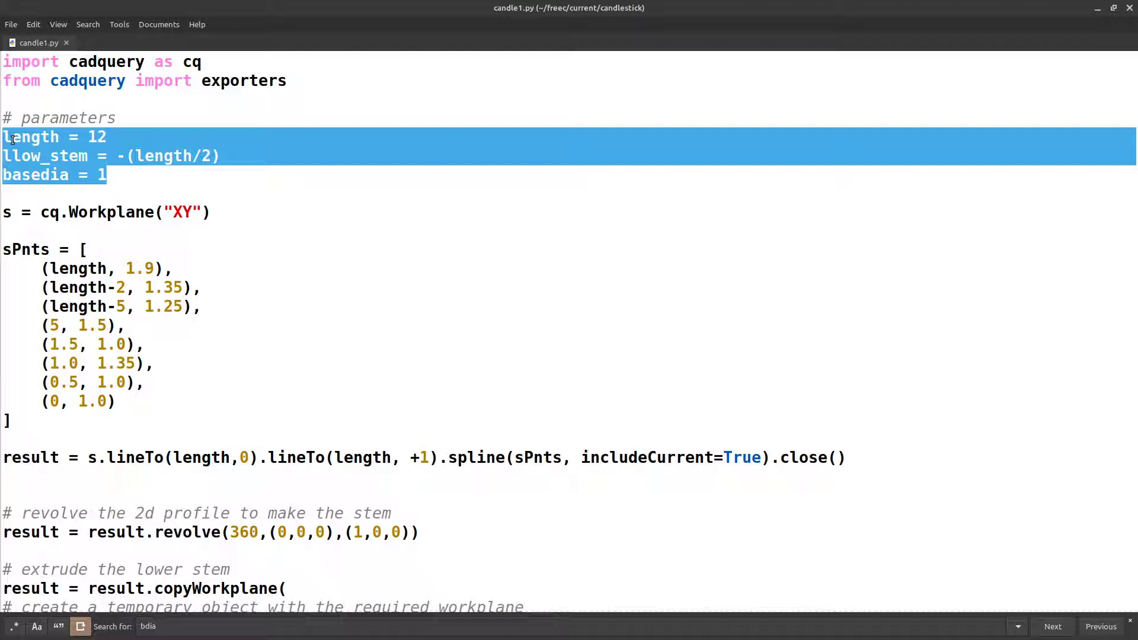
mouse_move(184, 238)
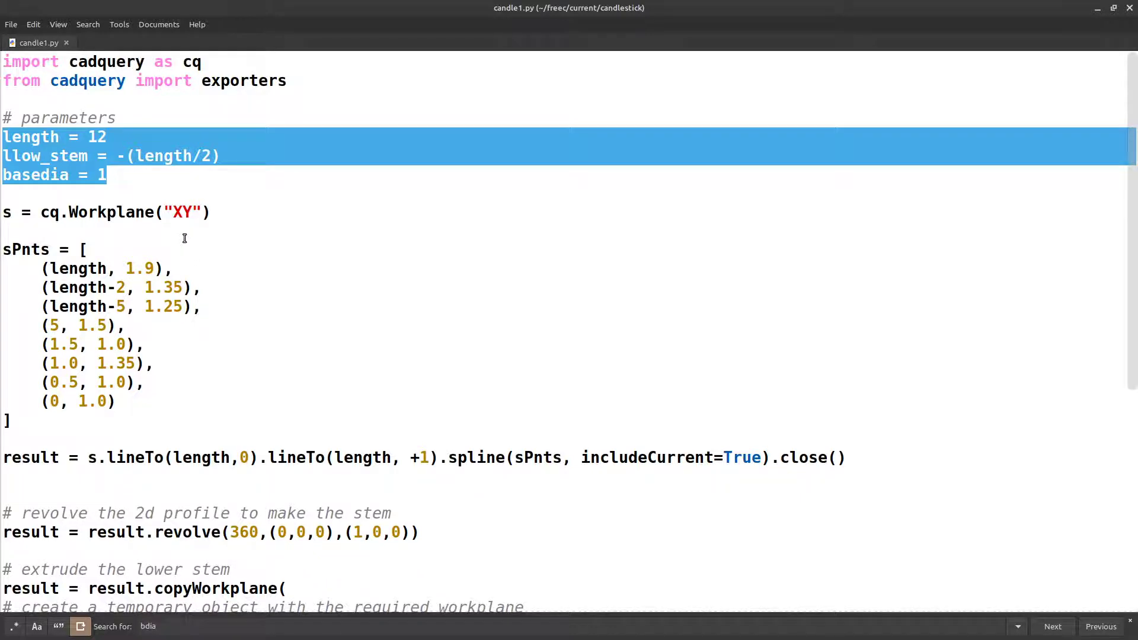
left_click(210, 155)
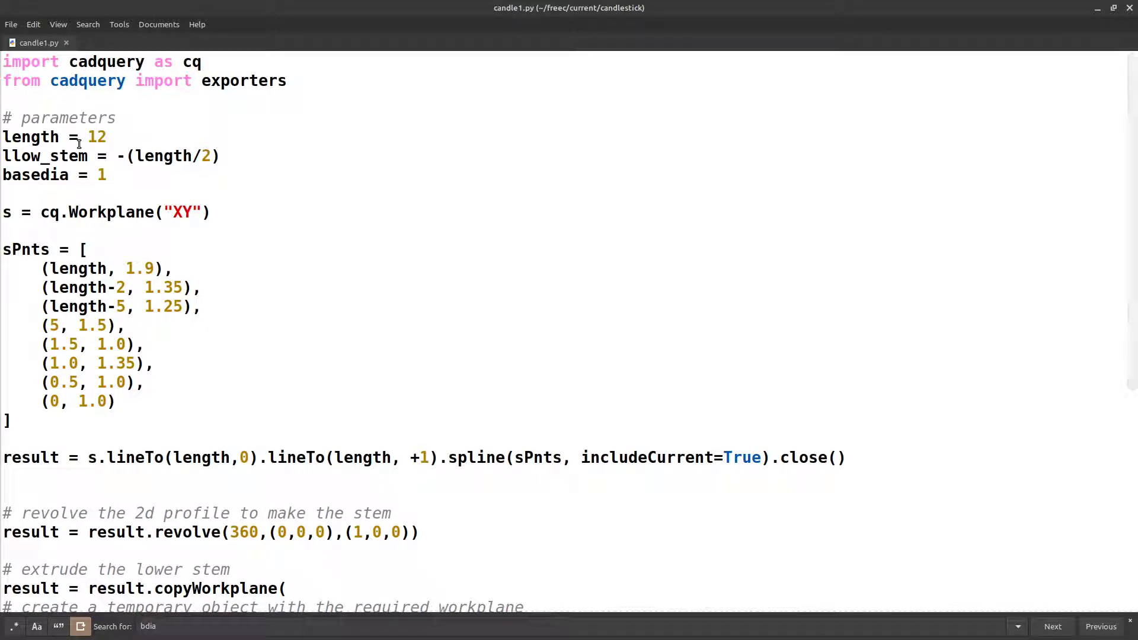
scroll("down", 3)
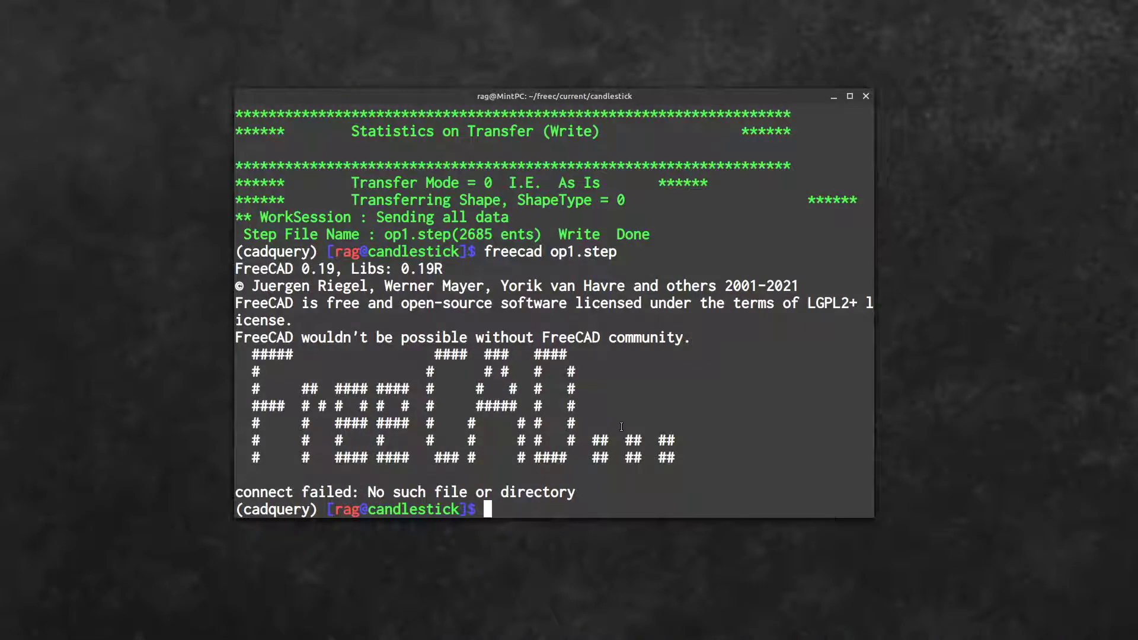
- Relaunch FreeCAD on op1.step from the terminal
key("alt+Tab")
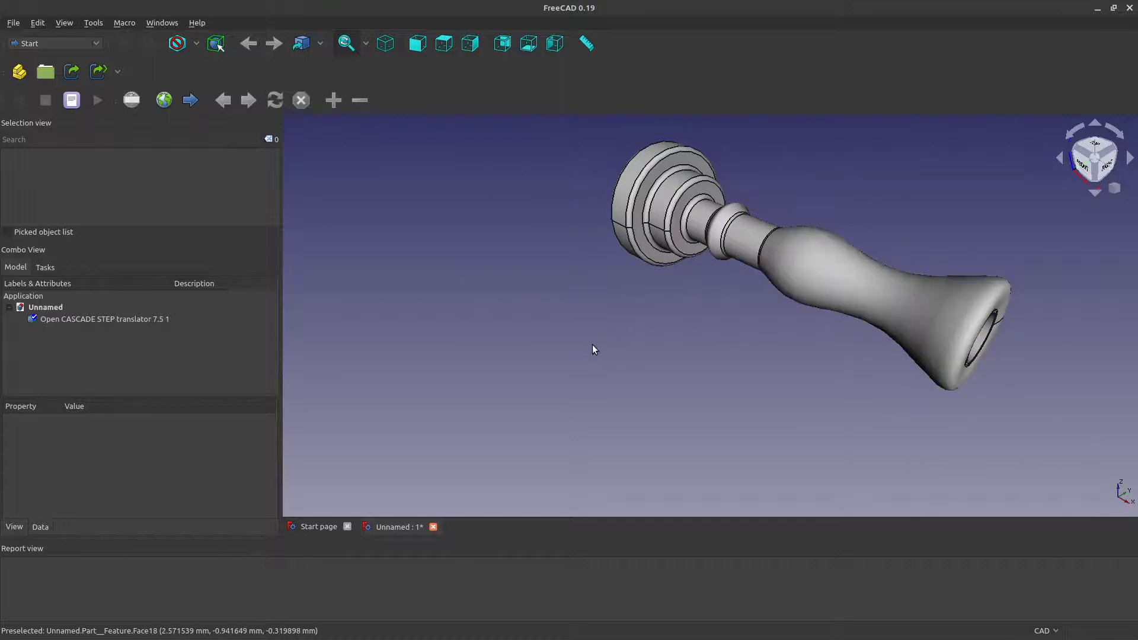
- Orbit the length-12 candlestick, browse Edit and Tools menus, then choose View > Texture mapping
left_click_drag(594, 349, 872, 234)
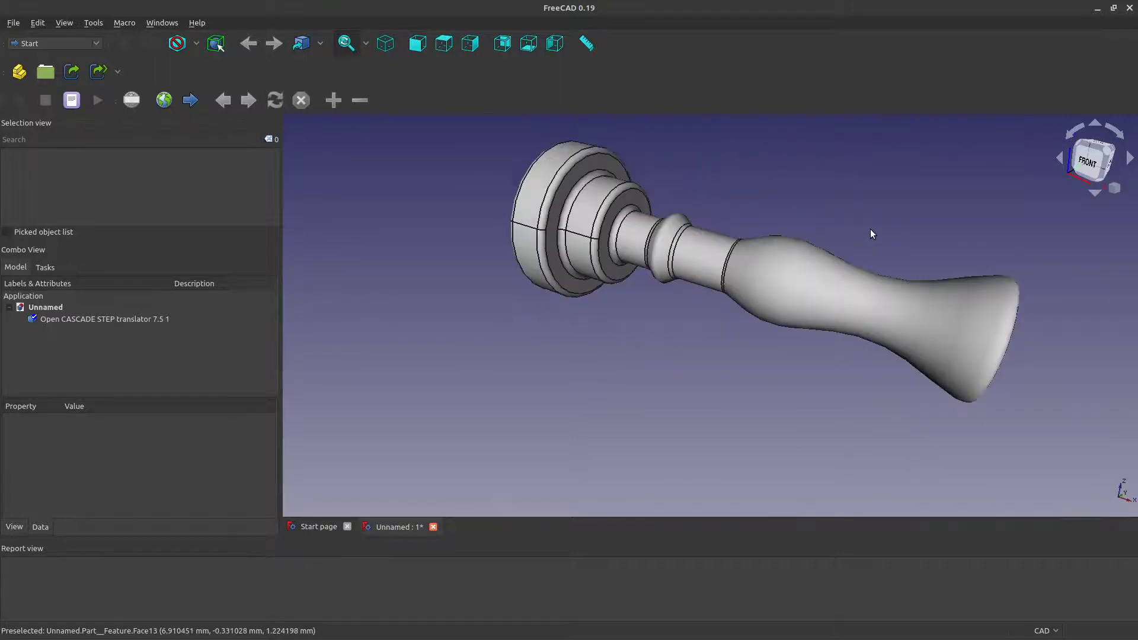
left_click(13, 23)
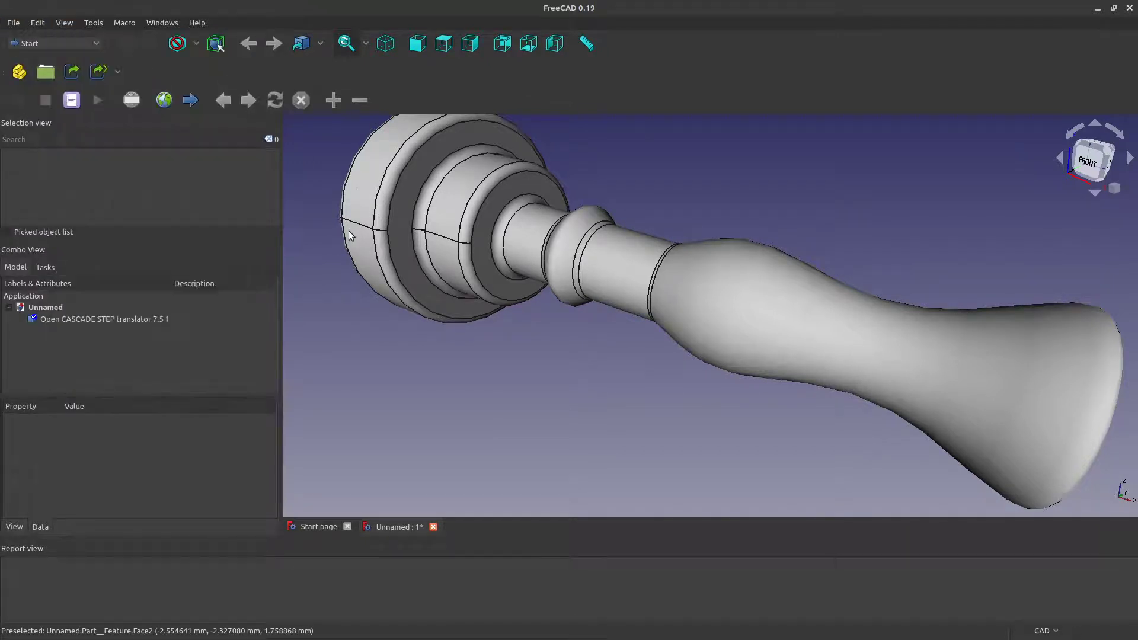
left_click(37, 22)
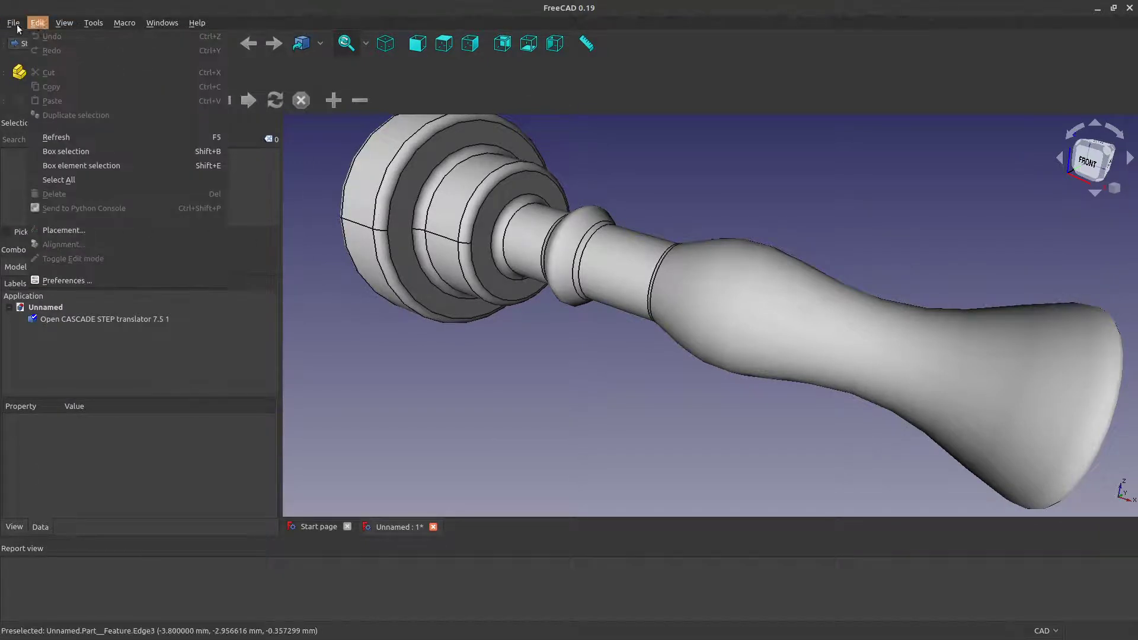
left_click(93, 23)
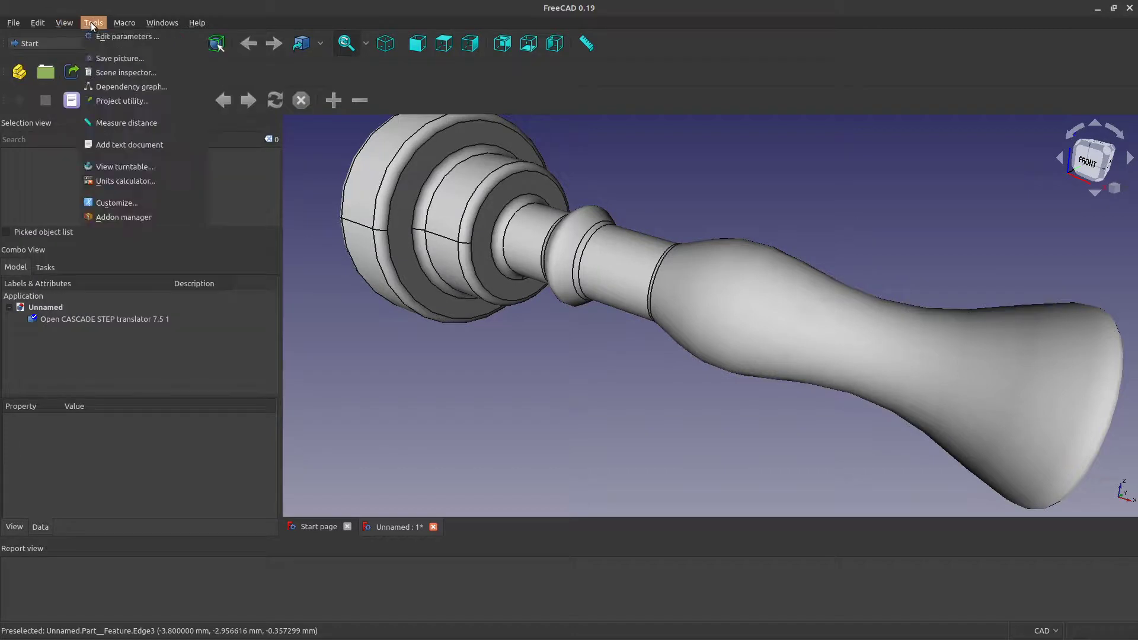
left_click(62, 23)
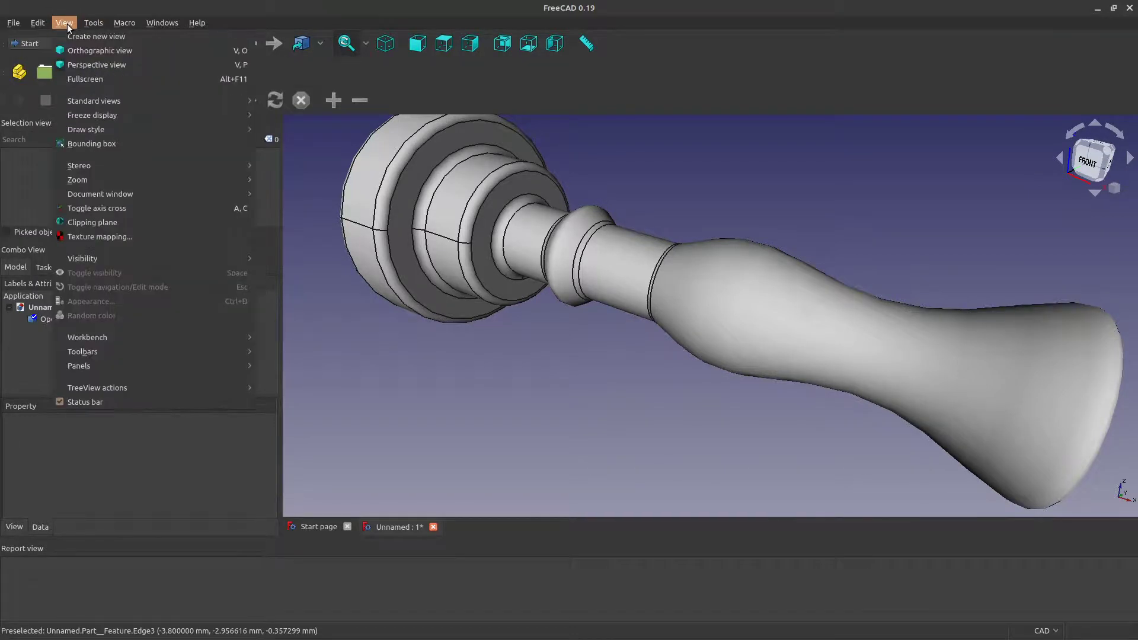
left_click(99, 236)
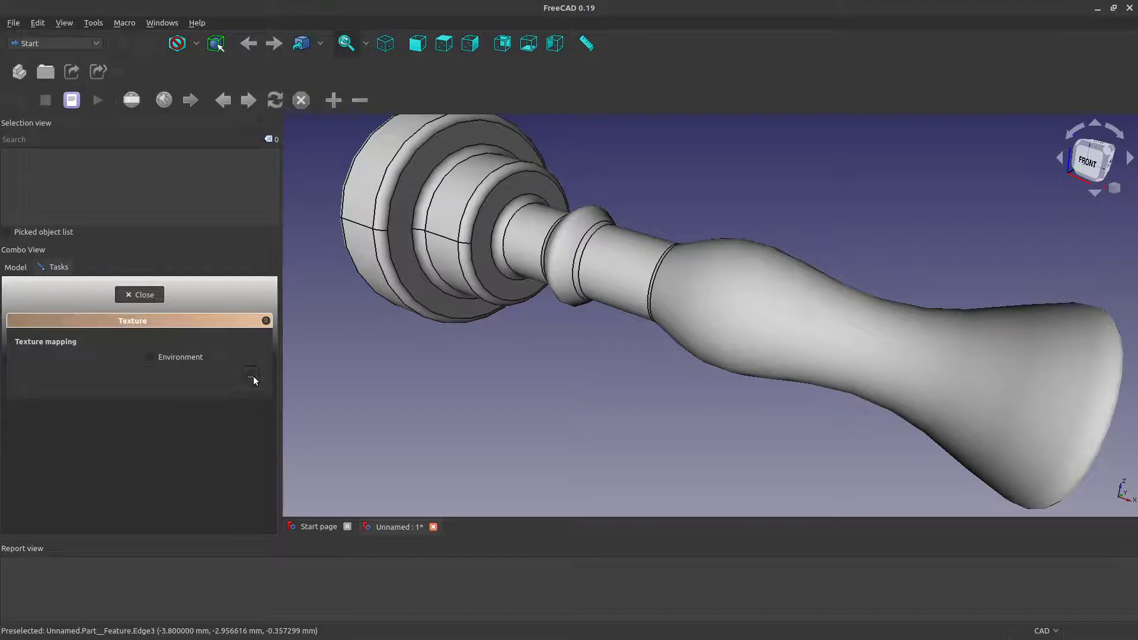
- Browse the Pictures folder and apply emoji.jpeg as the candlestick's texture
left_click(250, 375)
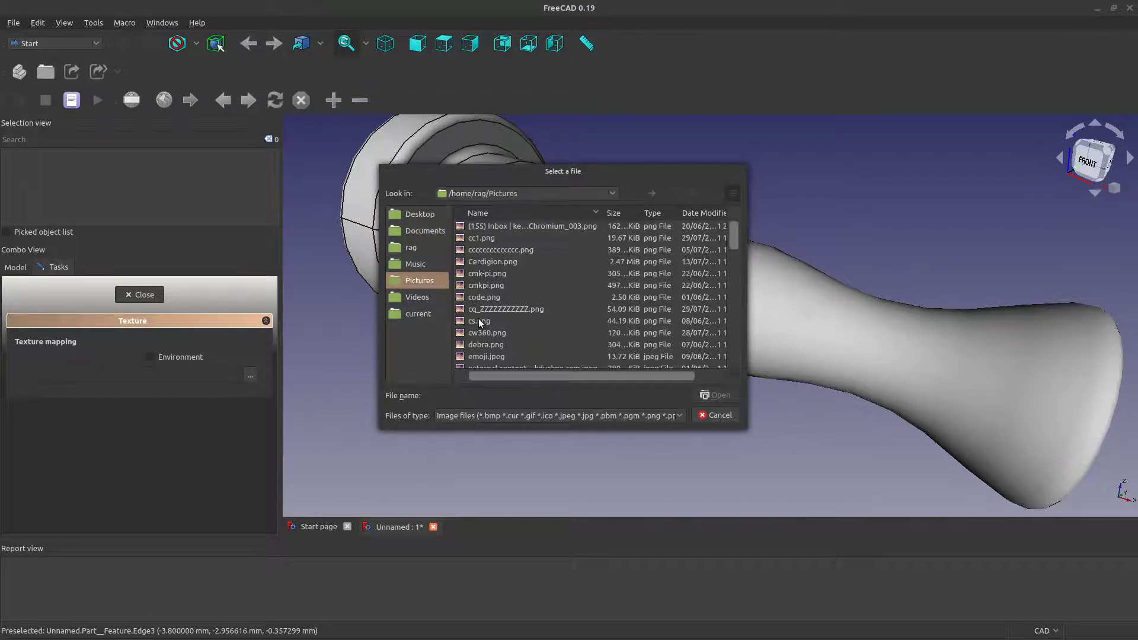
left_click(482, 237)
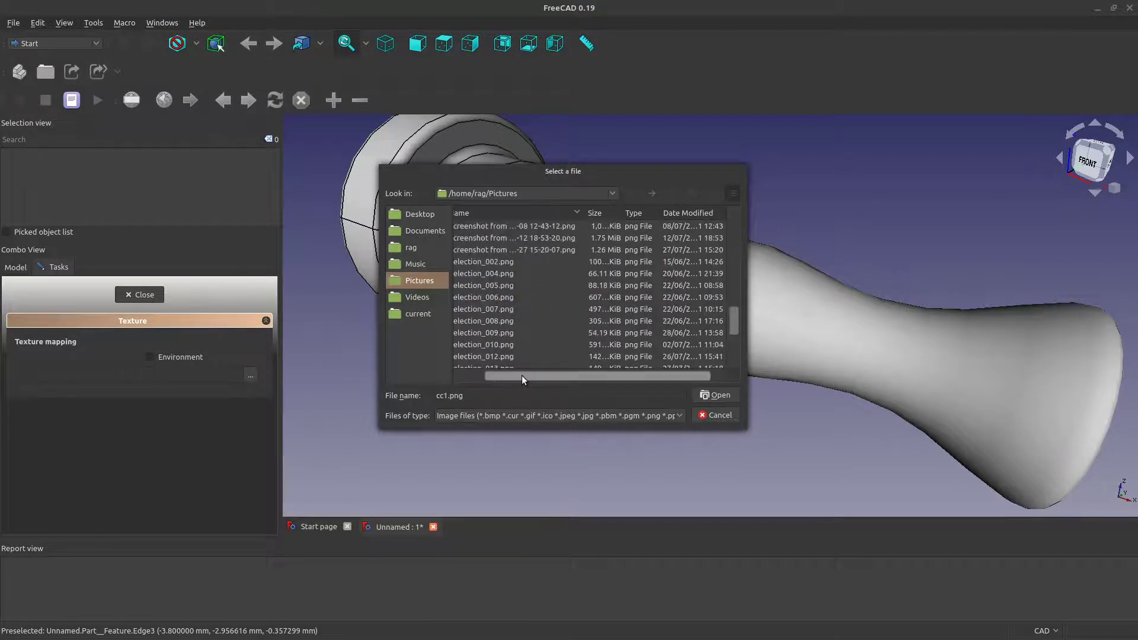
scroll("down", 3)
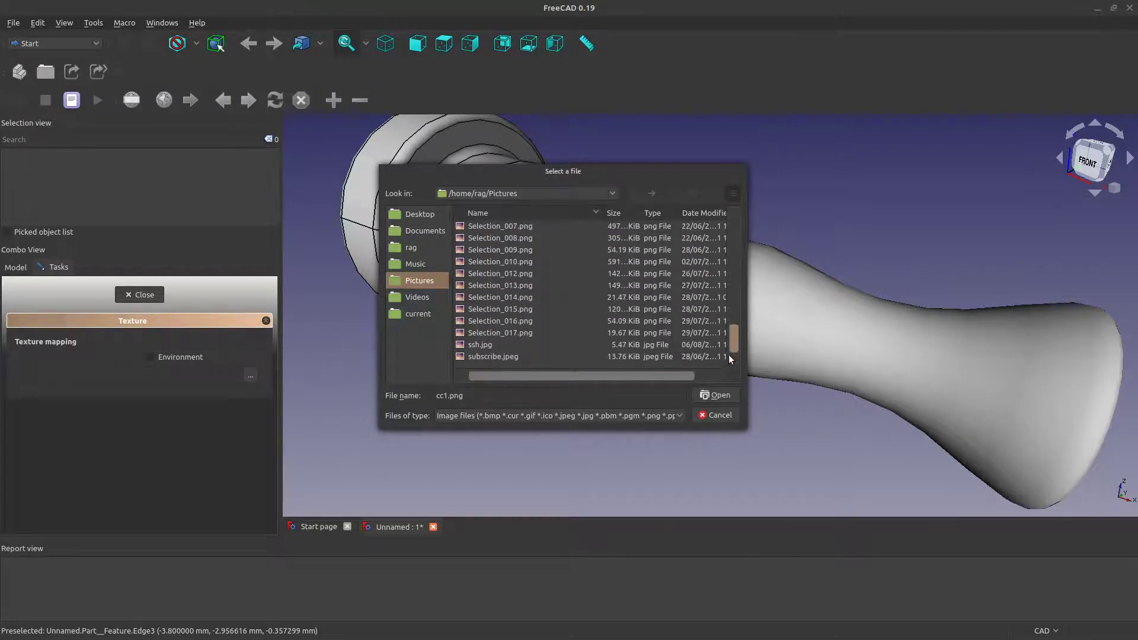
left_click(500, 332)
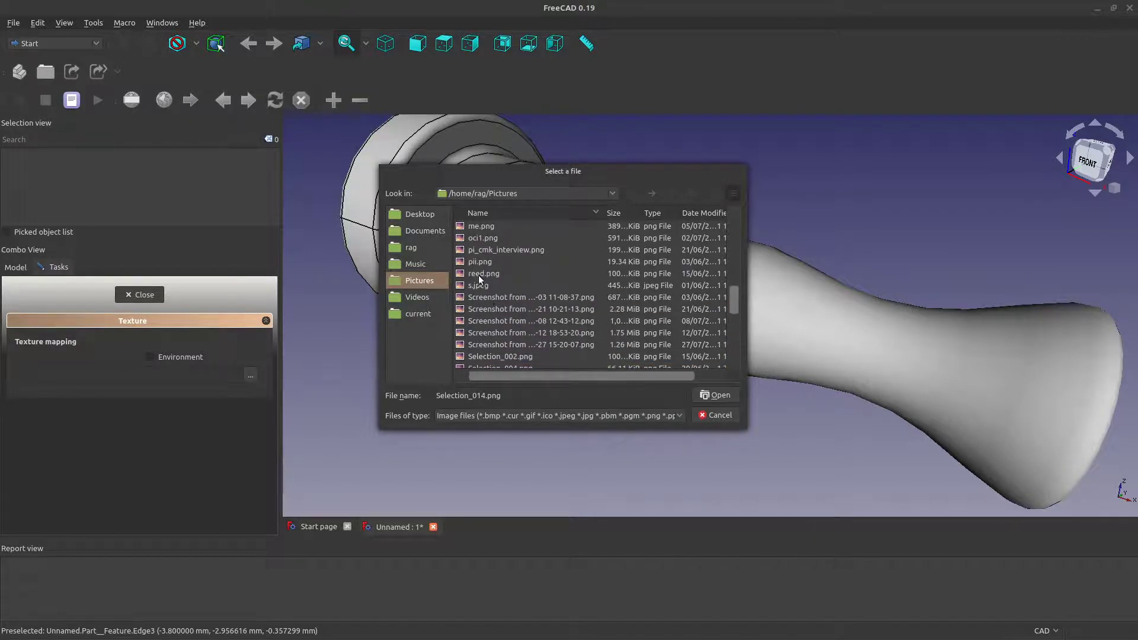
left_click(483, 237)
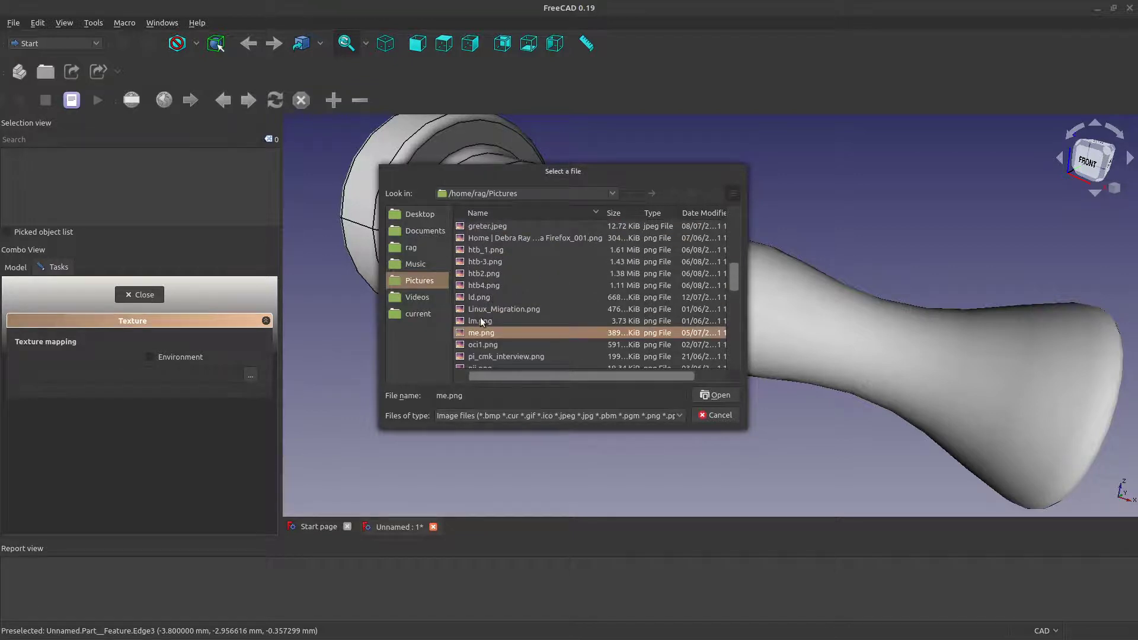
left_click(479, 297)
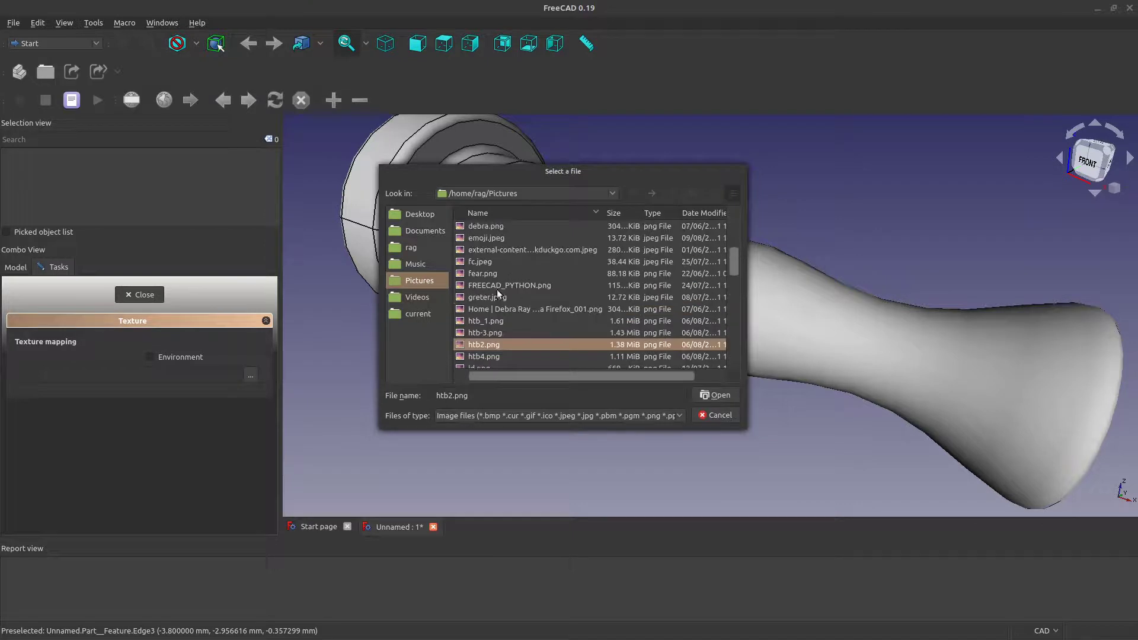
left_click(487, 296)
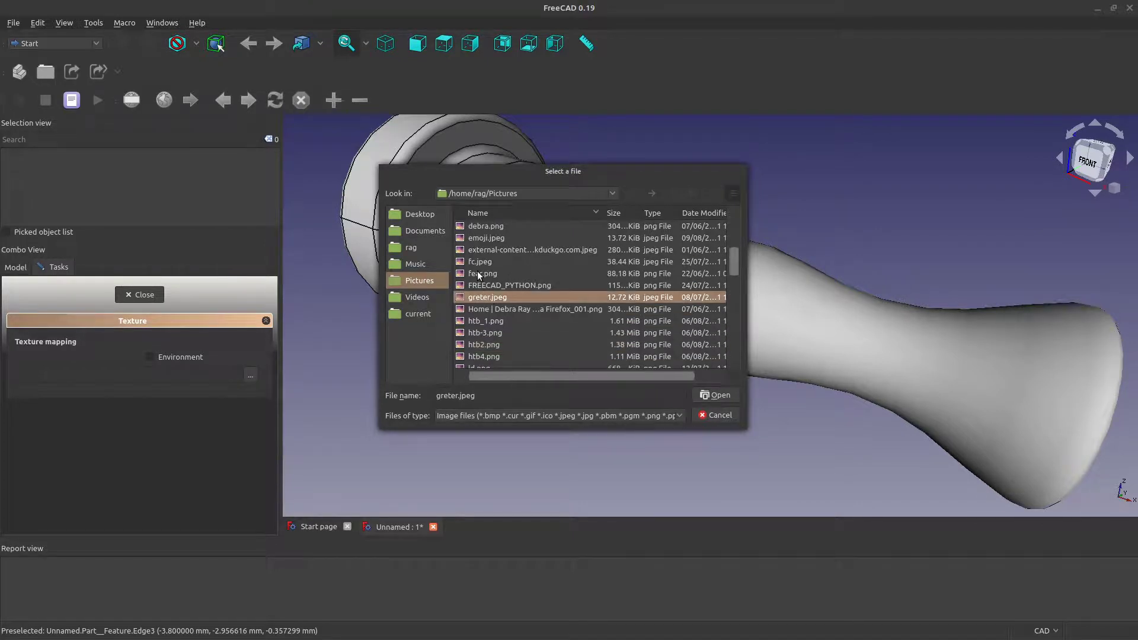
left_click(486, 237)
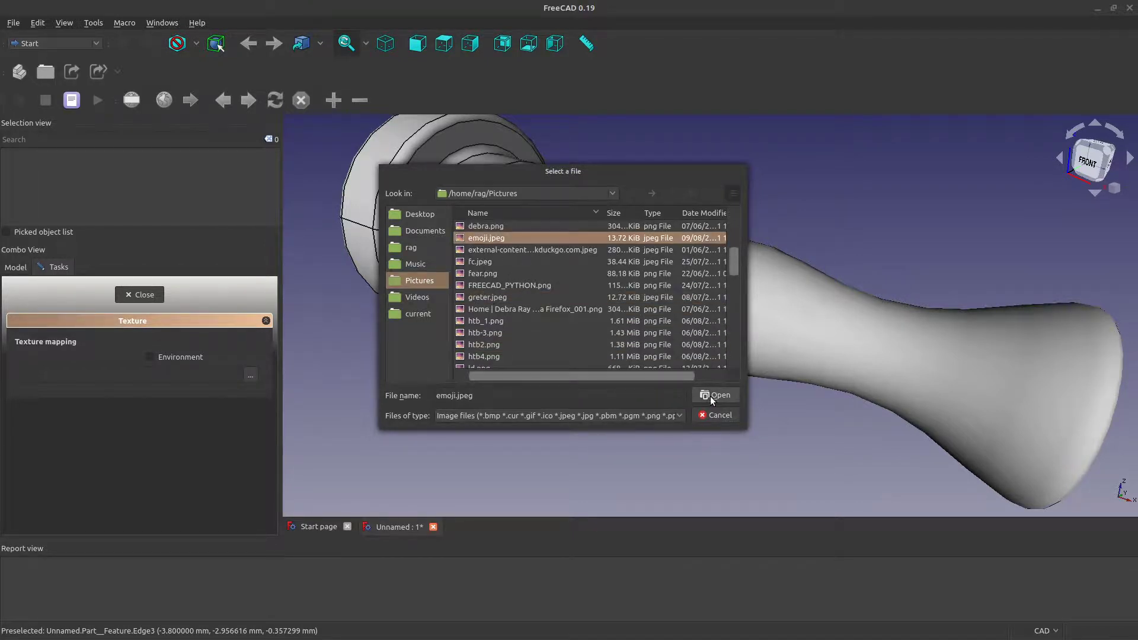
left_click(716, 394)
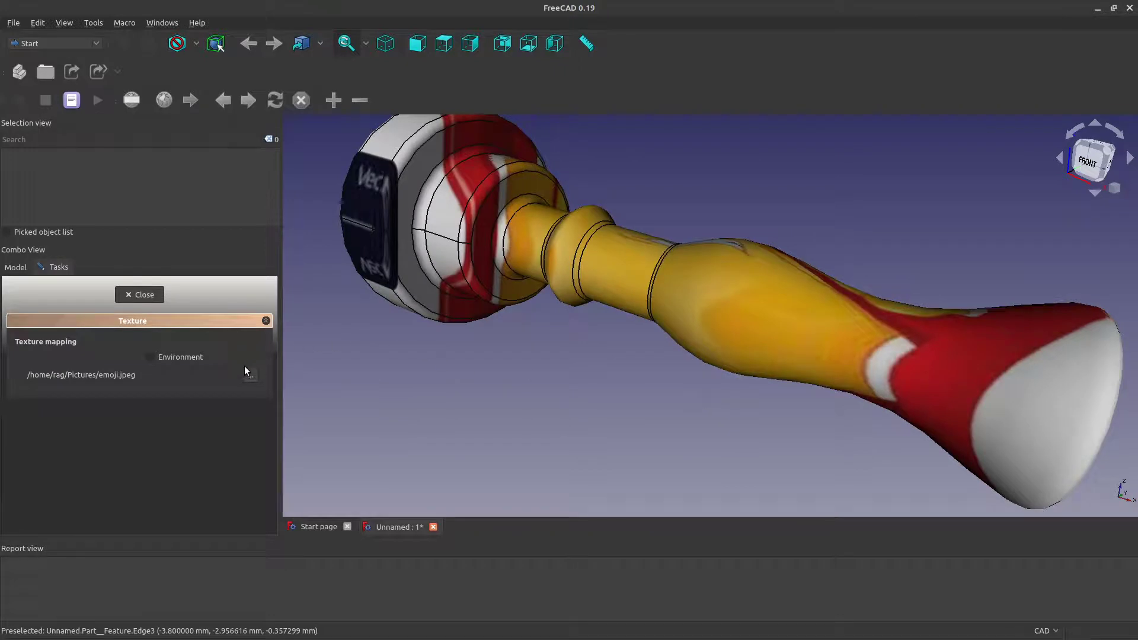
left_click(150, 357)
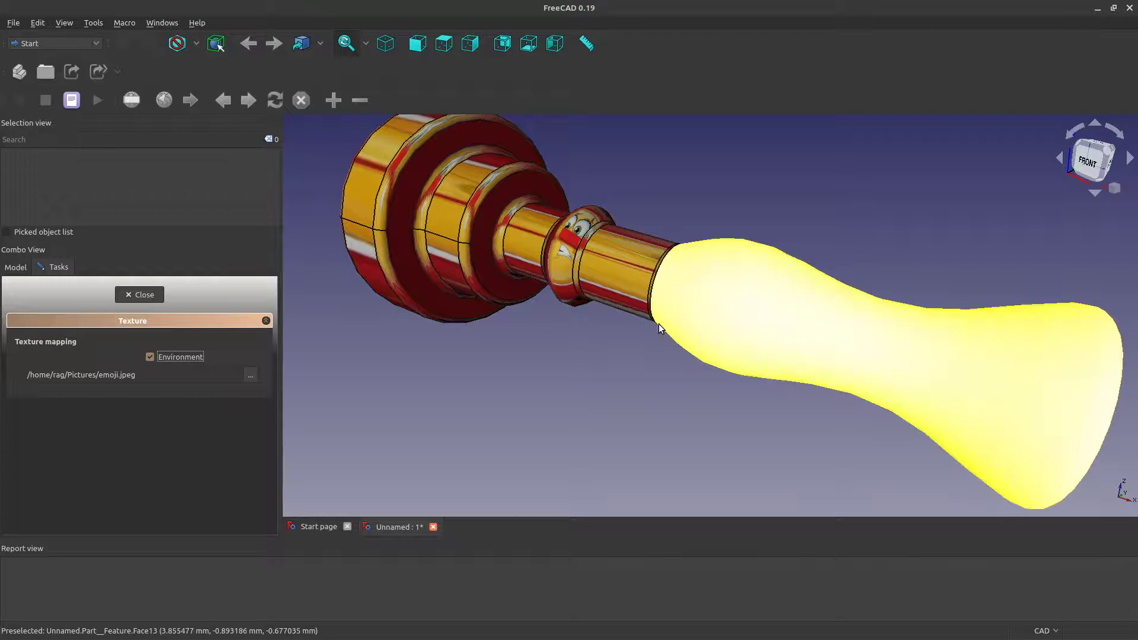
left_click(150, 356)
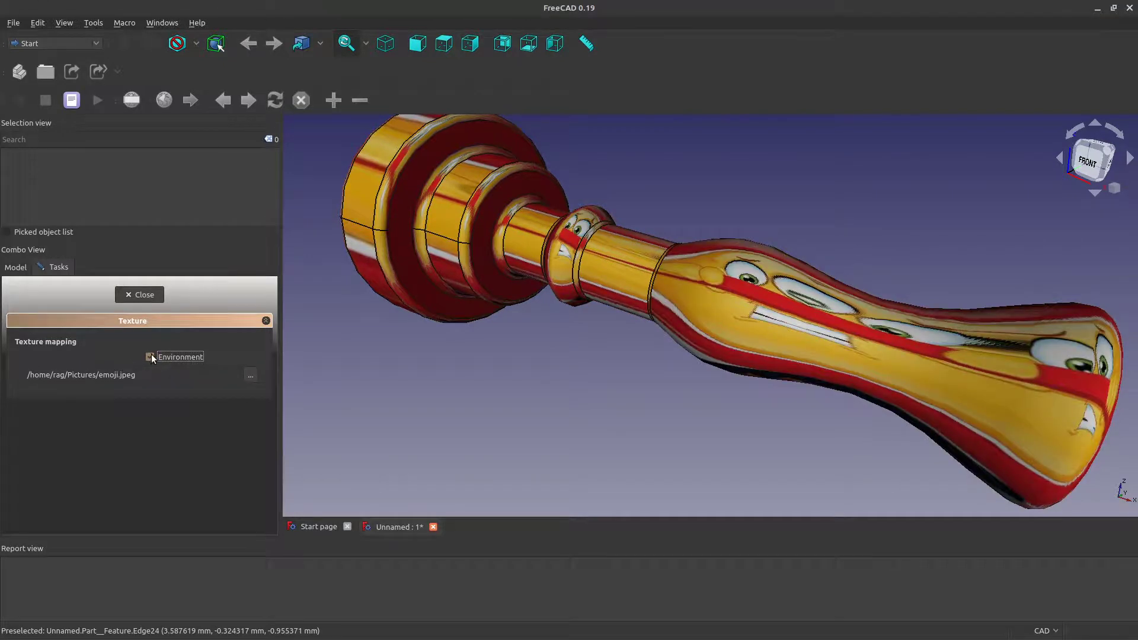
left_click(150, 357)
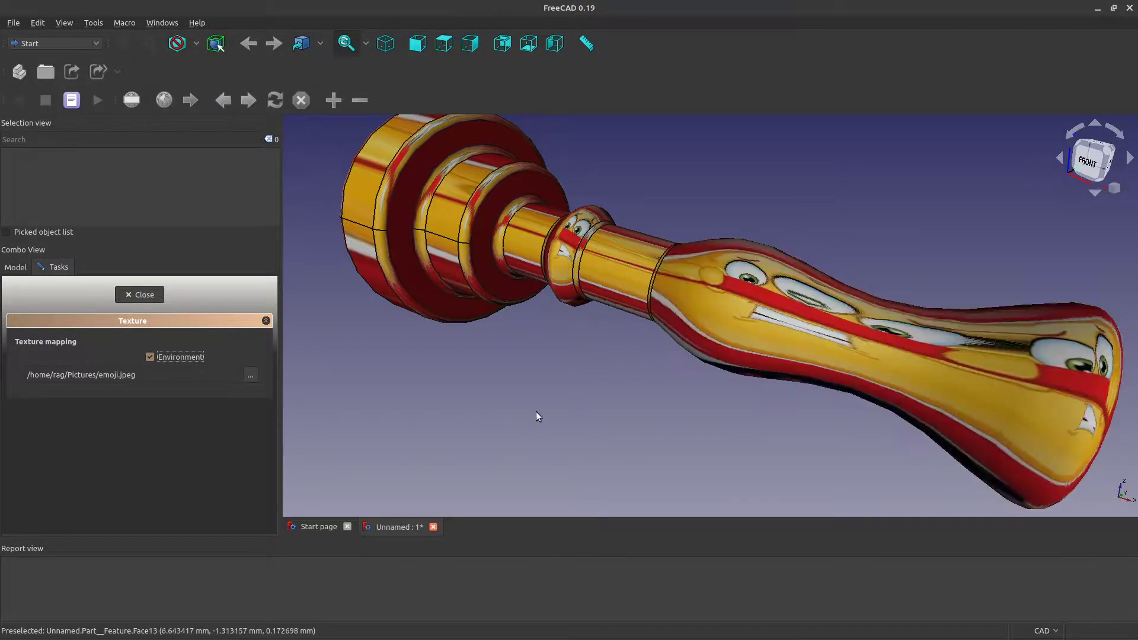
left_click(150, 357)
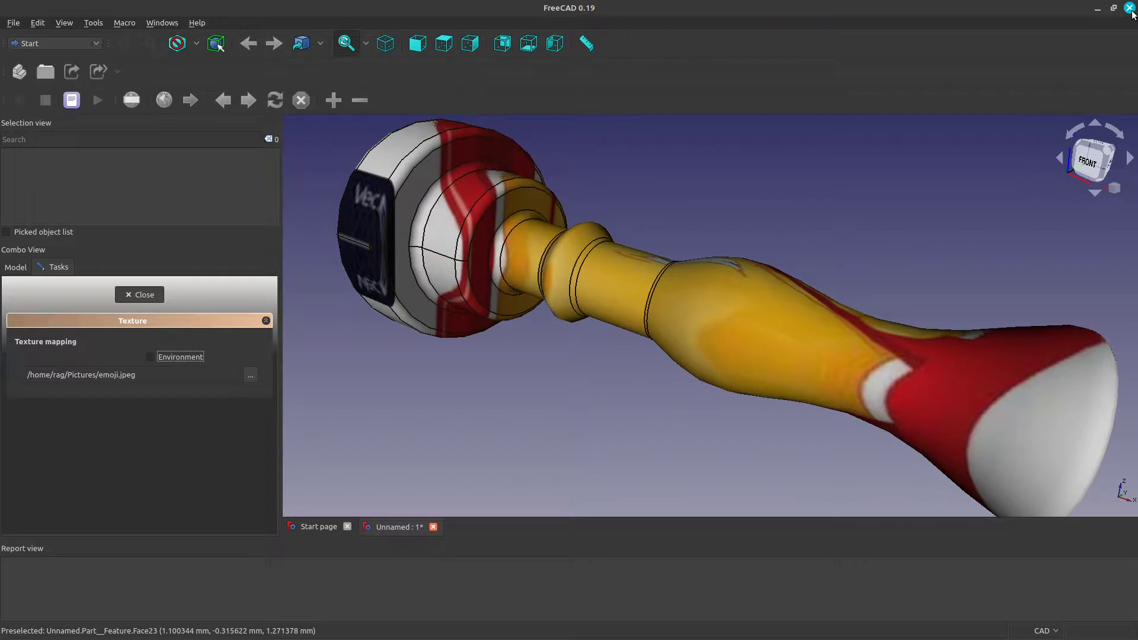
- Close FreeCAD, discarding the unsaved textured candlestick document
left_click(1130, 7)
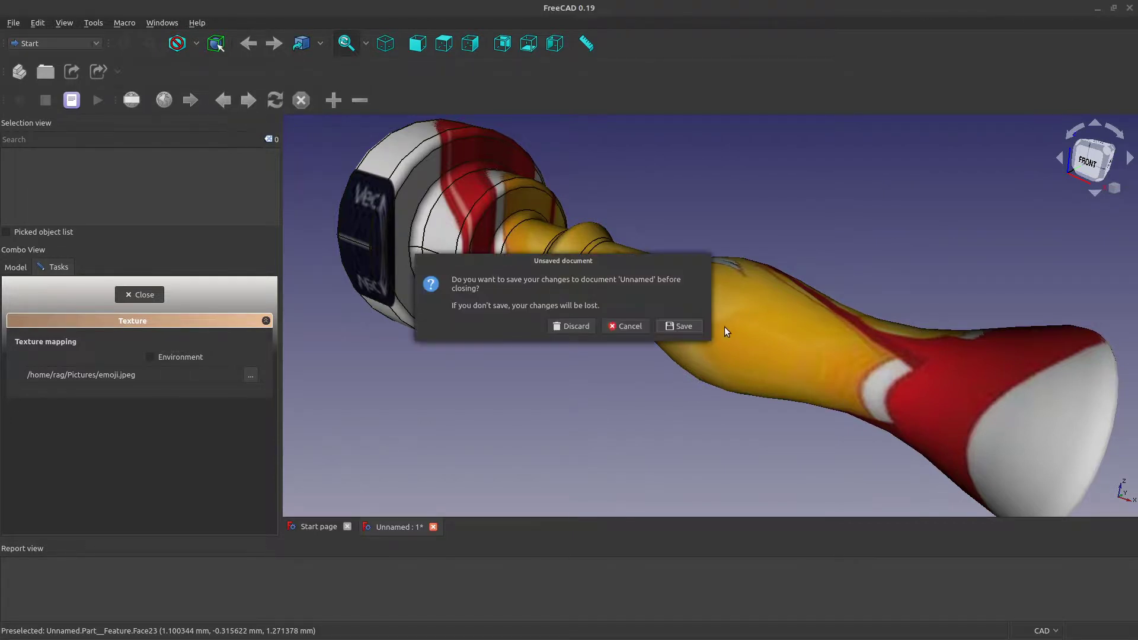
left_click(571, 325)
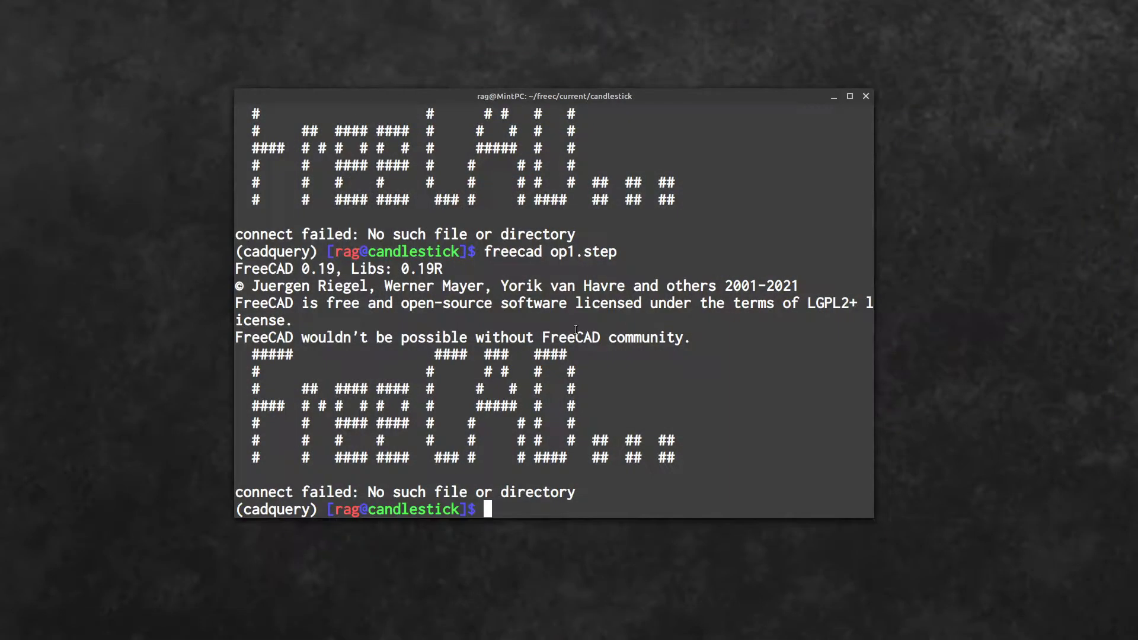